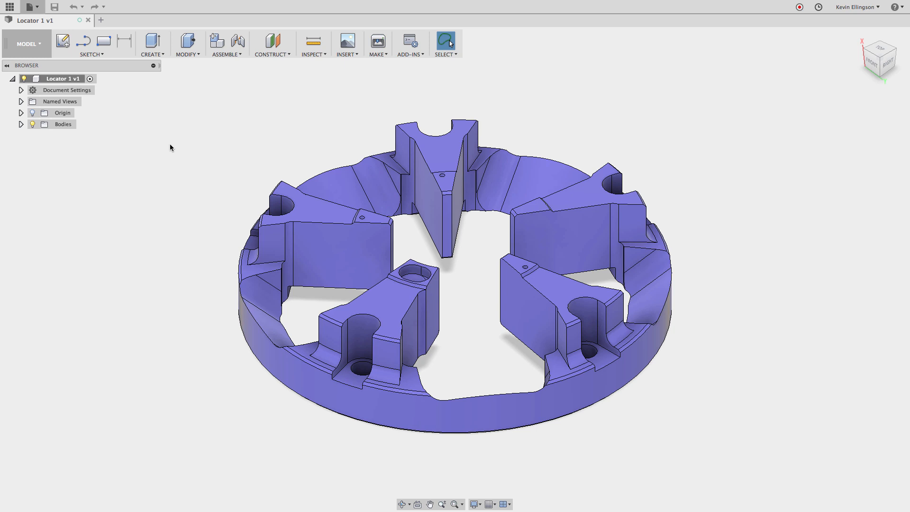
mouse_move(176, 144)
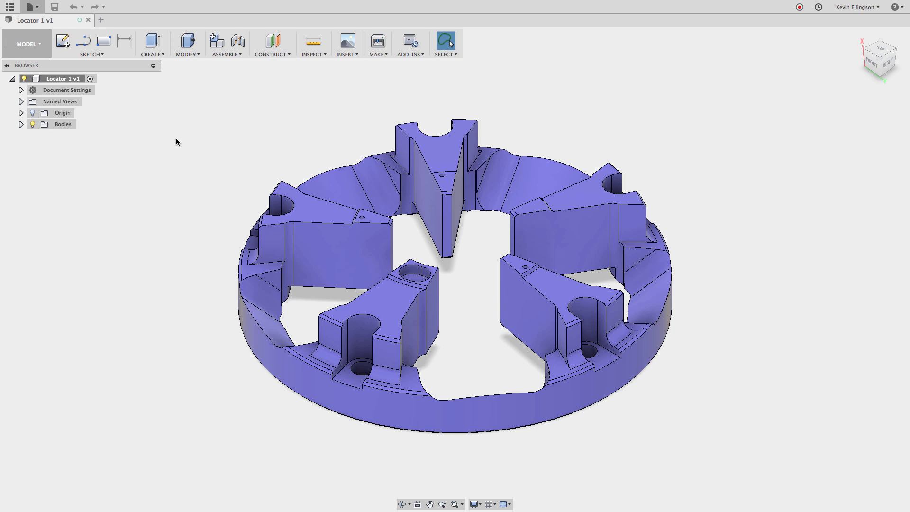
mouse_move(180, 150)
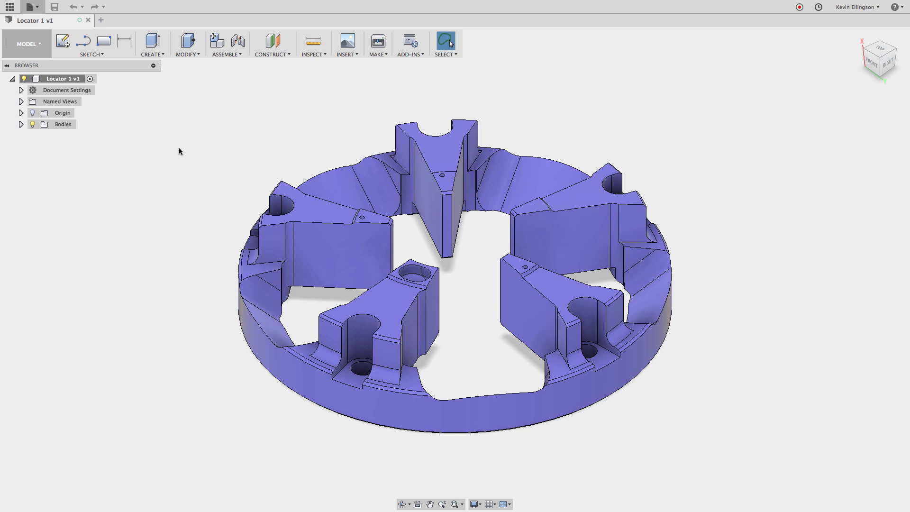
mouse_move(10, 499)
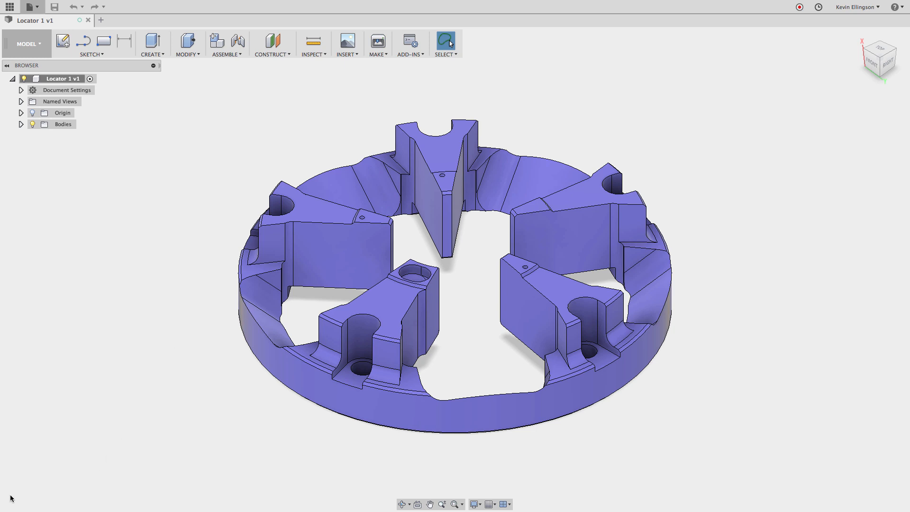
mouse_move(27, 499)
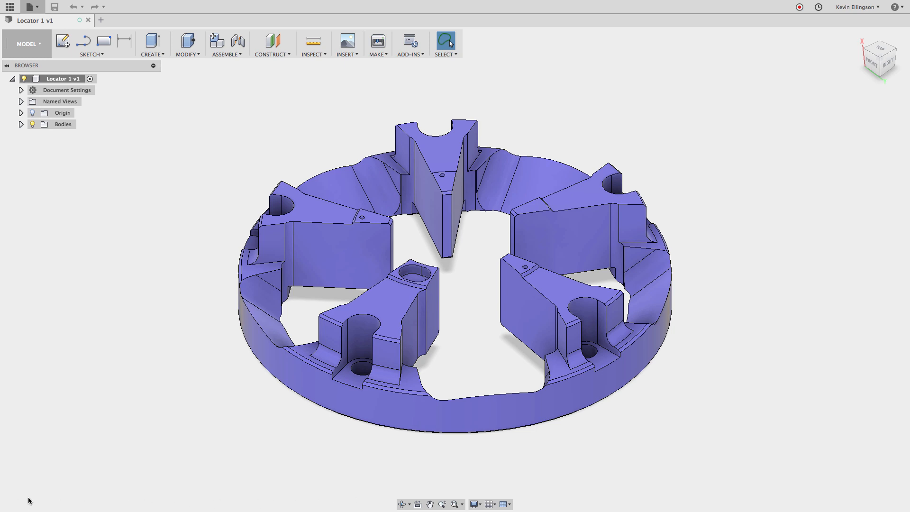
mouse_move(36, 465)
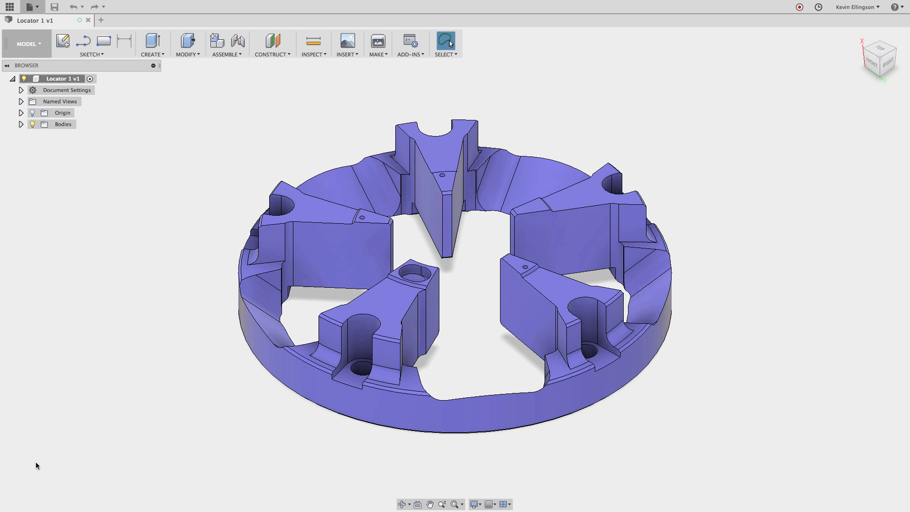
- Expand the Bodies folder in the browser so Body1 is revealed
click(61, 78)
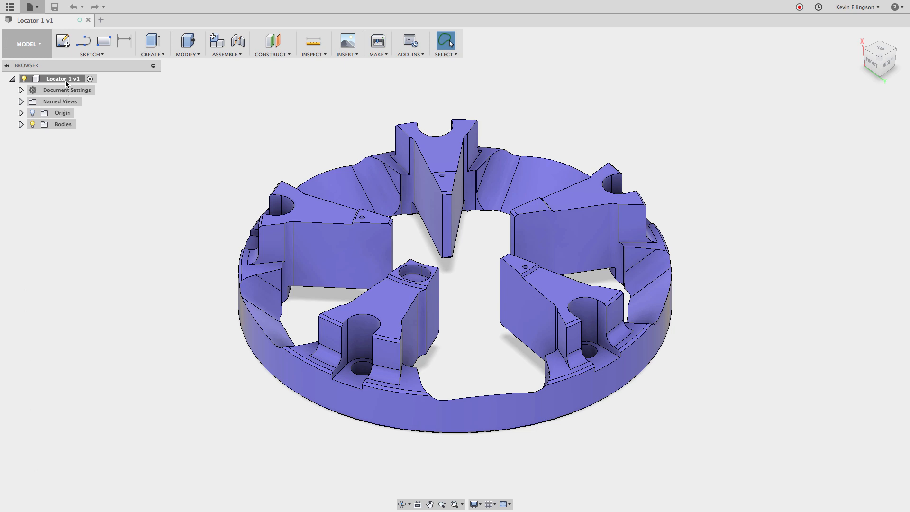
right_click(65, 80)
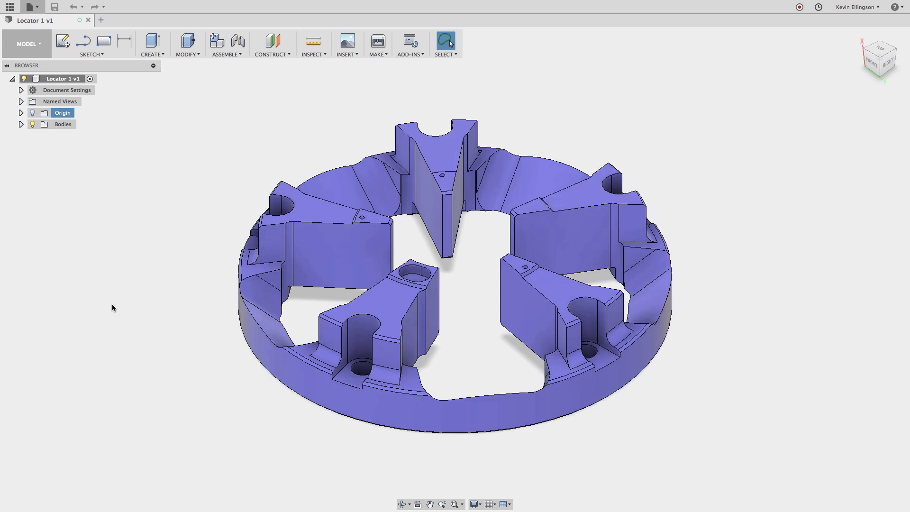
mouse_move(105, 252)
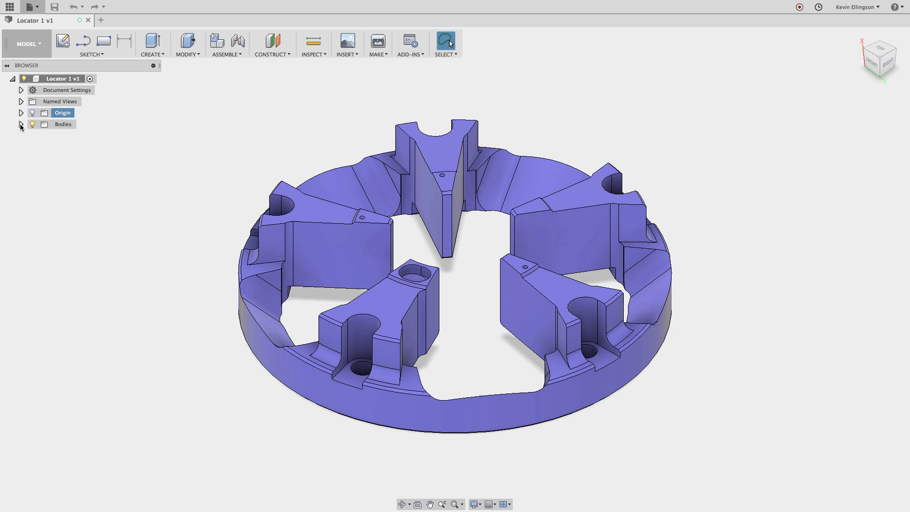
click(21, 125)
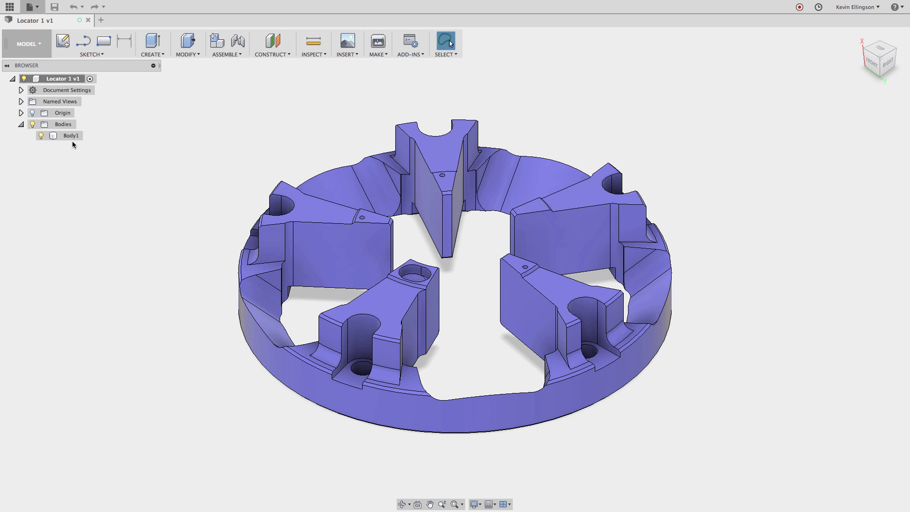
mouse_move(74, 153)
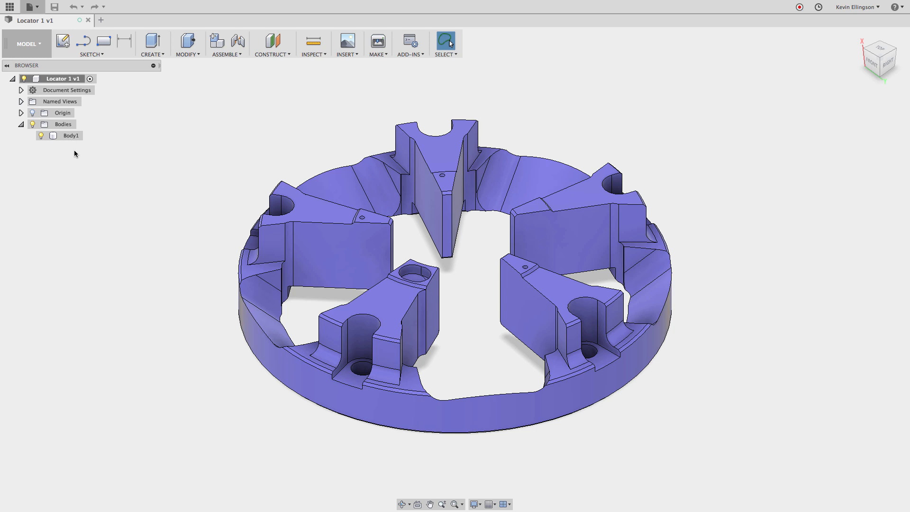
- Copy Body1 and paste it in place as Body2, confirming the Move/Copy dialog
click(70, 135)
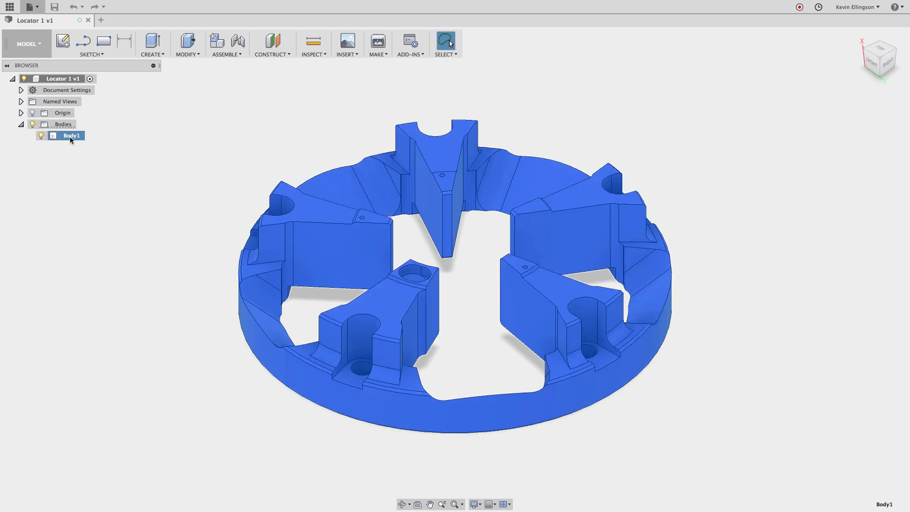
right_click(71, 138)
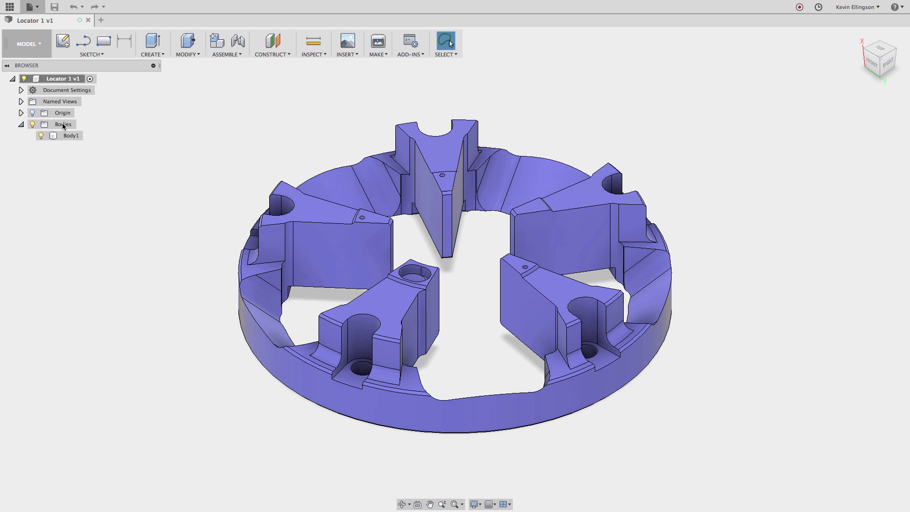
right_click(63, 124)
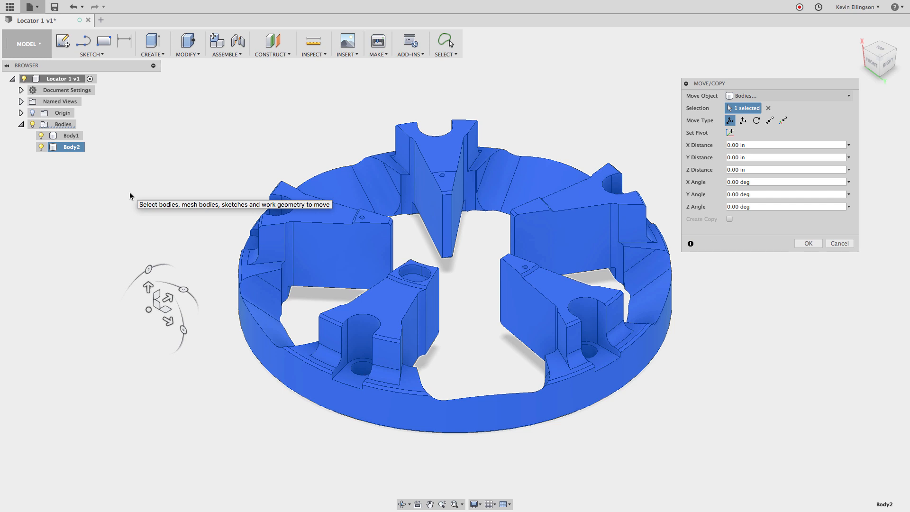
mouse_move(752, 312)
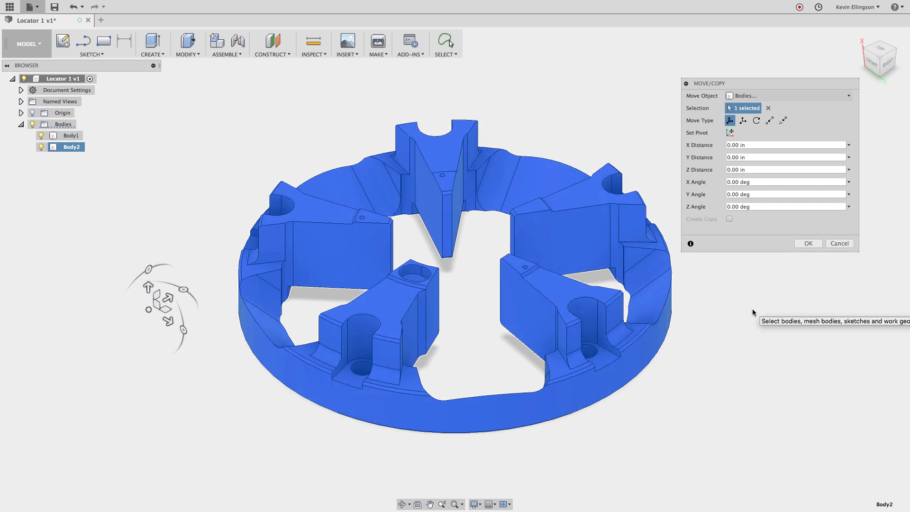
click(808, 242)
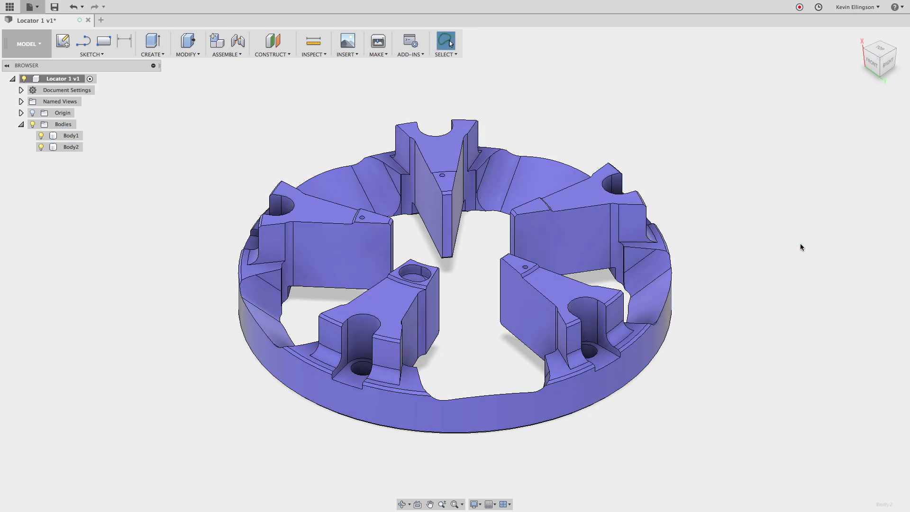
click(70, 136)
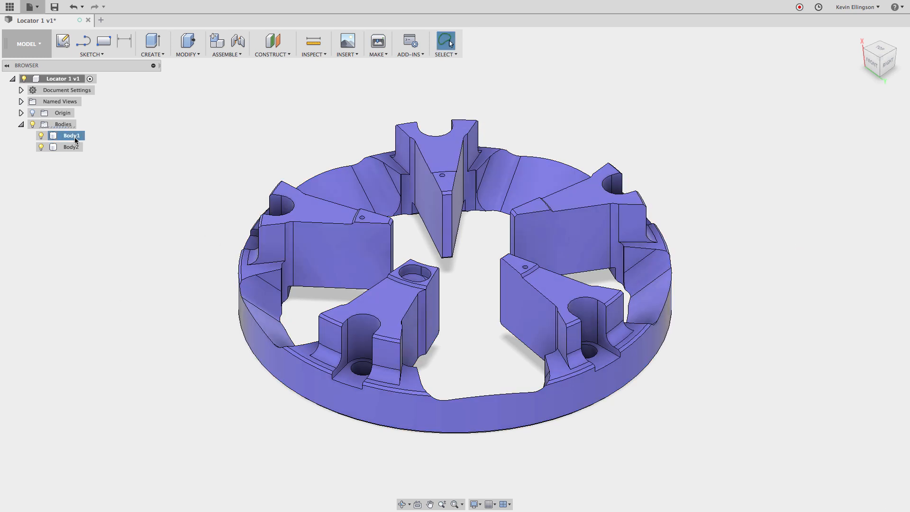
click(71, 135)
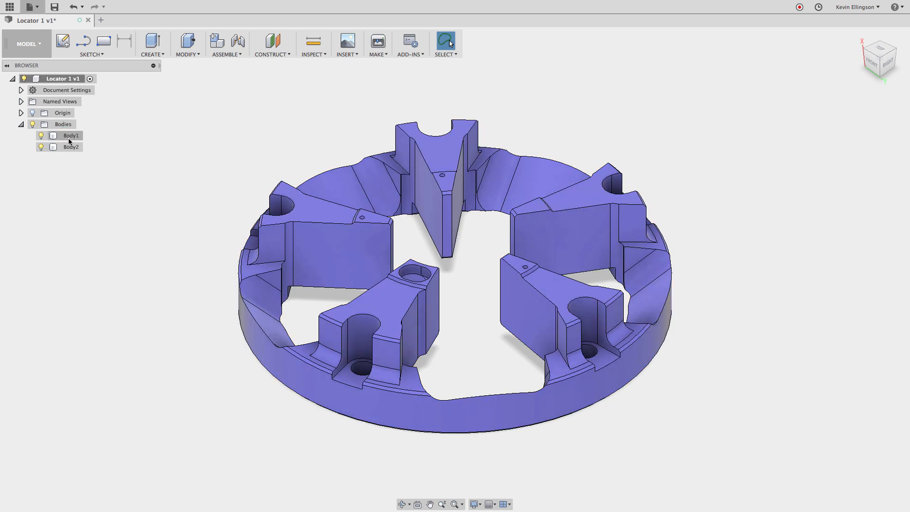
- Rename Body1 to Mill and Body2 to Lathe Stock
double_click(70, 135)
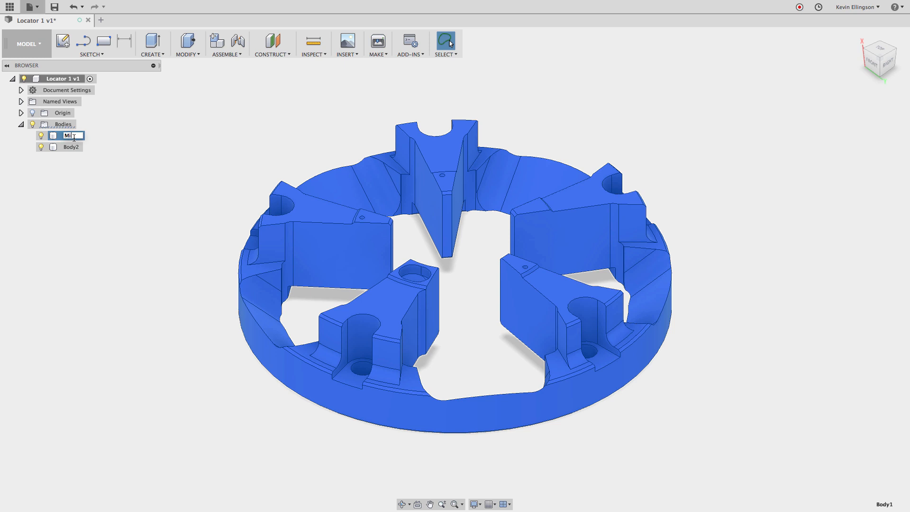
click(71, 147)
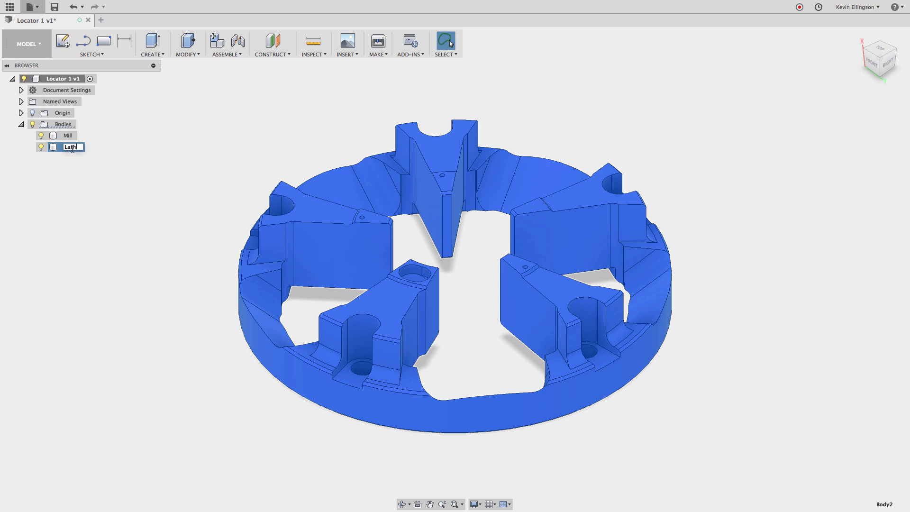
text(Lathe Stock)
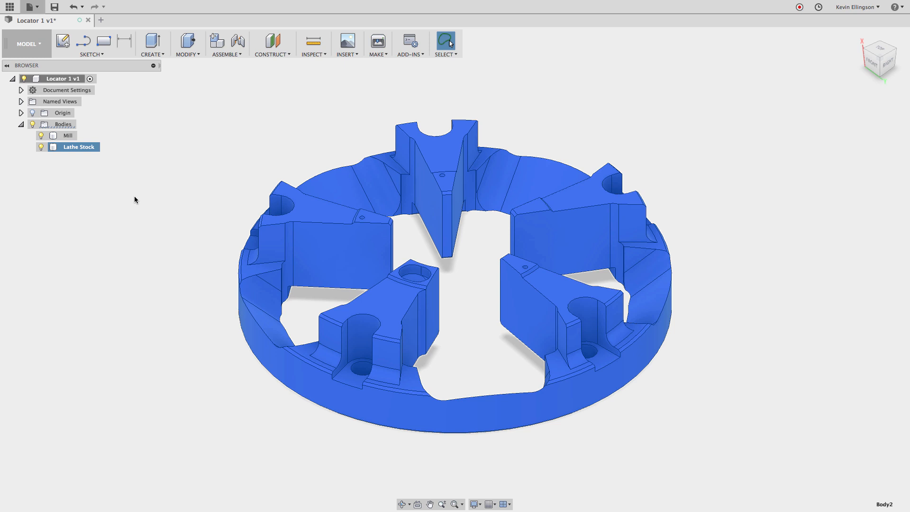
click(132, 150)
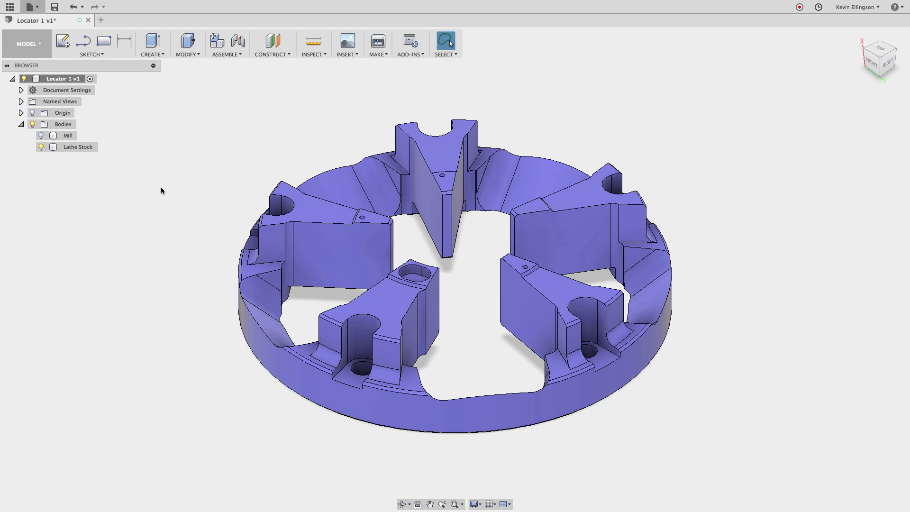
mouse_move(163, 202)
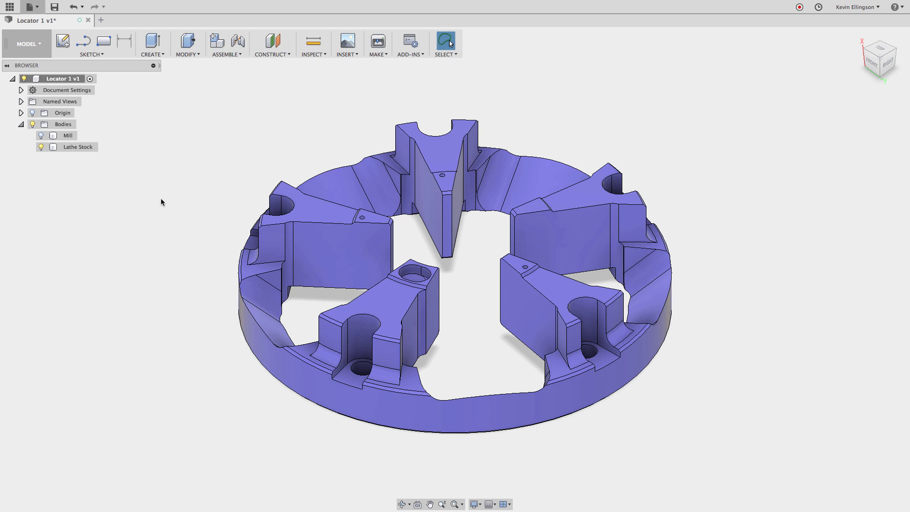
mouse_move(483, 273)
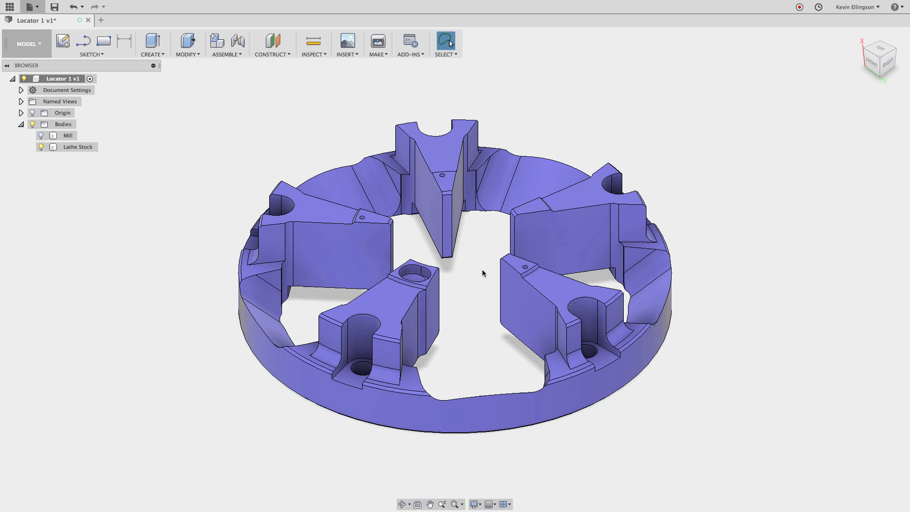
- Zoom in and orbit around the locator's rib faces to inspect them
scroll(down, 3)
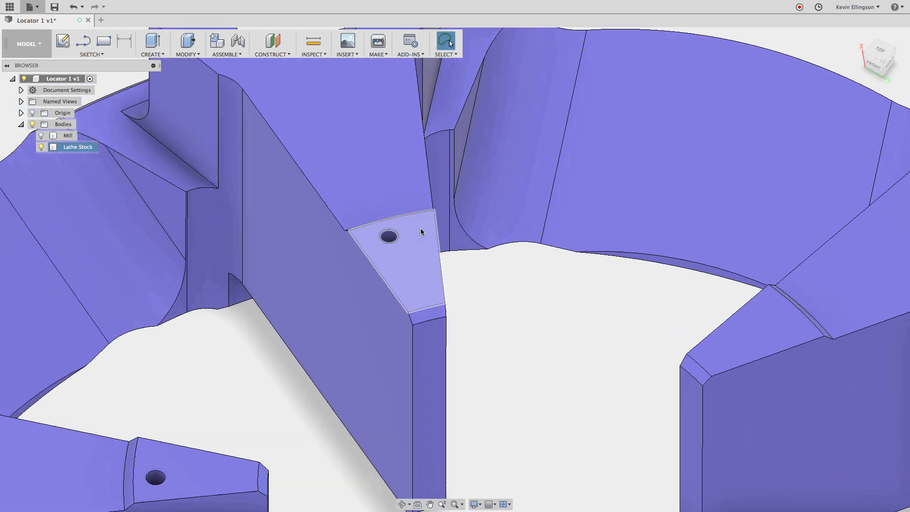
drag(420, 232, 365, 254)
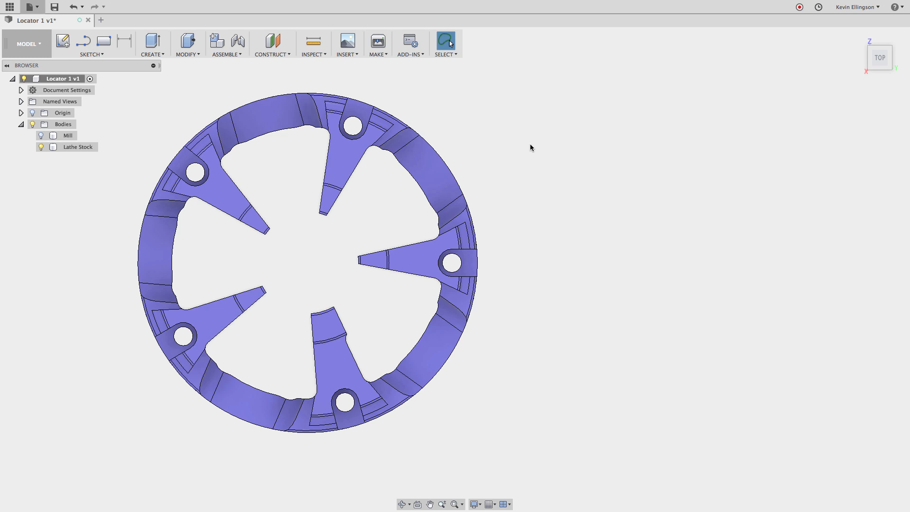
mouse_move(531, 137)
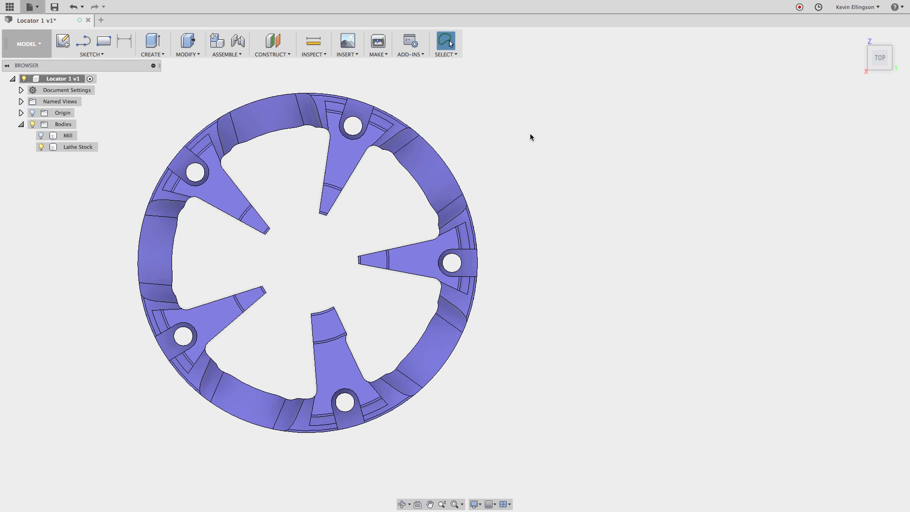
mouse_move(504, 131)
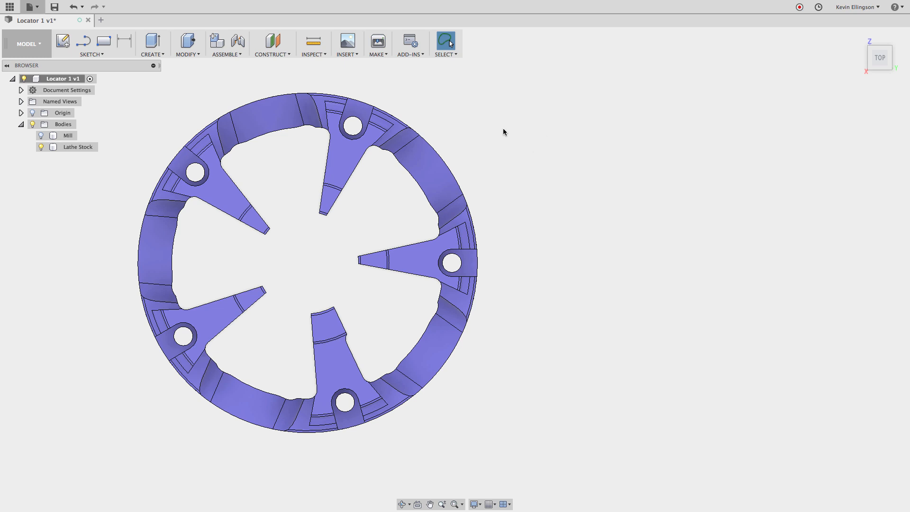
mouse_move(487, 76)
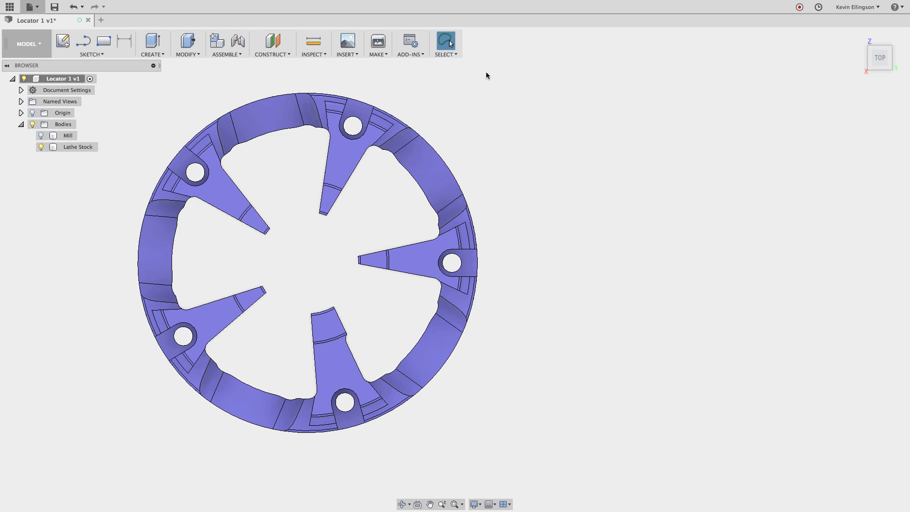
click(445, 41)
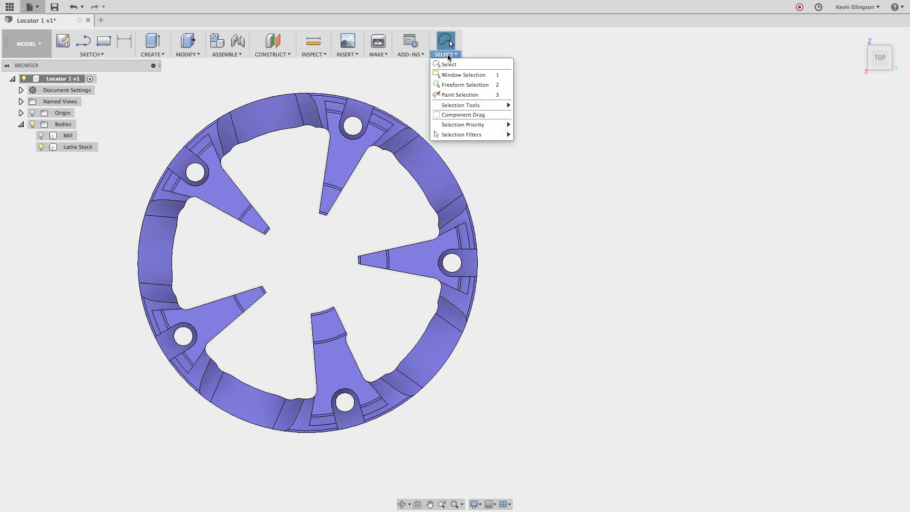
click(449, 64)
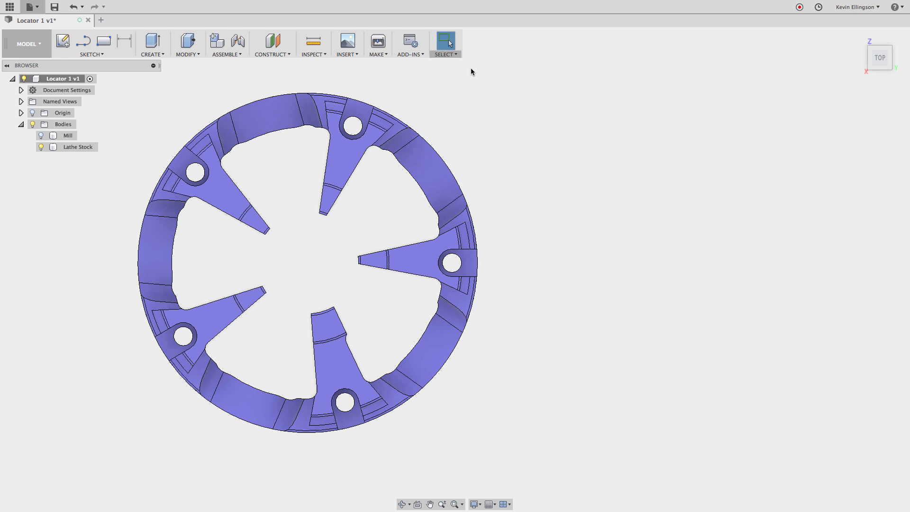
drag(471, 69, 700, 203)
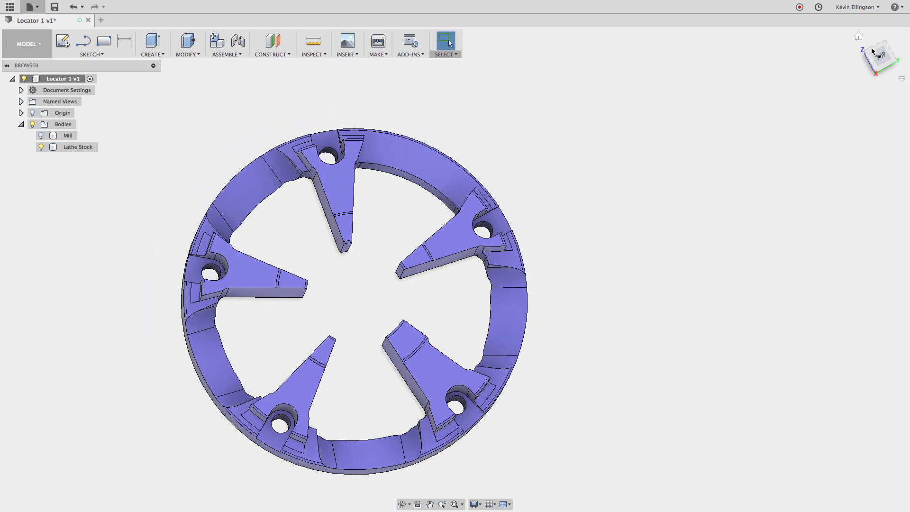
- Adjust the selection filters and box-select a section of the outer rim near the lower tabs
click(446, 42)
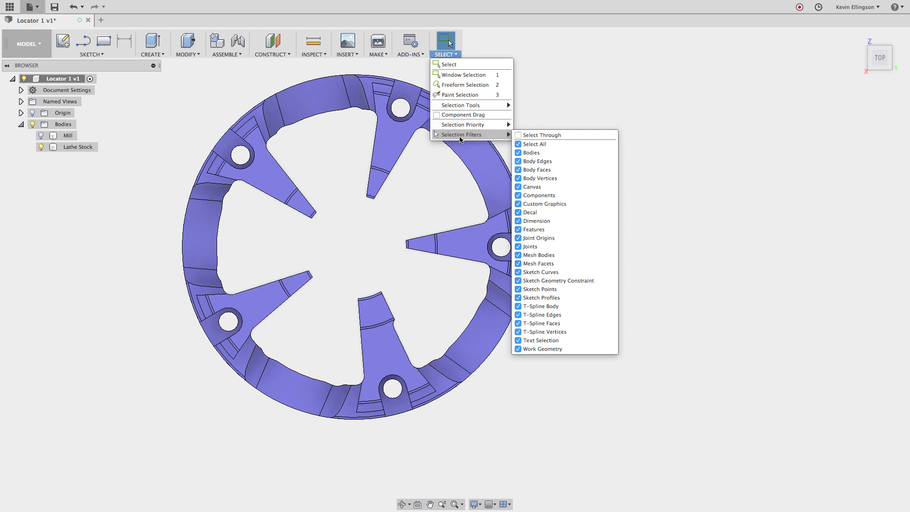
click(546, 151)
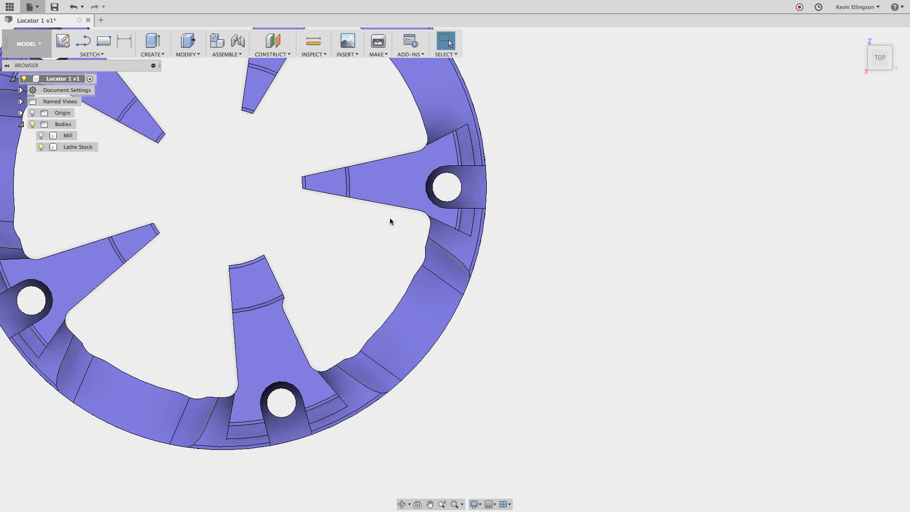
drag(391, 223, 477, 328)
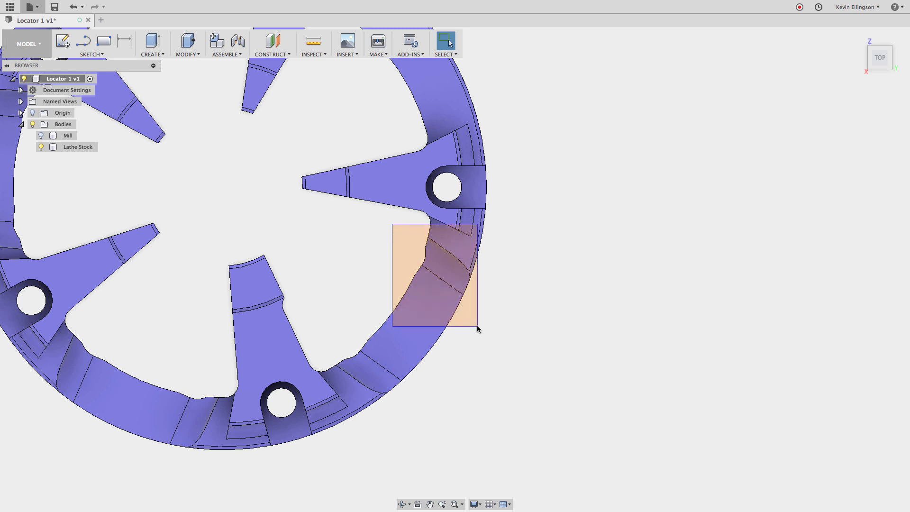
drag(478, 328, 496, 387)
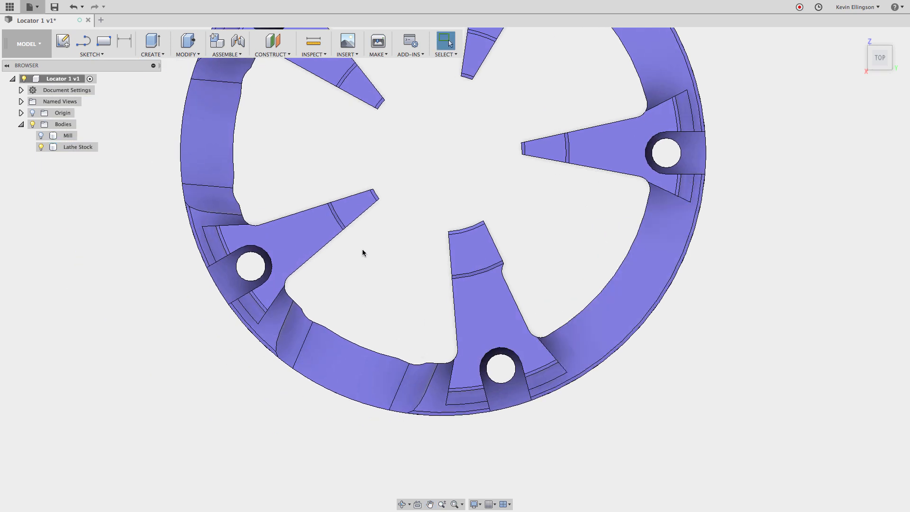
drag(363, 252, 414, 225)
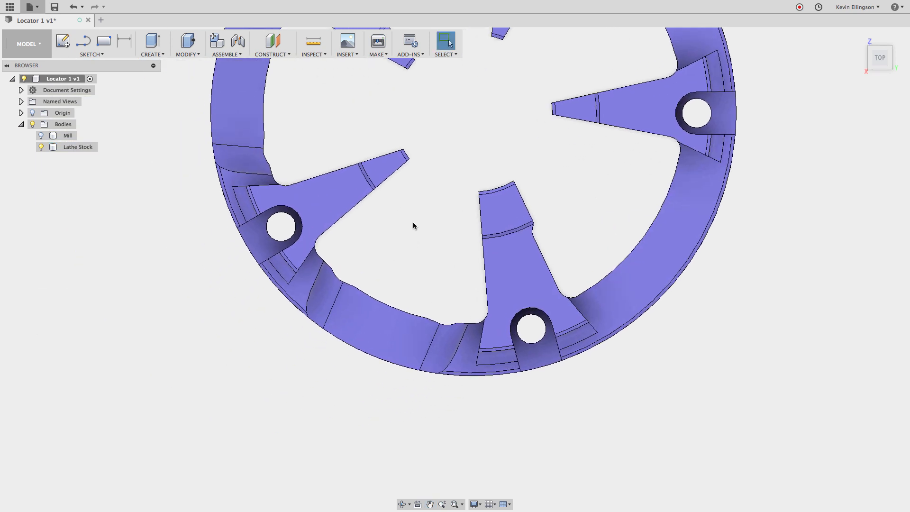
mouse_move(412, 201)
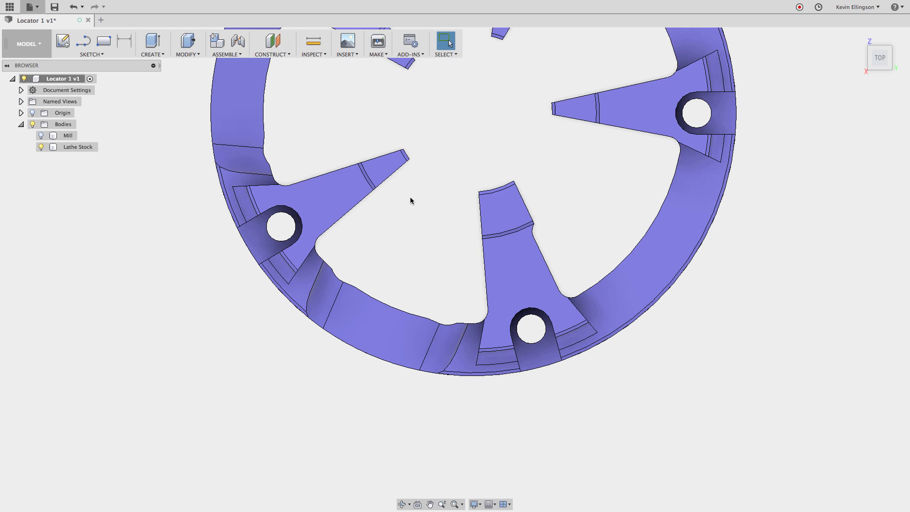
- Switch to Freeform Selection and lasso the faces around the top tab hole for deletion
click(445, 42)
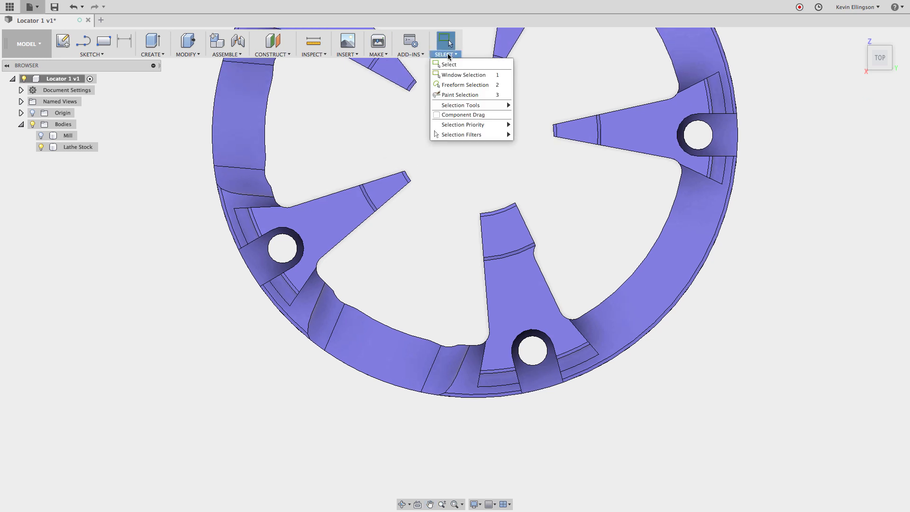
mouse_move(463, 73)
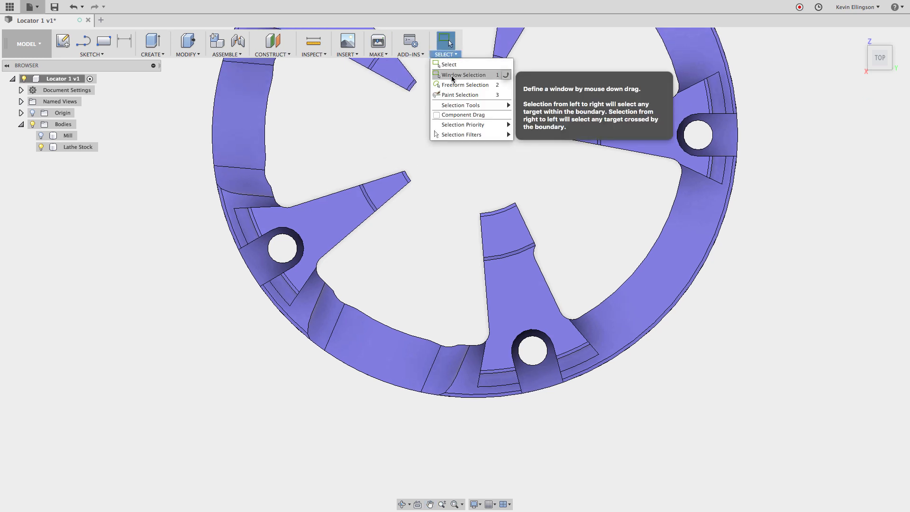
click(341, 265)
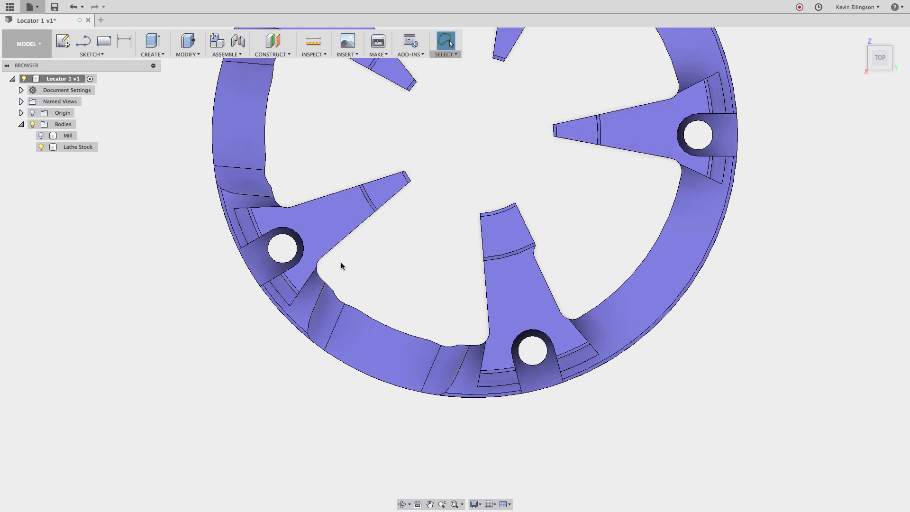
mouse_move(338, 261)
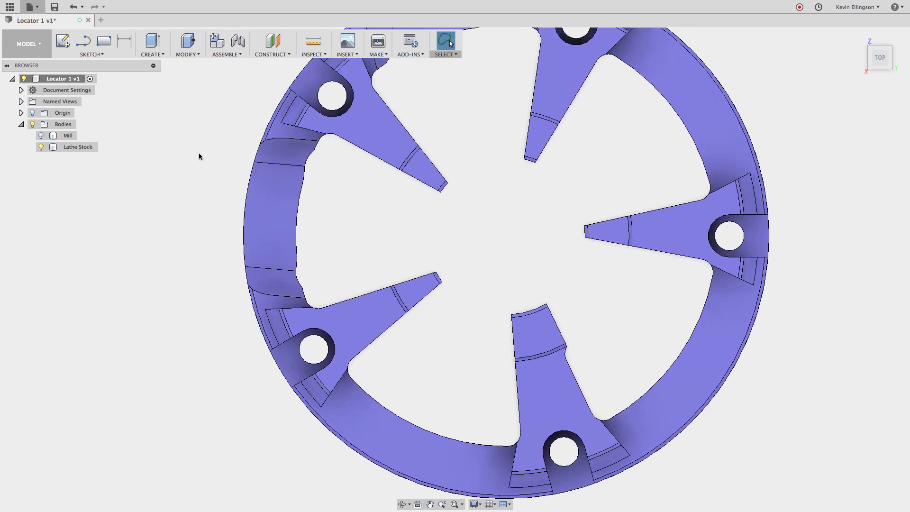
mouse_move(214, 136)
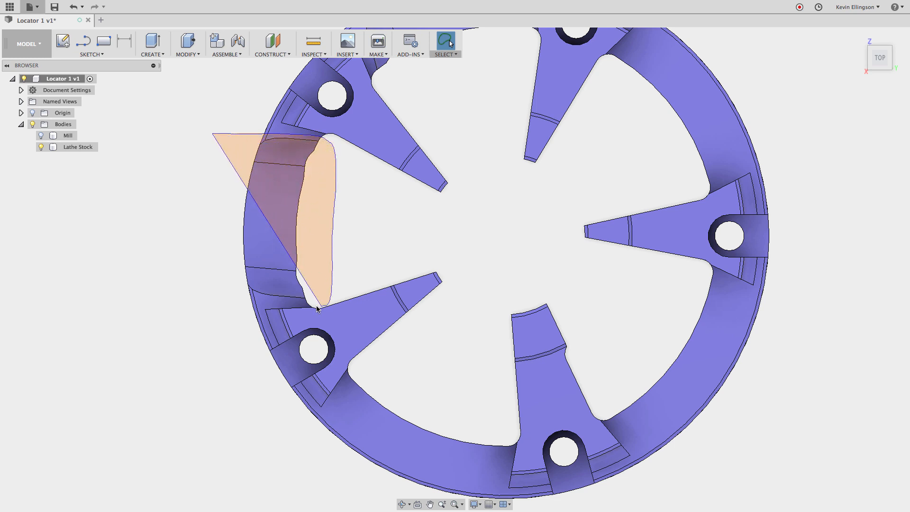
click(235, 302)
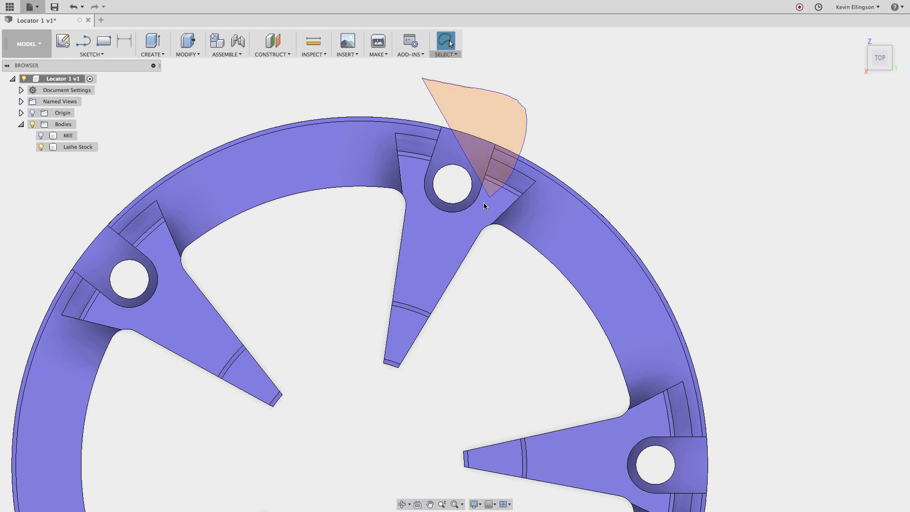
click(458, 157)
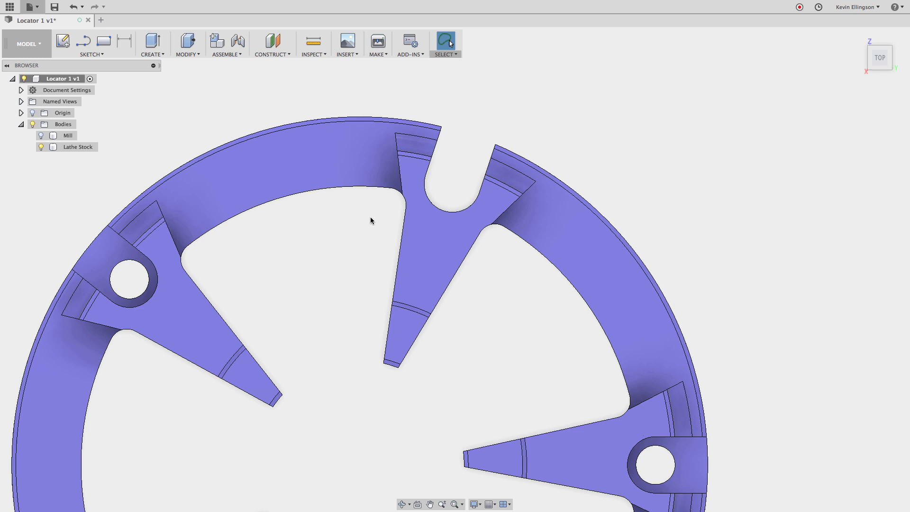
mouse_move(100, 20)
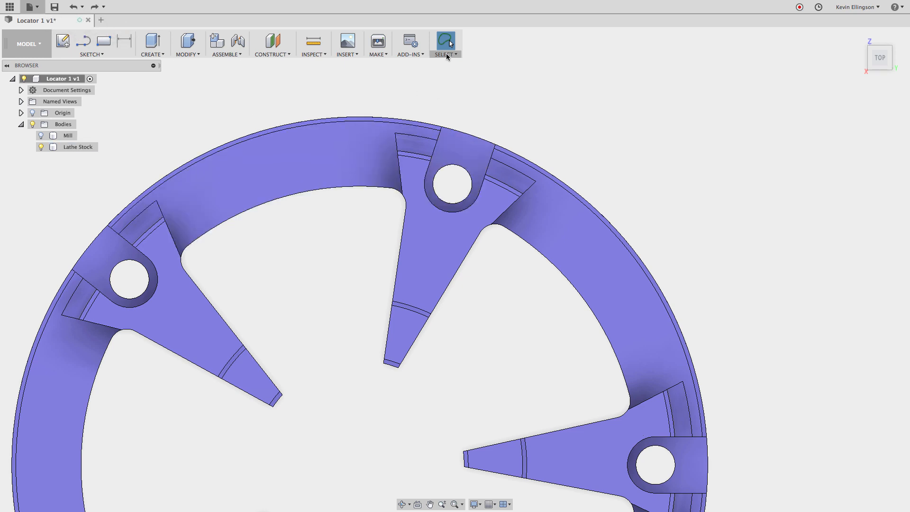
- Lasso and delete the hole faces on the tabs so all six clamp blocks appear solid
click(445, 40)
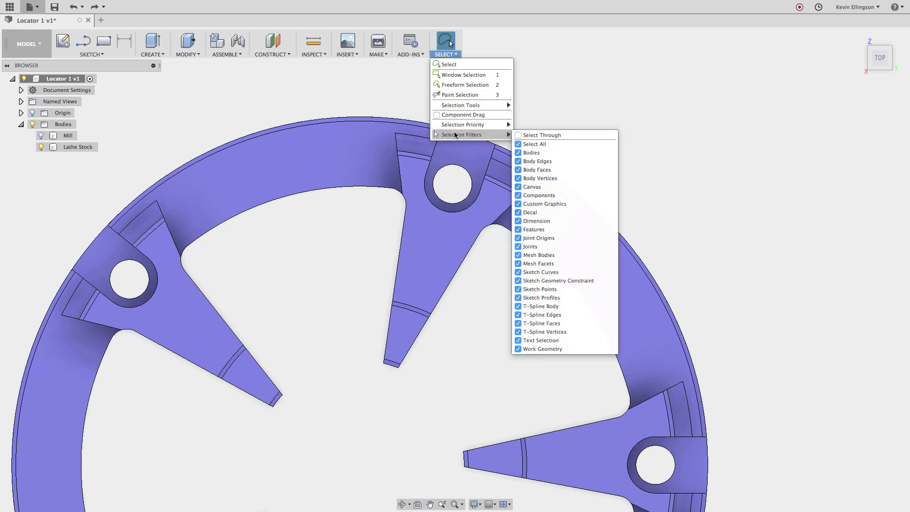
mouse_move(521, 138)
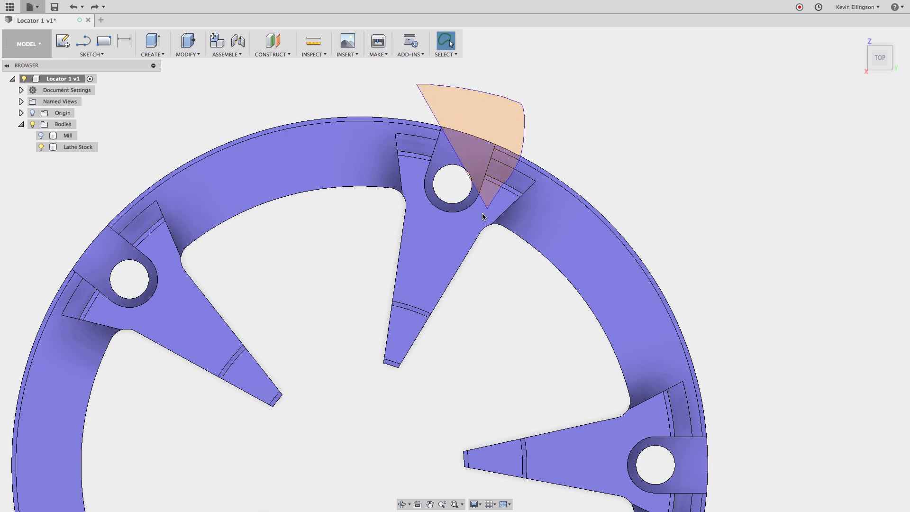
click(458, 157)
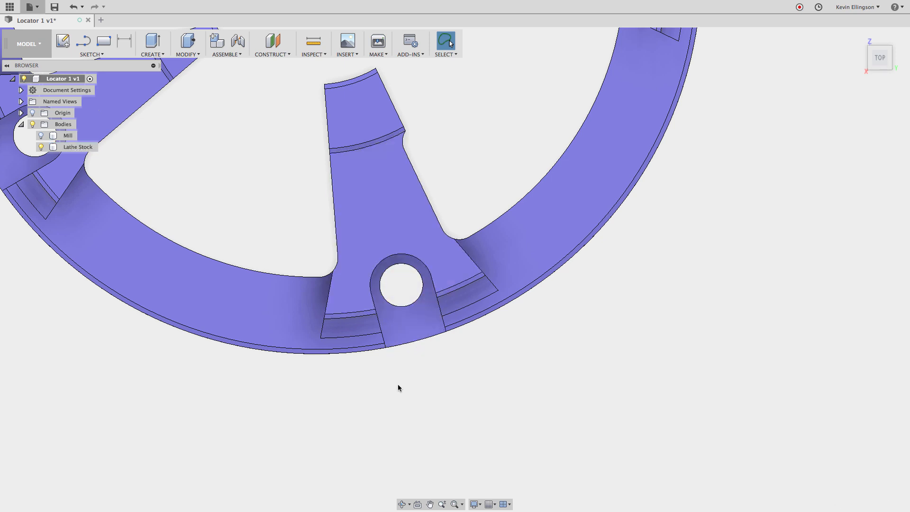
click(78, 146)
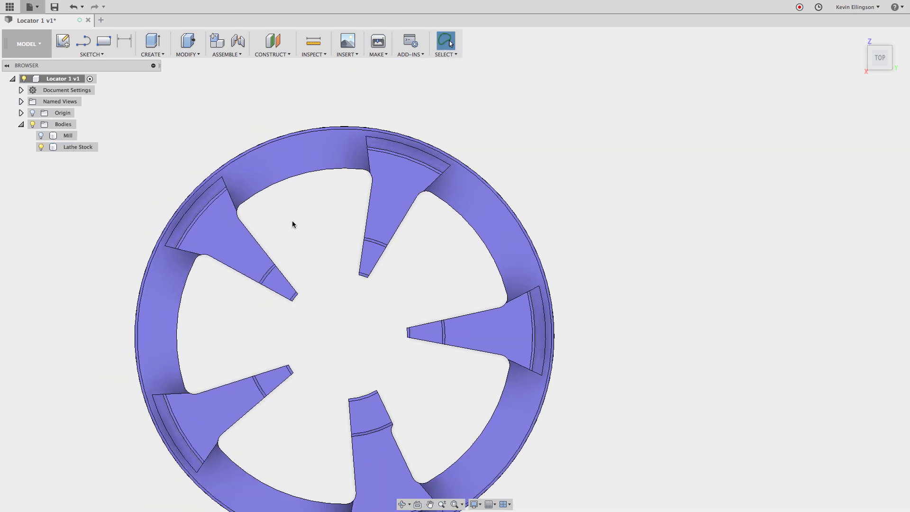
- Delete the remaining milled tab and pocket faces, leaving the disc with its centre bore
click(78, 146)
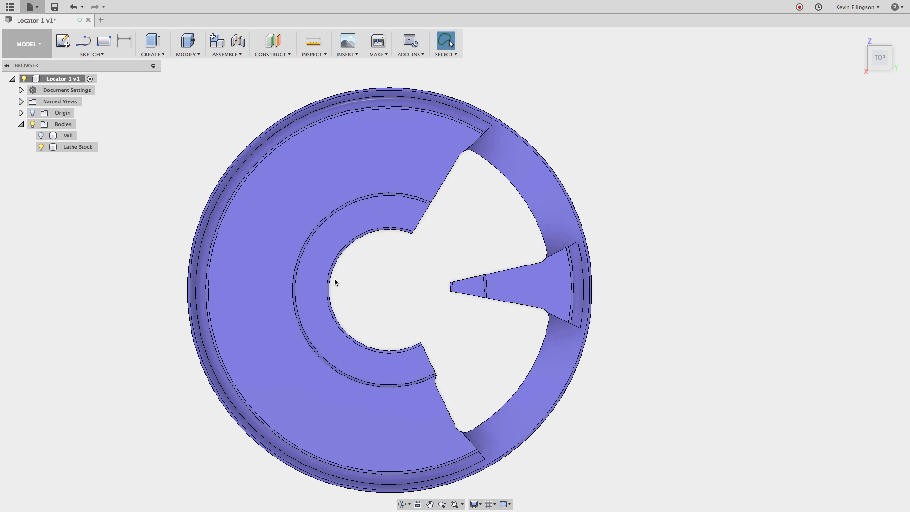
mouse_move(502, 79)
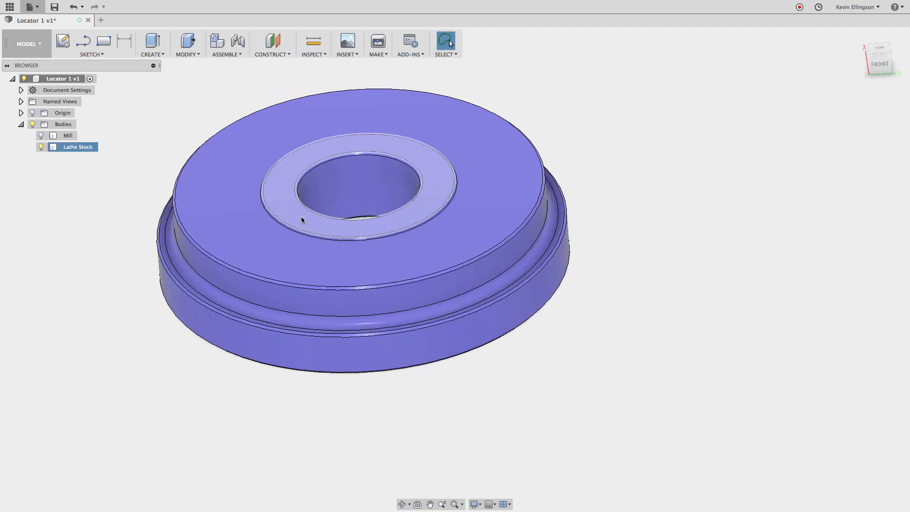
- Check the Lathe Stock disc's underside, then make the Mill body visible again
drag(360, 174, 360, 261)
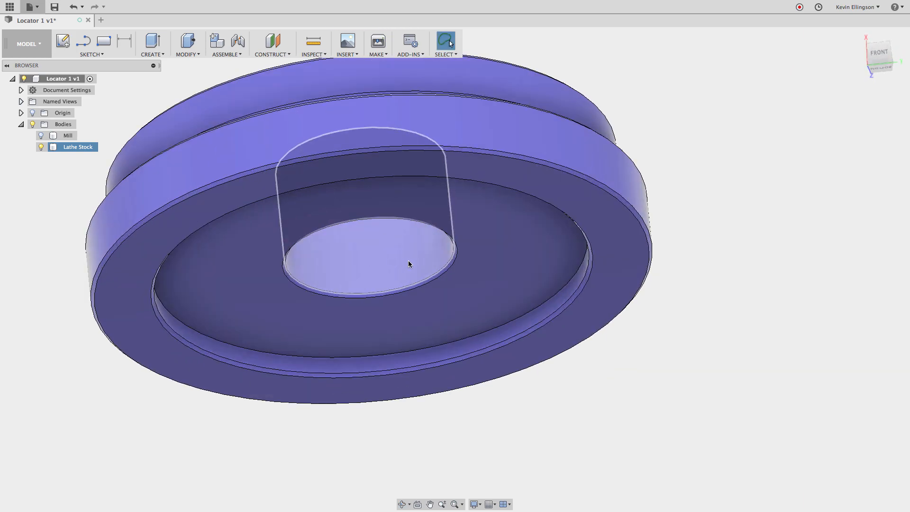
drag(407, 264, 546, 260)
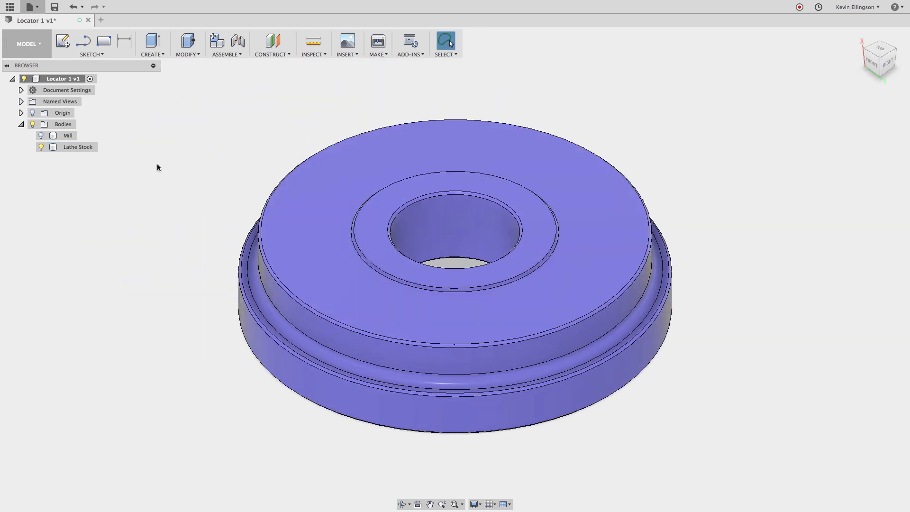
click(69, 134)
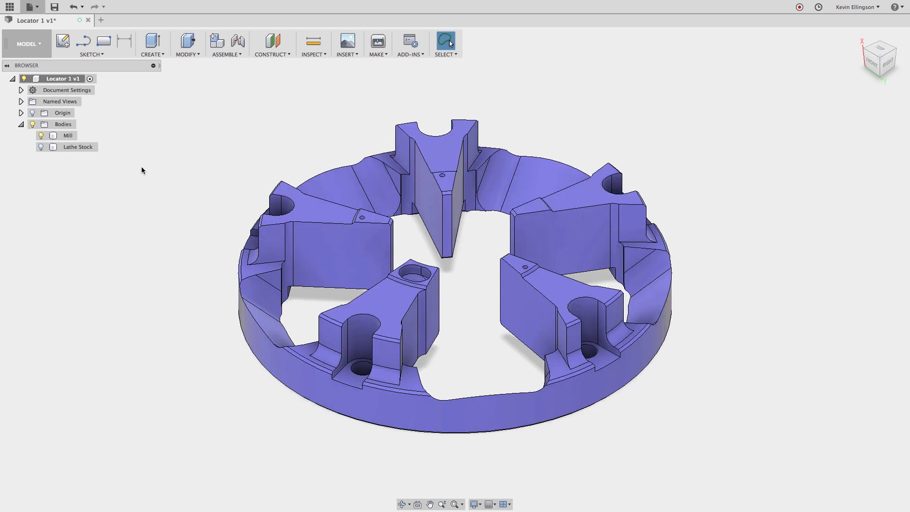
click(24, 43)
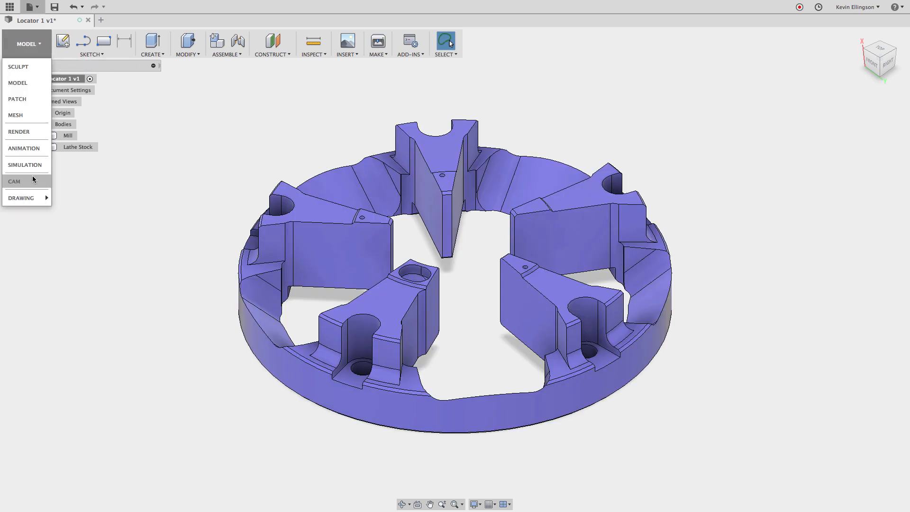
- In the CAM workspace start a setup oriented by Z axis/plane & X axis with a stock box point origin
click(14, 181)
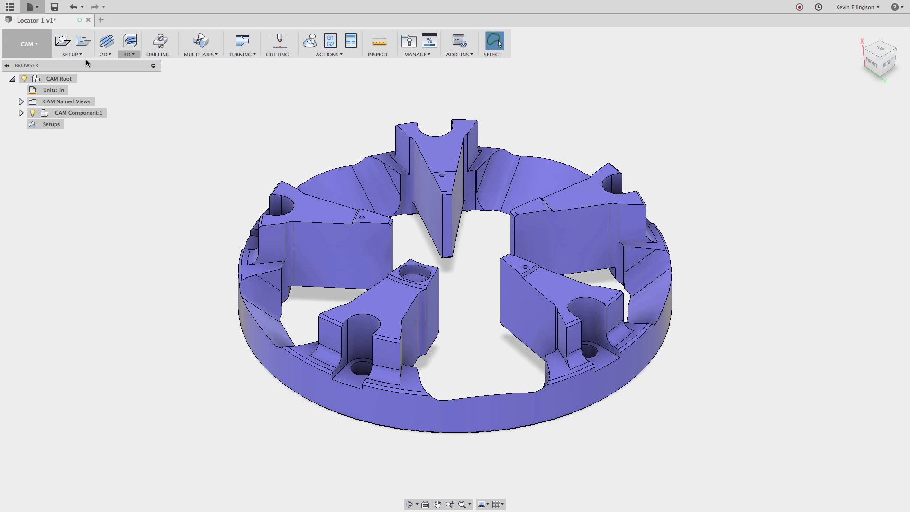
click(63, 39)
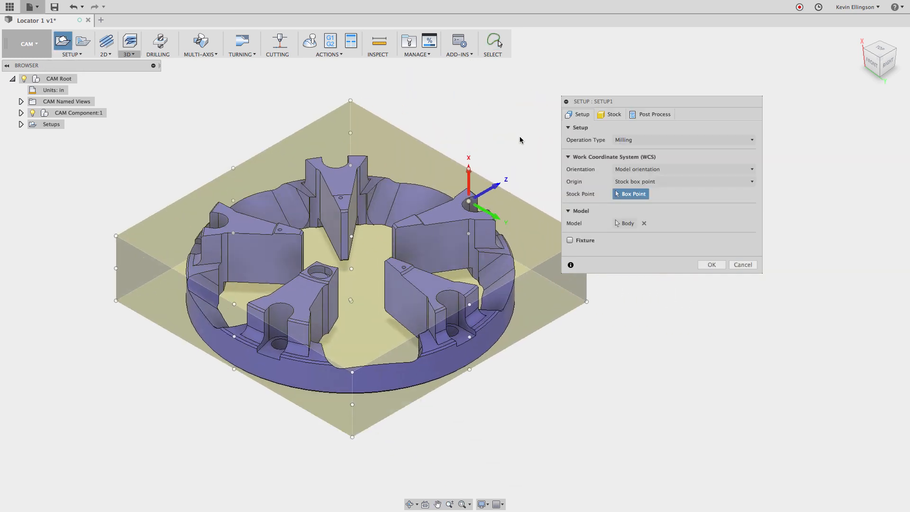
mouse_move(516, 144)
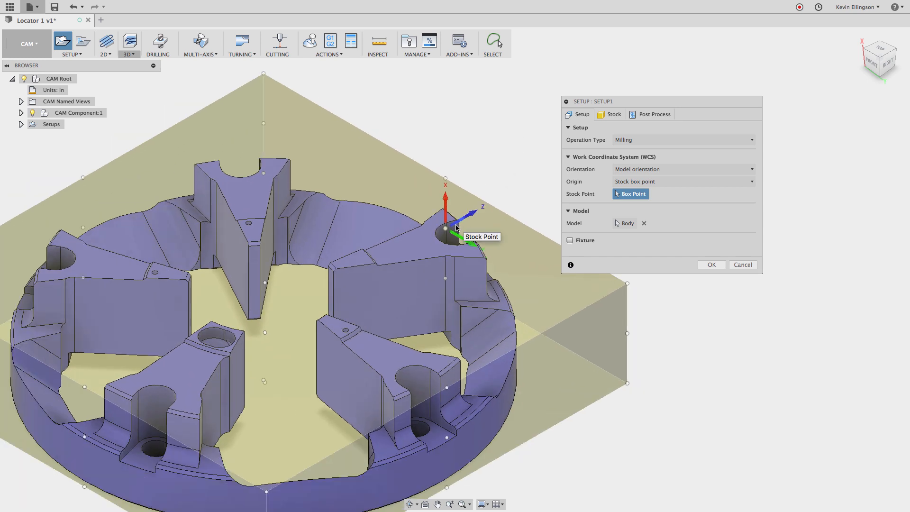
click(682, 169)
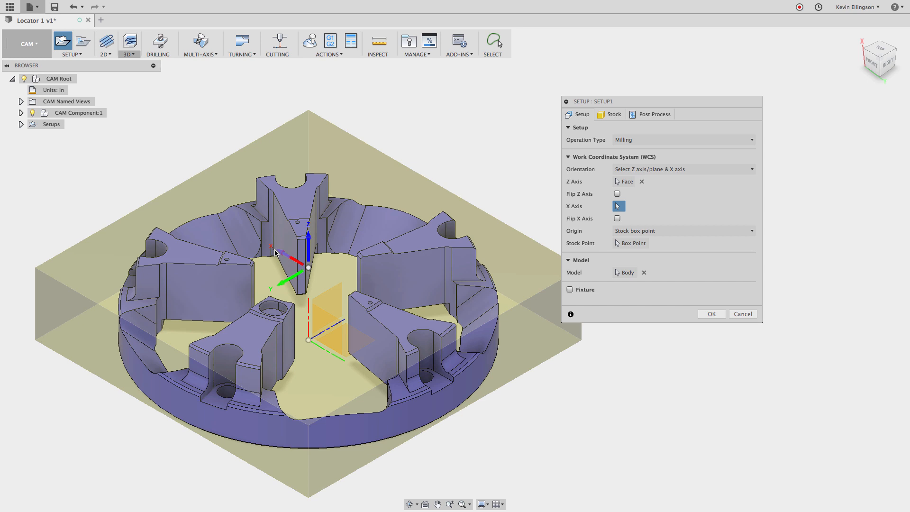
click(616, 218)
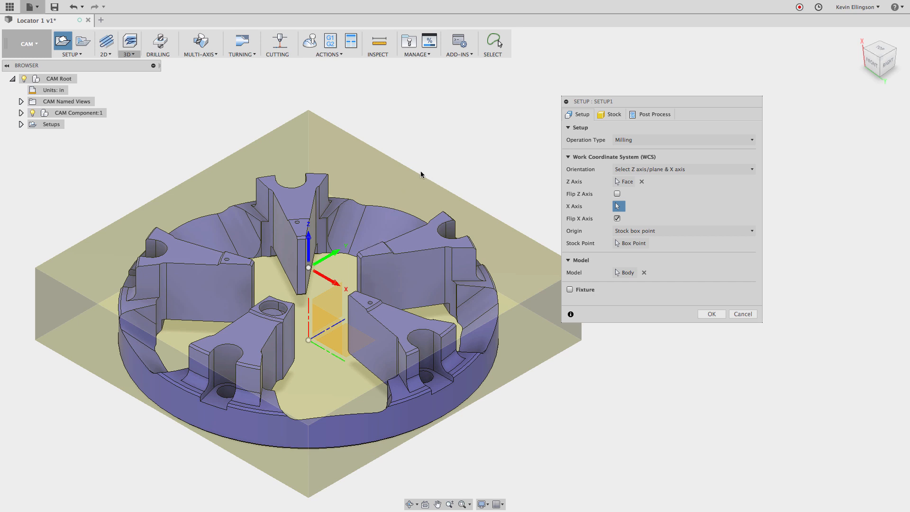
click(631, 243)
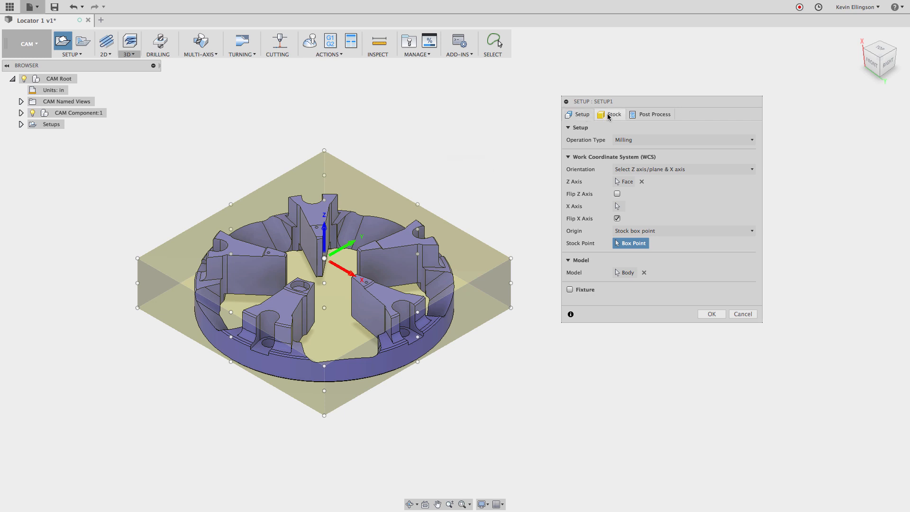
- Set the setup's stock mode to From solid
click(613, 114)
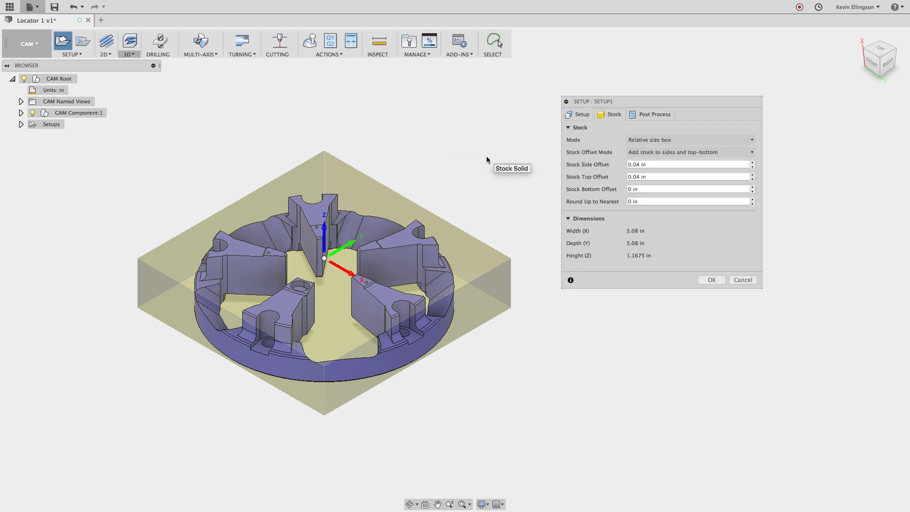
mouse_move(582, 142)
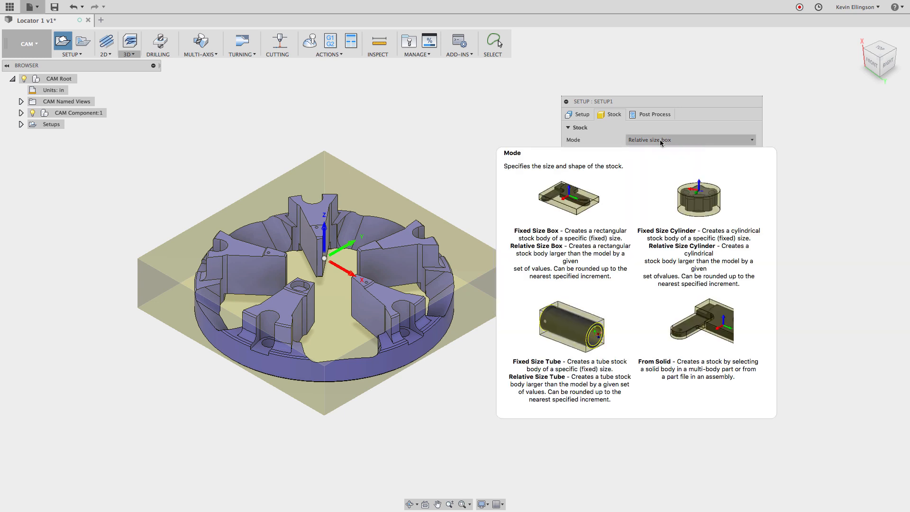
click(690, 140)
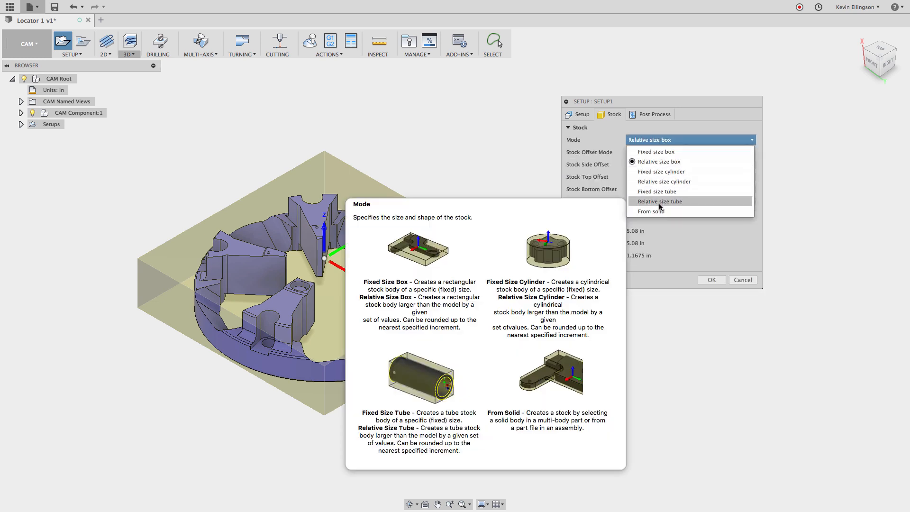
click(650, 210)
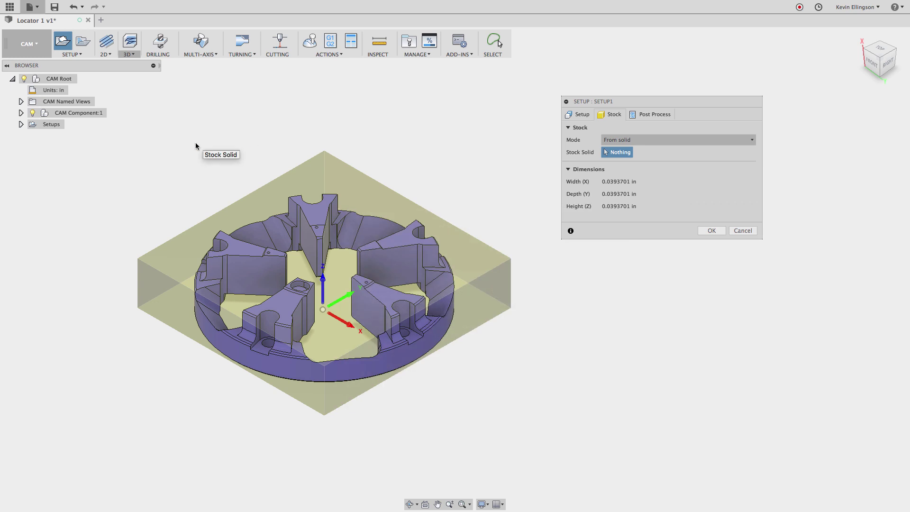
- Pick the Lathe Stock body as the stock solid and finish Setup1
click(21, 114)
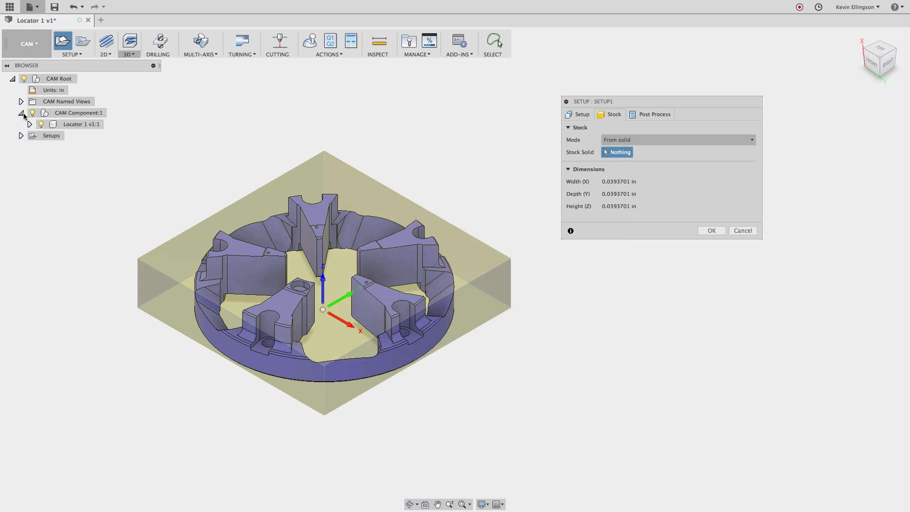
click(31, 124)
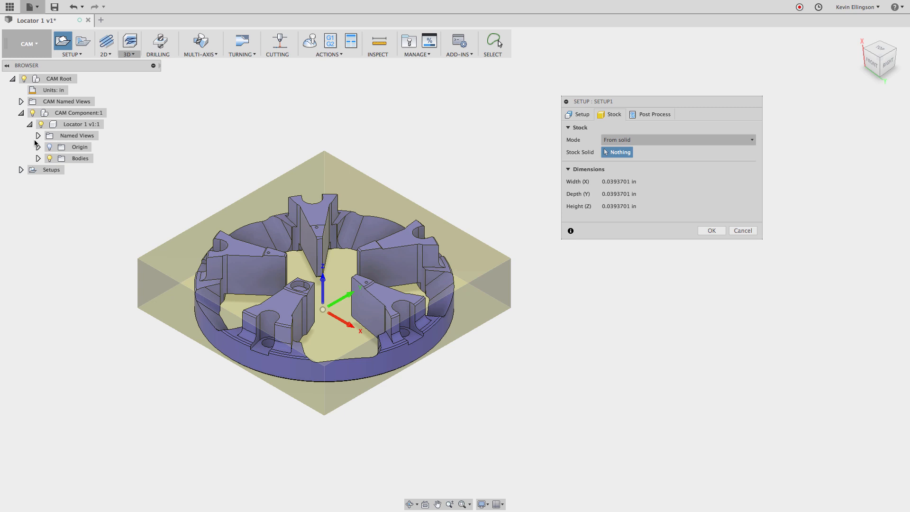
click(38, 159)
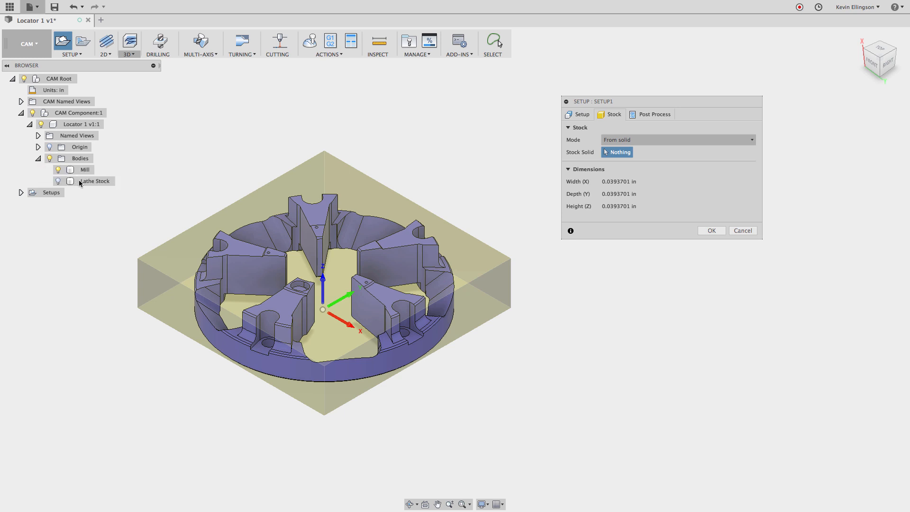
click(95, 181)
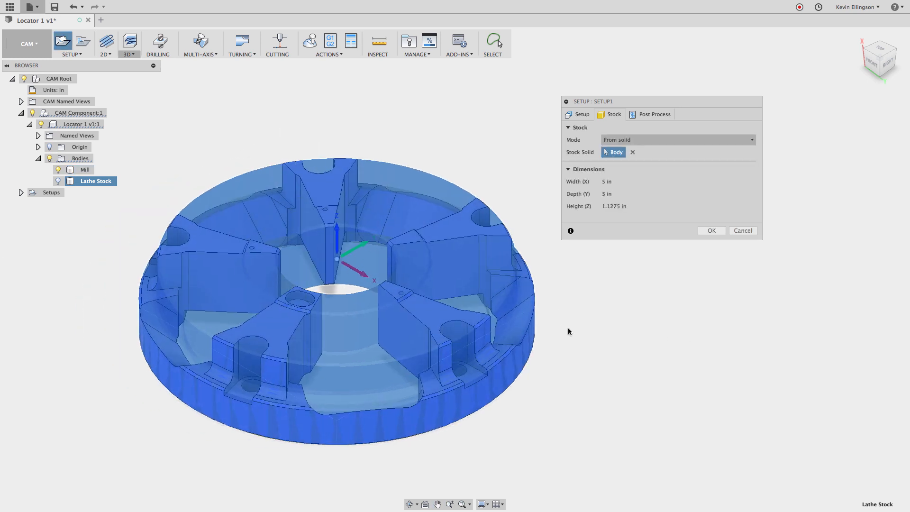
mouse_move(617, 294)
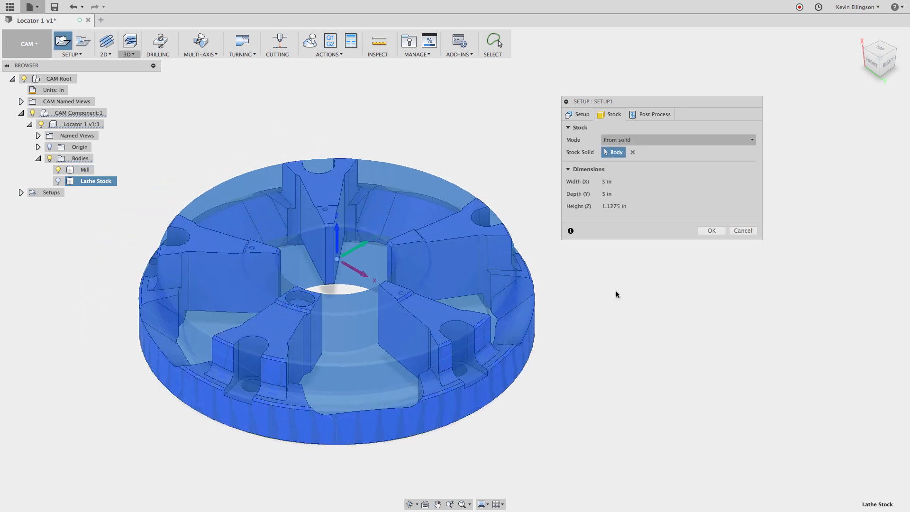
click(711, 230)
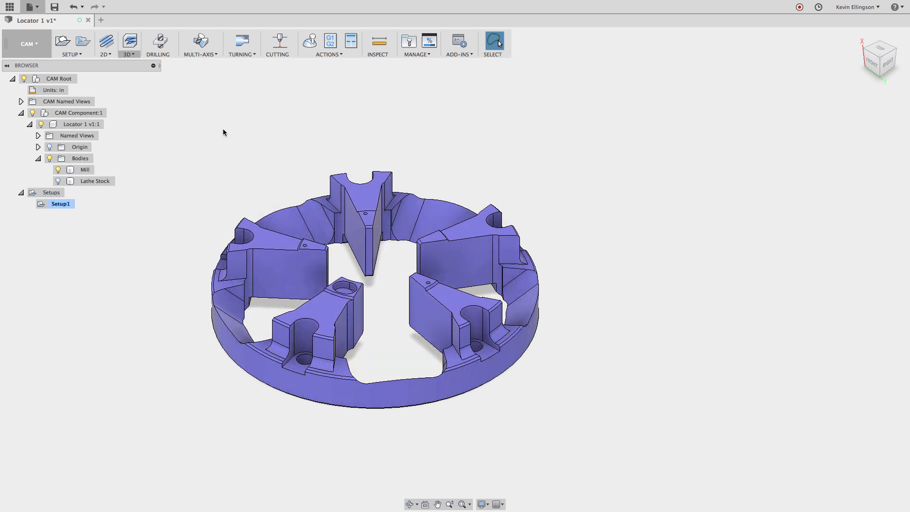
mouse_move(132, 63)
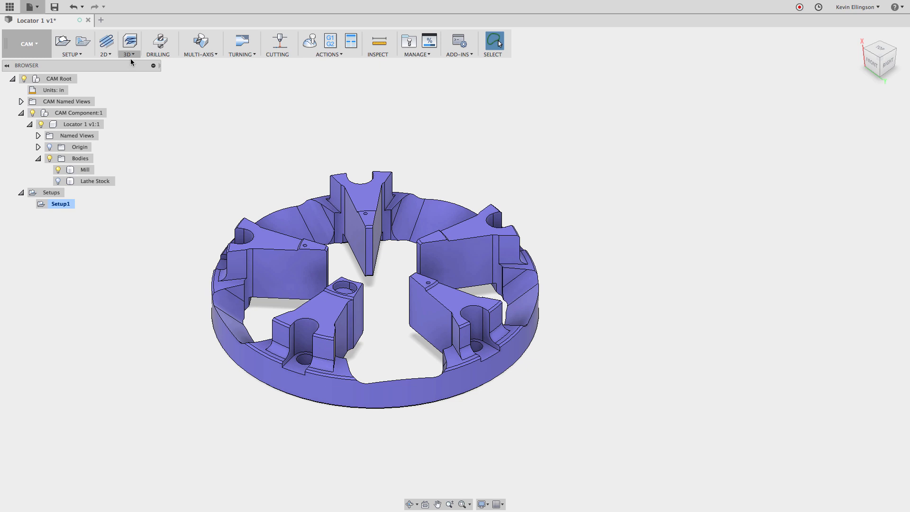
- Create a 3D Adaptive Clearing operation using tool #7, the Ø1/2 R0.0625 bull nose end mill
click(129, 40)
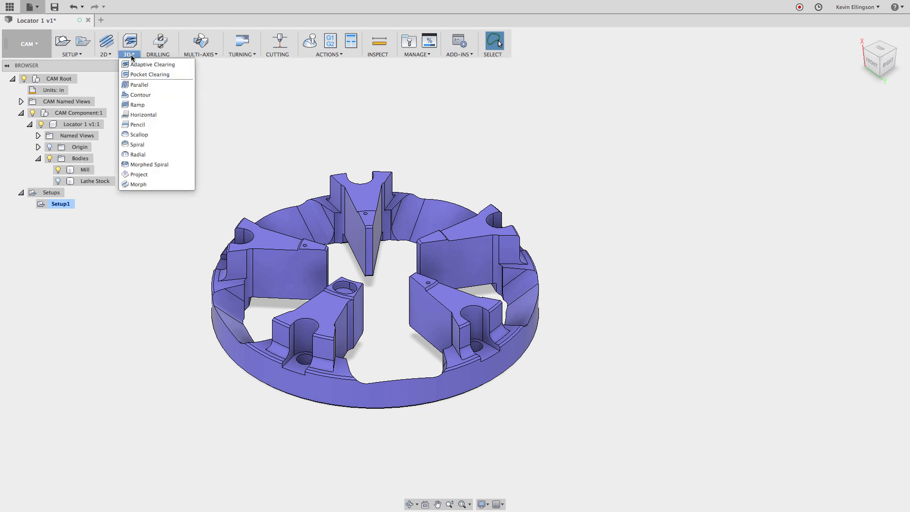
click(152, 65)
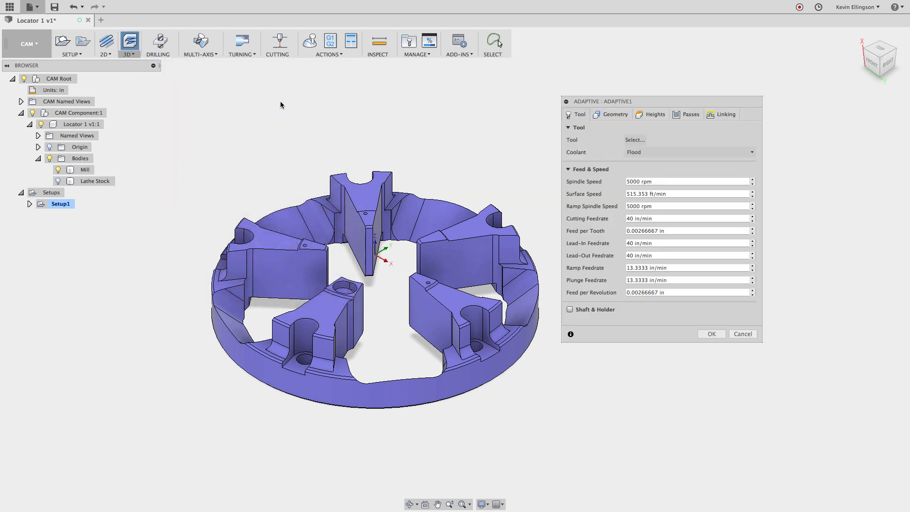
click(635, 139)
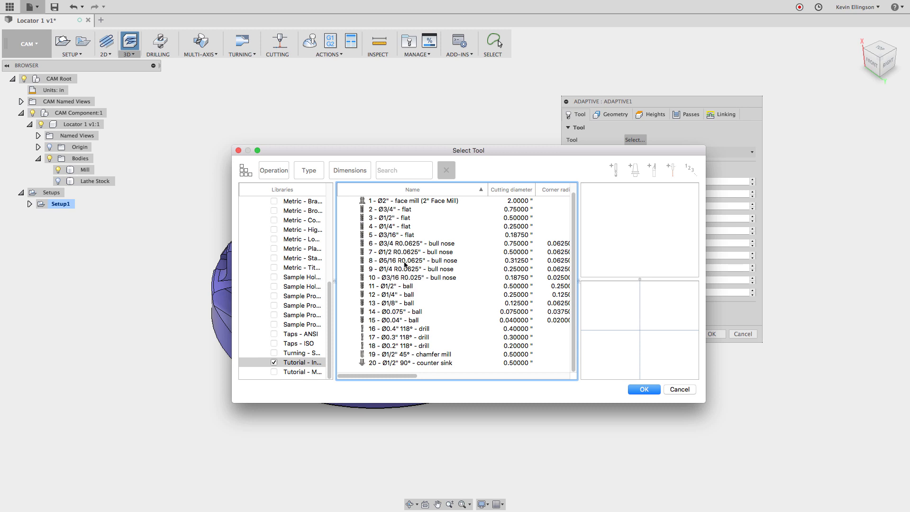
click(411, 252)
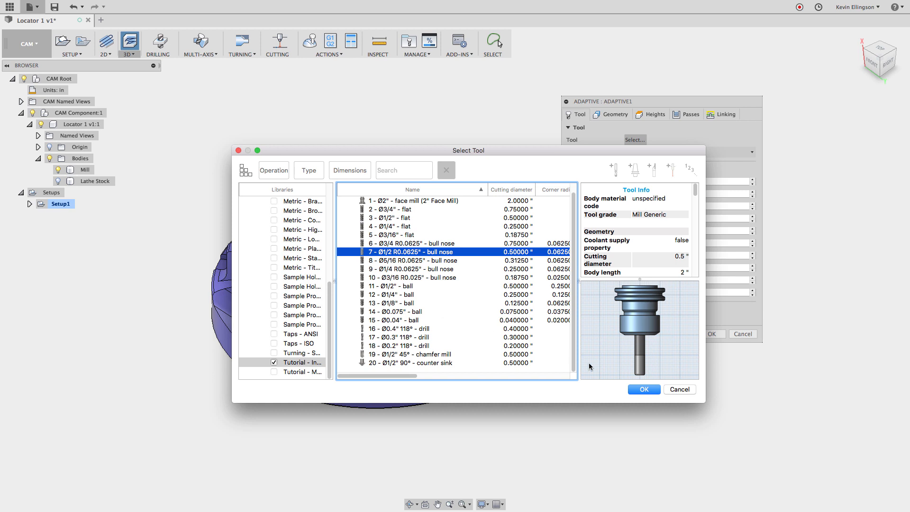
click(644, 389)
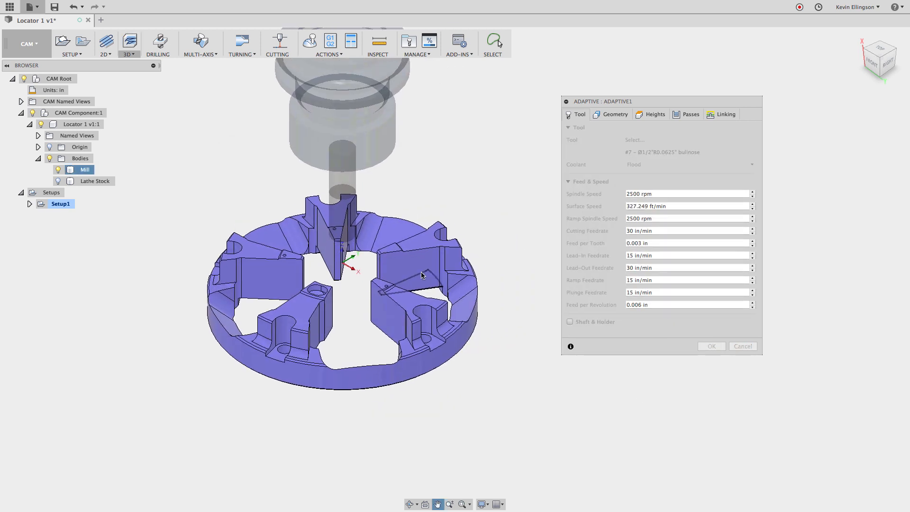
- Review the operation's Geometry settings and move on to its Heights settings
click(613, 114)
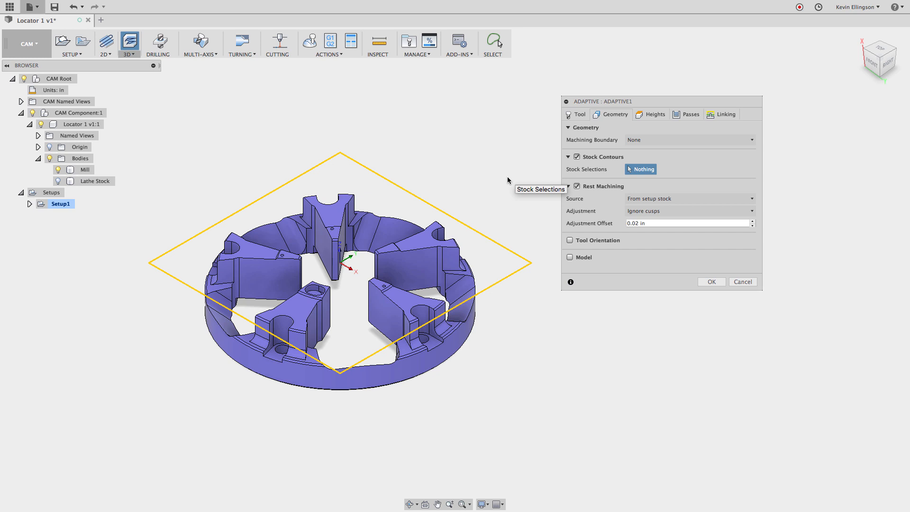
mouse_move(519, 160)
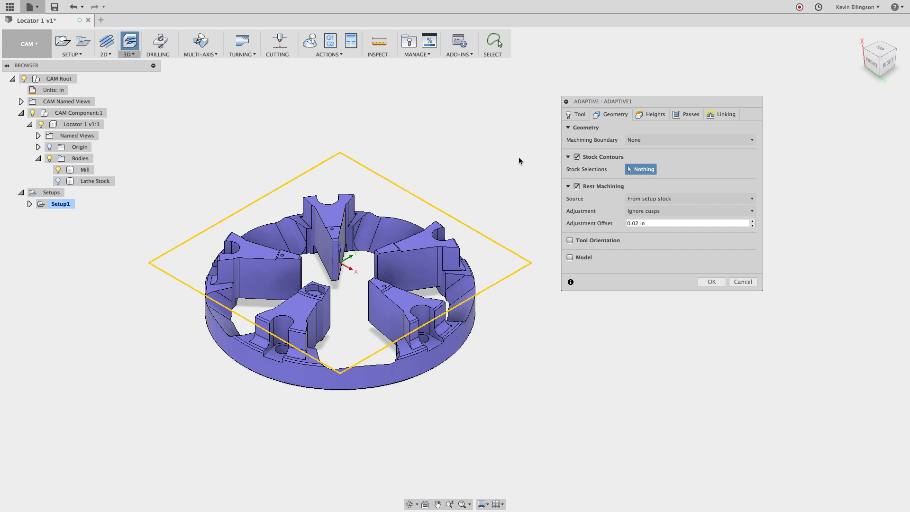
mouse_move(551, 140)
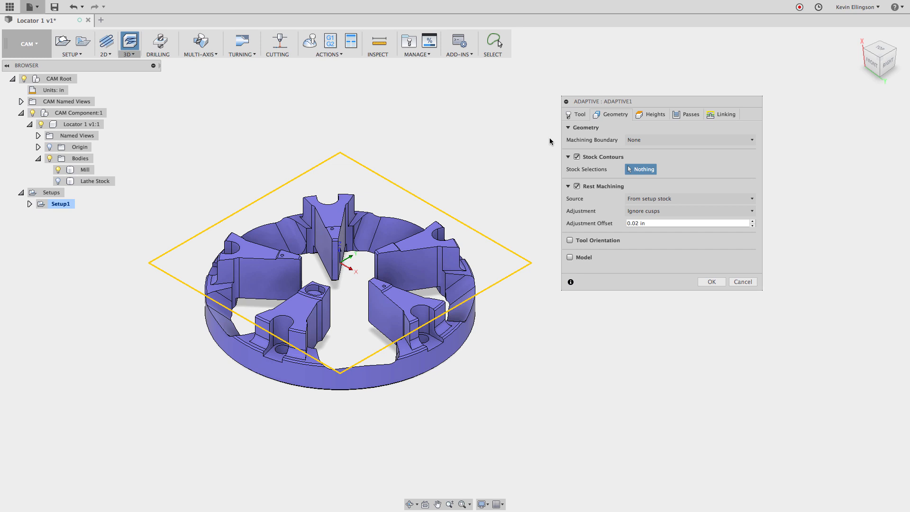
click(654, 113)
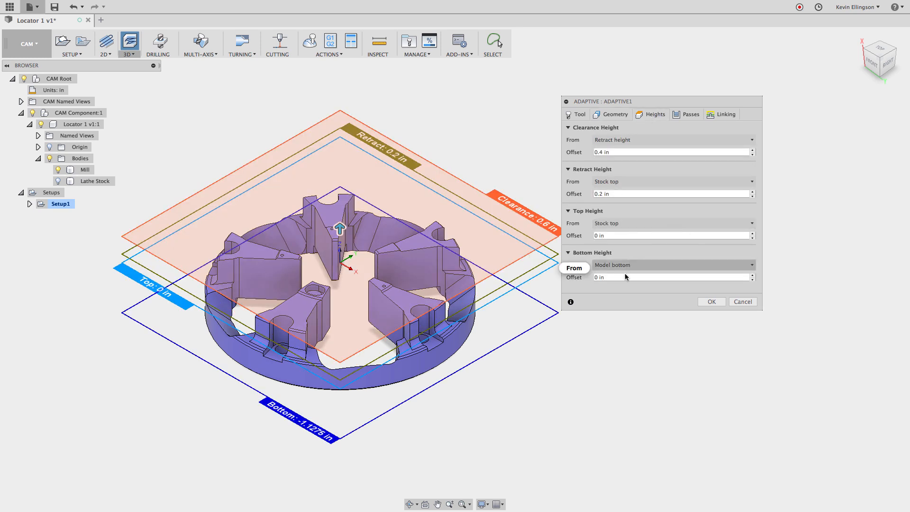
- Set the Bottom Height offset to -.05 in so the cut goes below the model bottom
click(670, 277)
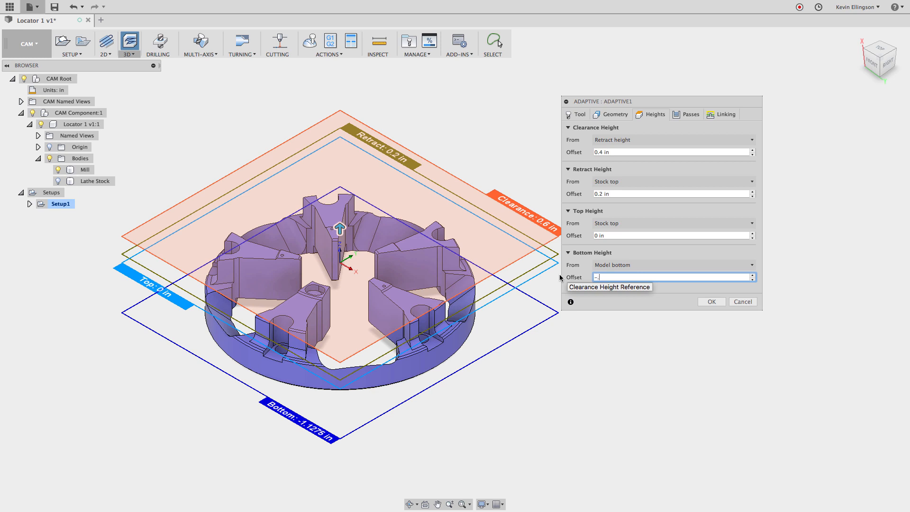
text(.05)
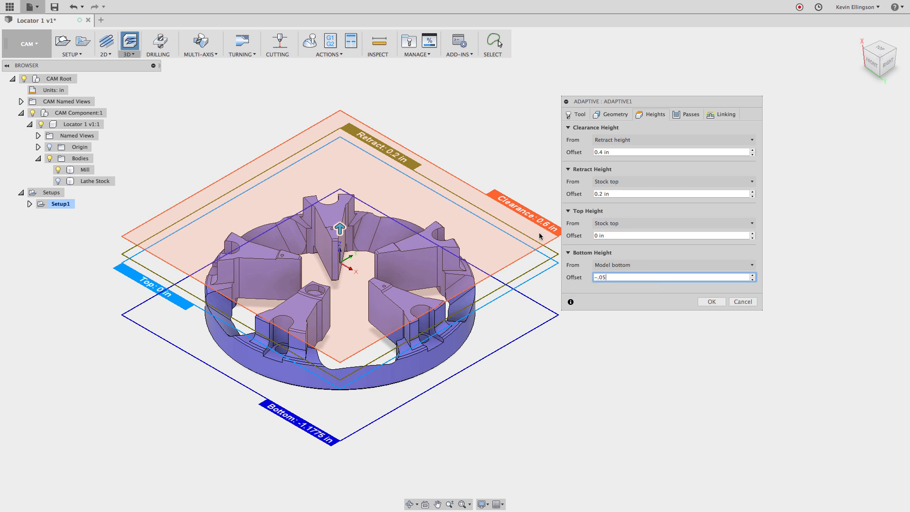
click(689, 113)
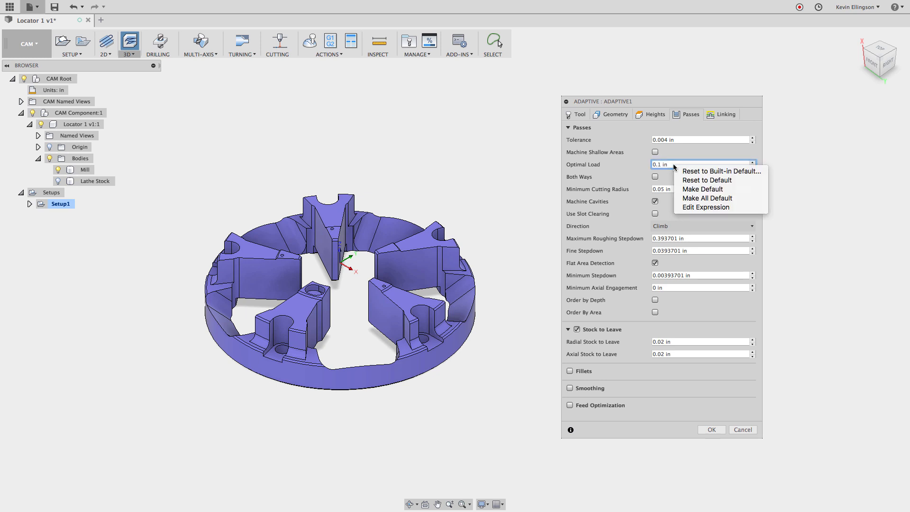
- Set Maximum Roughing Stepdown to tool_fluteLength*.9 and Fine Stepdown to .05 in the passes settings
click(705, 206)
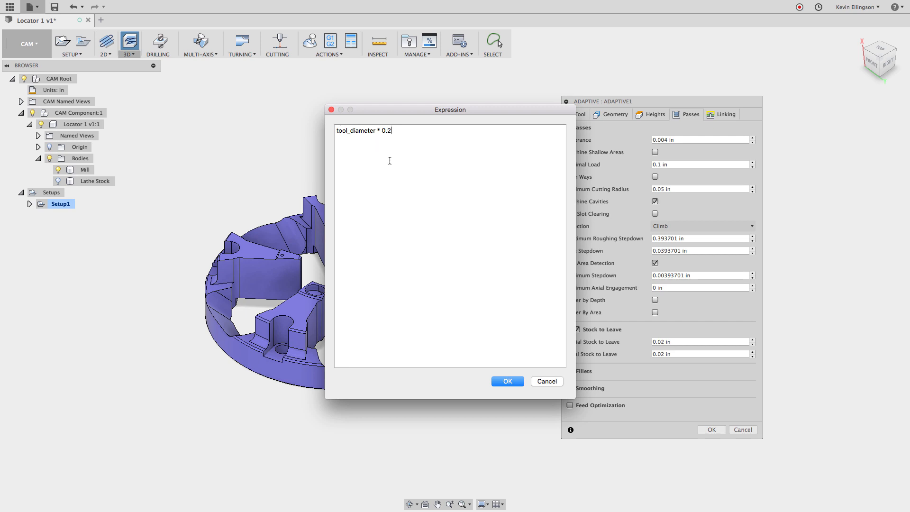
mouse_move(476, 243)
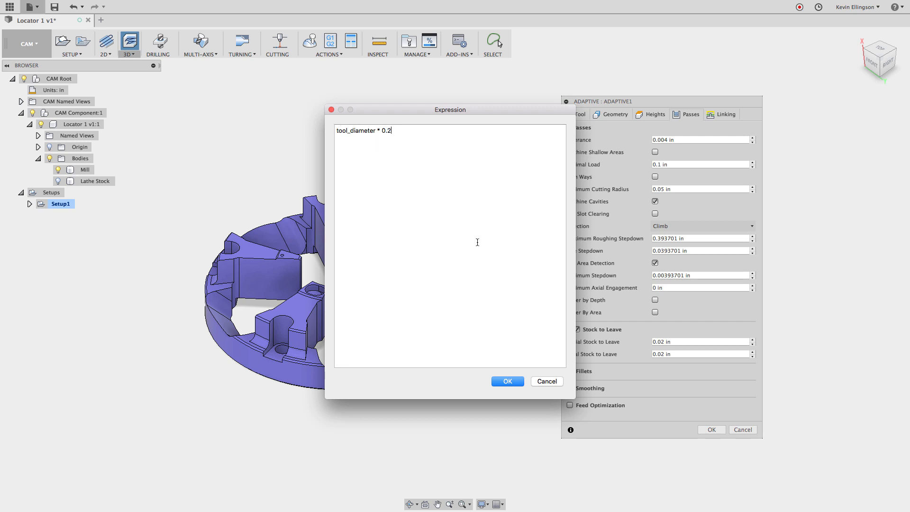
click(507, 380)
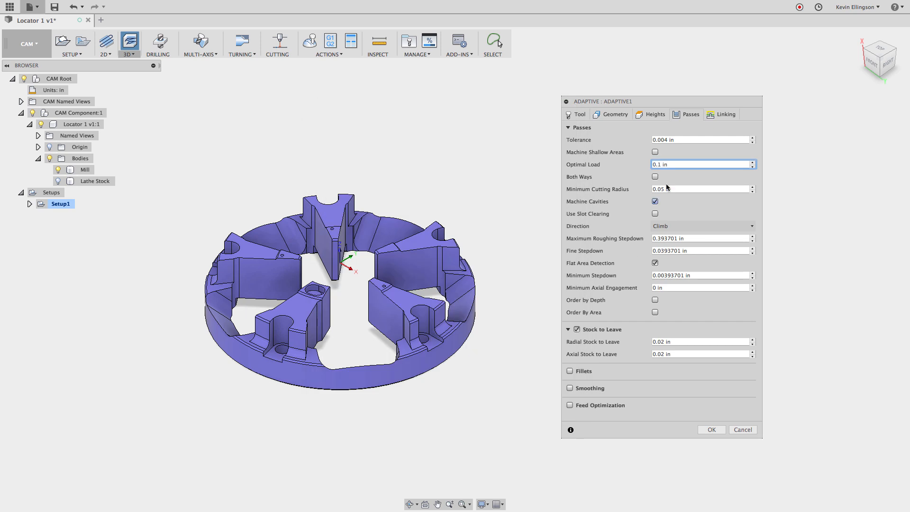
mouse_move(689, 219)
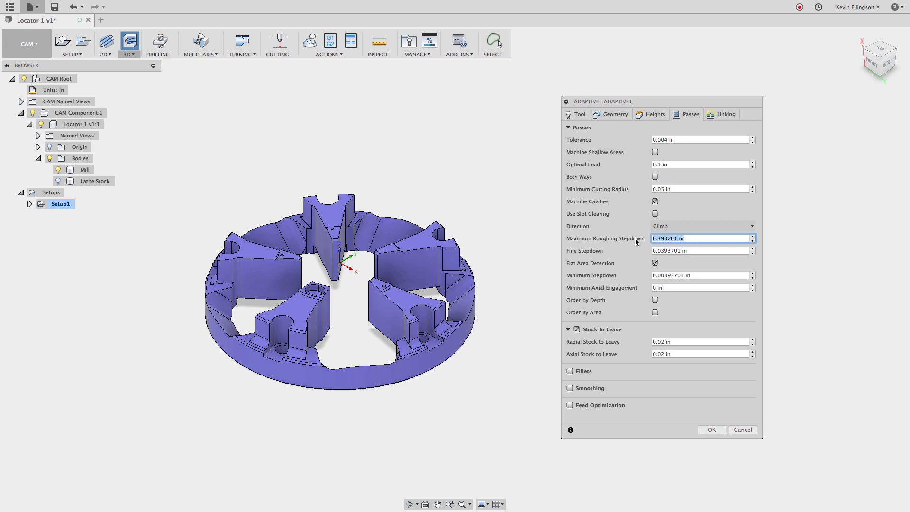
text(7)
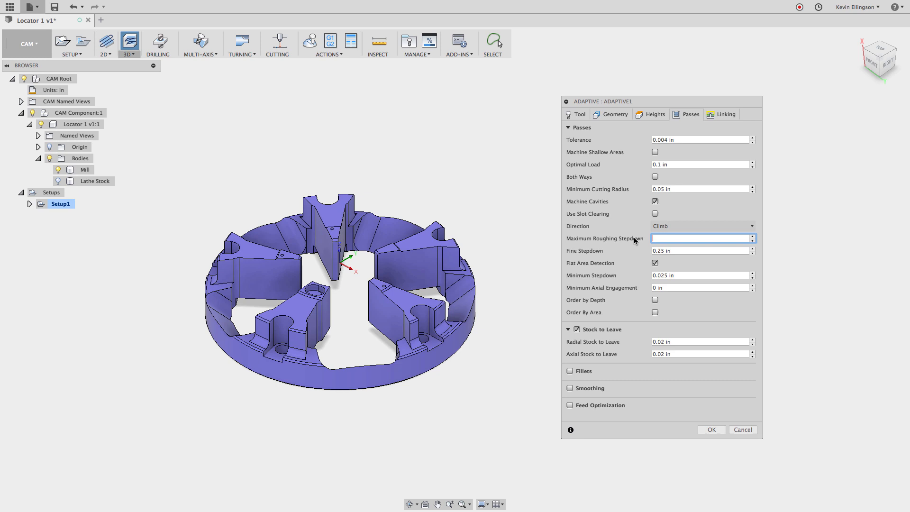
text(tool_flute)
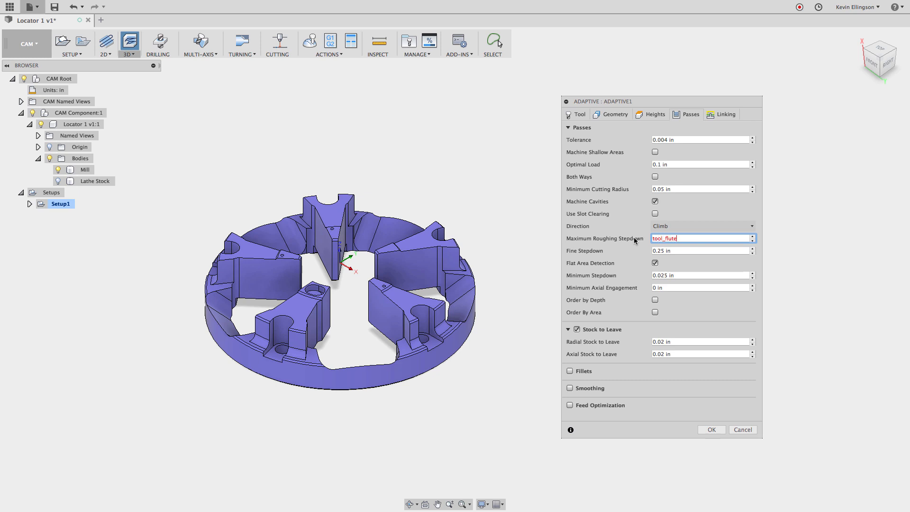
text(Length*.9)
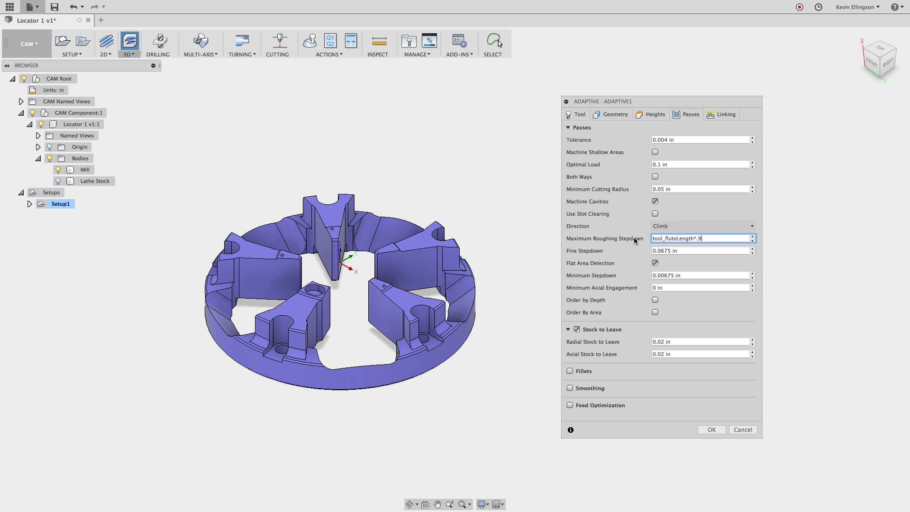
mouse_move(685, 250)
text(.05)
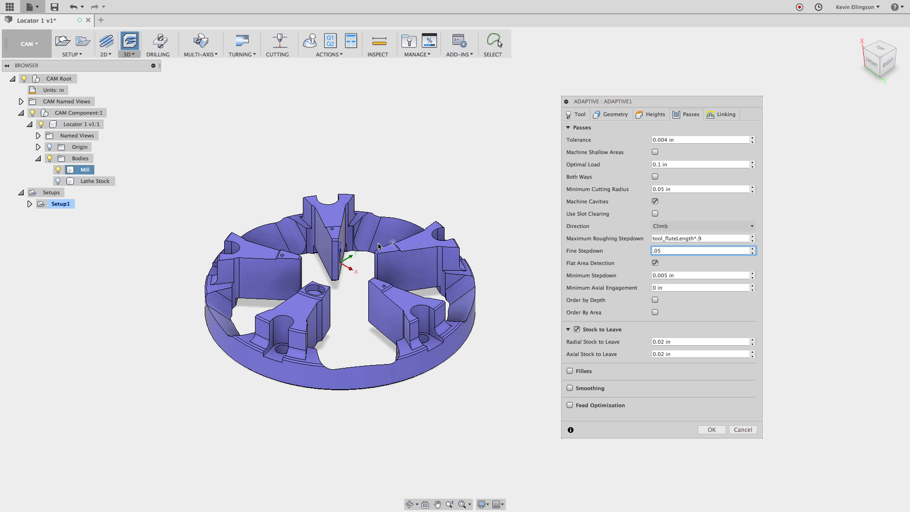
mouse_move(408, 228)
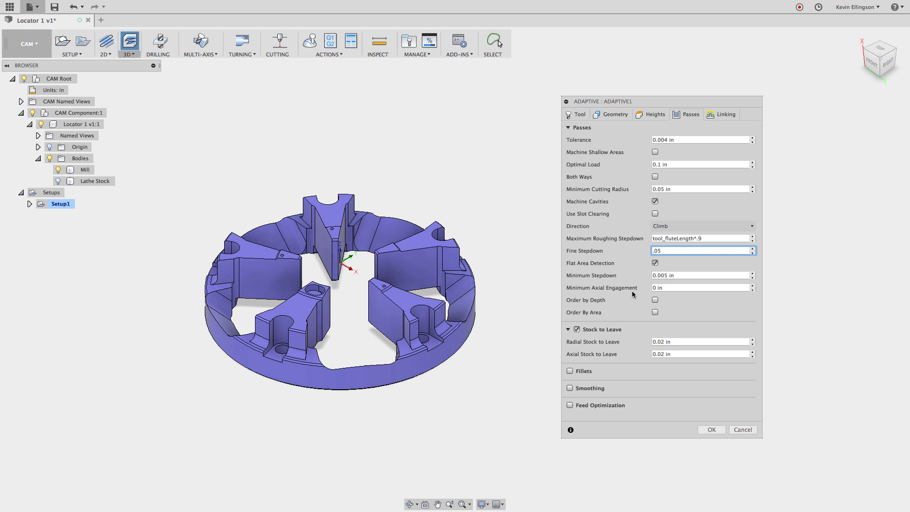
click(699, 341)
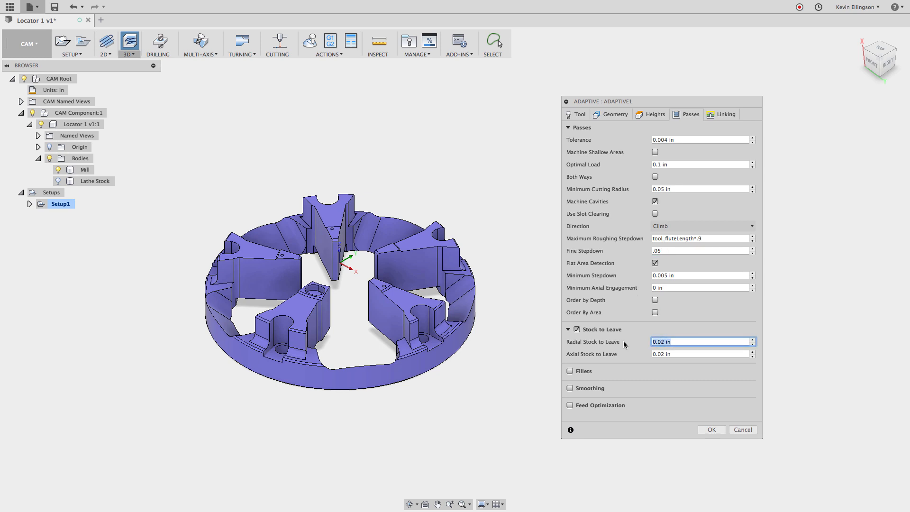
- Set radial and axial stock to leave to .01 in and enable Order By Area
text(.01)
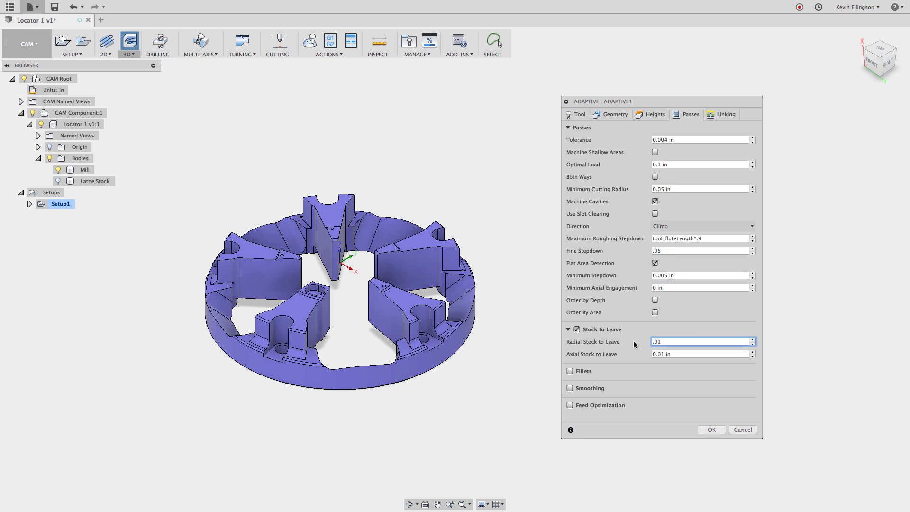
mouse_move(681, 327)
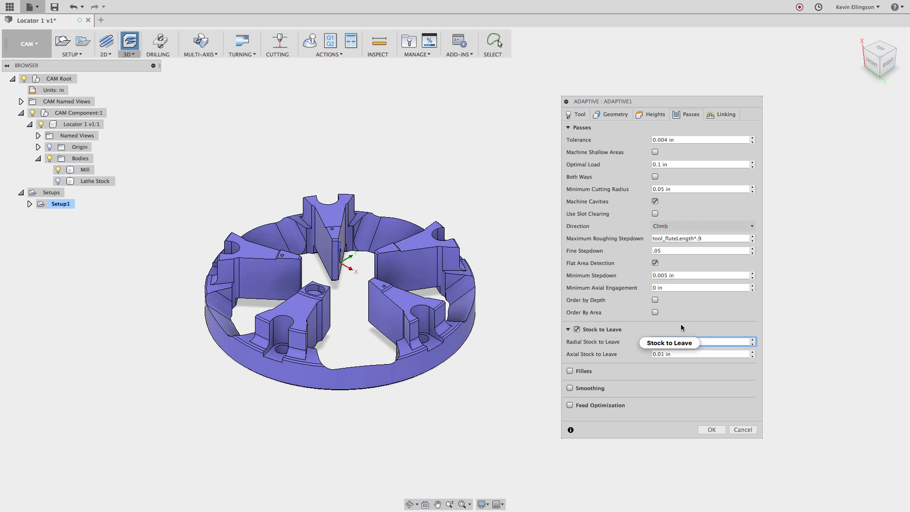
click(701, 341)
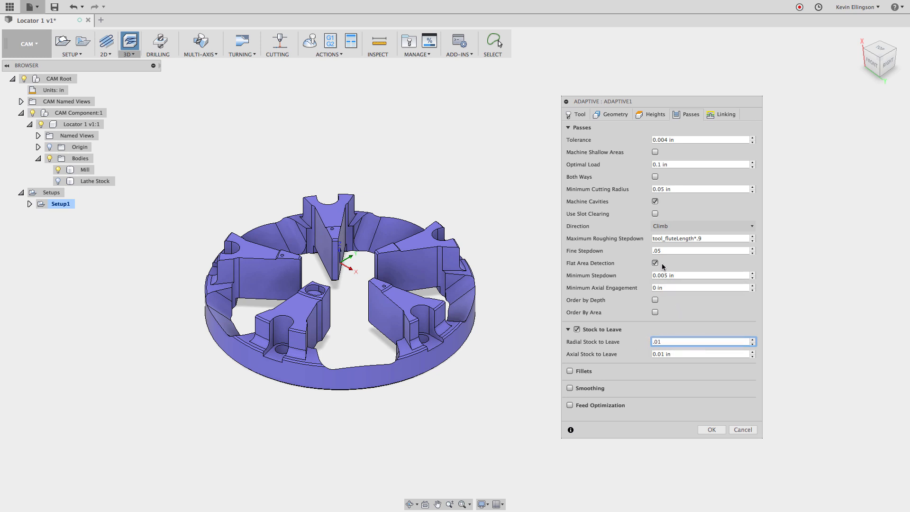
mouse_move(655, 313)
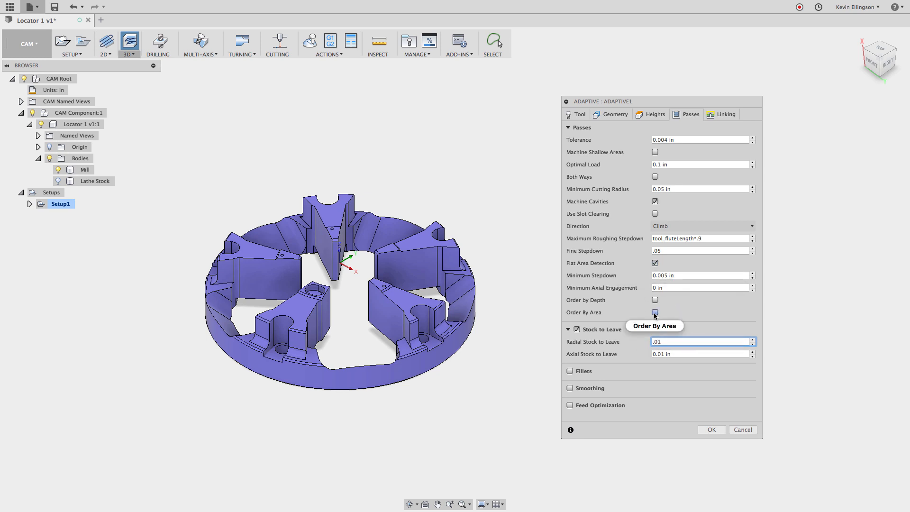
click(653, 313)
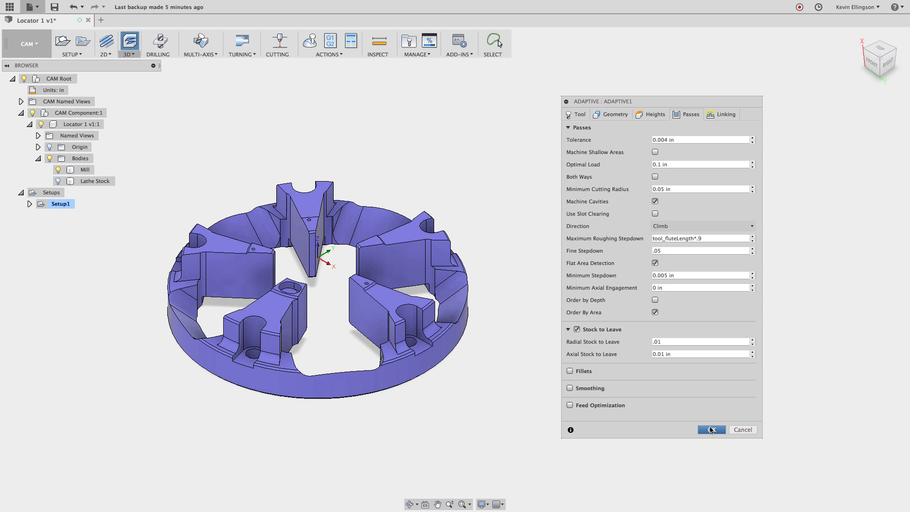
- Generate the Adaptive1 toolpath and orbit in to inspect it around the pockets
click(711, 429)
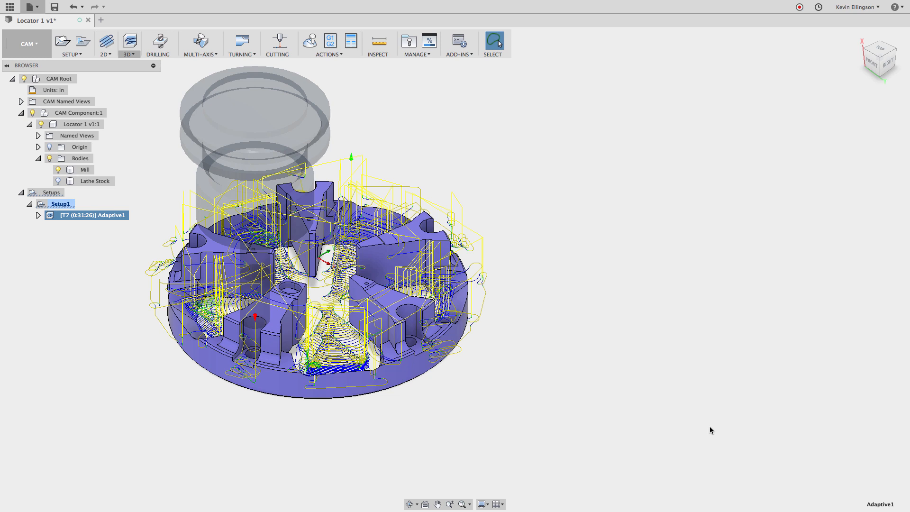
mouse_move(352, 398)
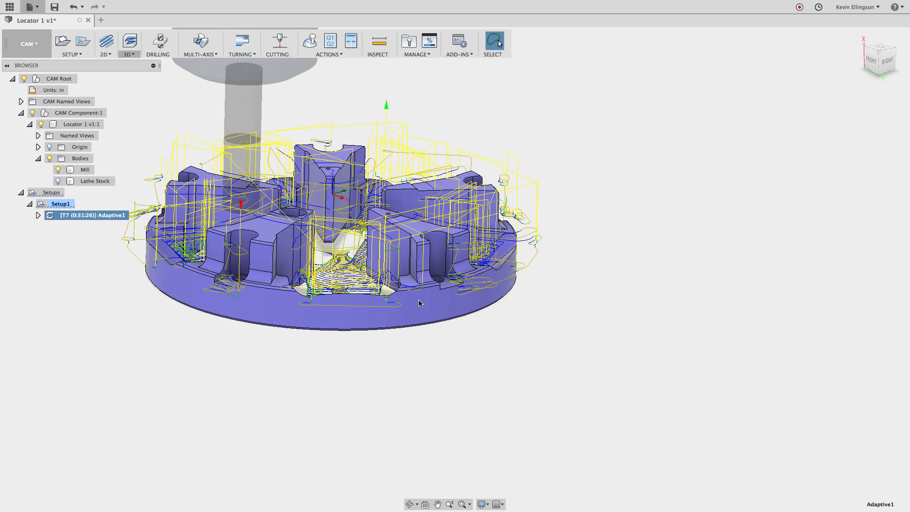
drag(419, 302, 424, 333)
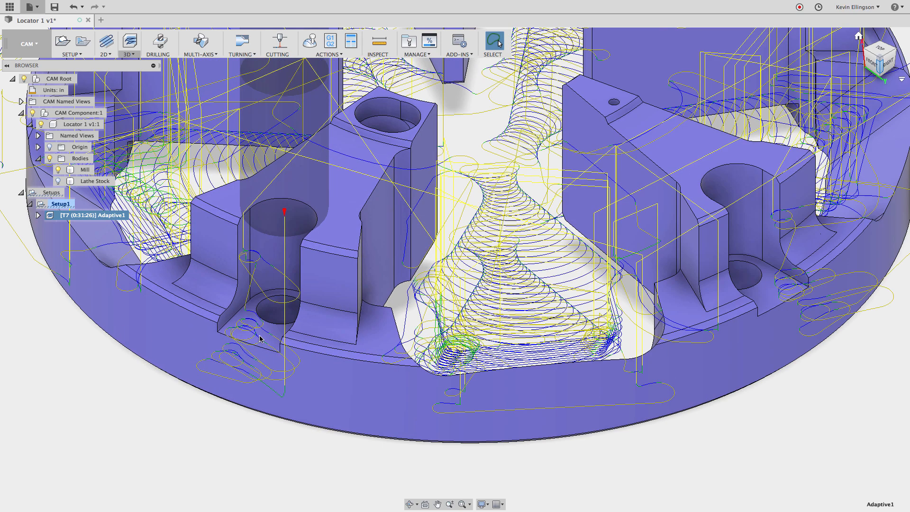
mouse_move(270, 272)
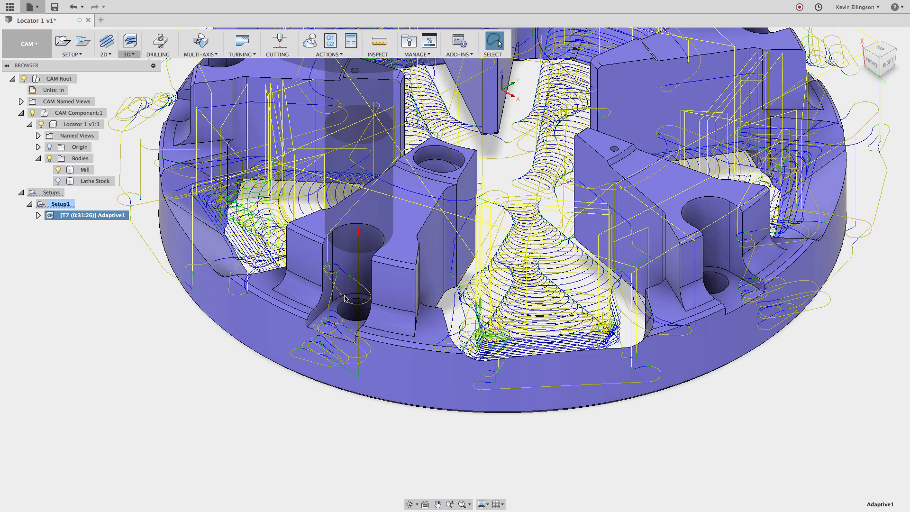
mouse_move(194, 366)
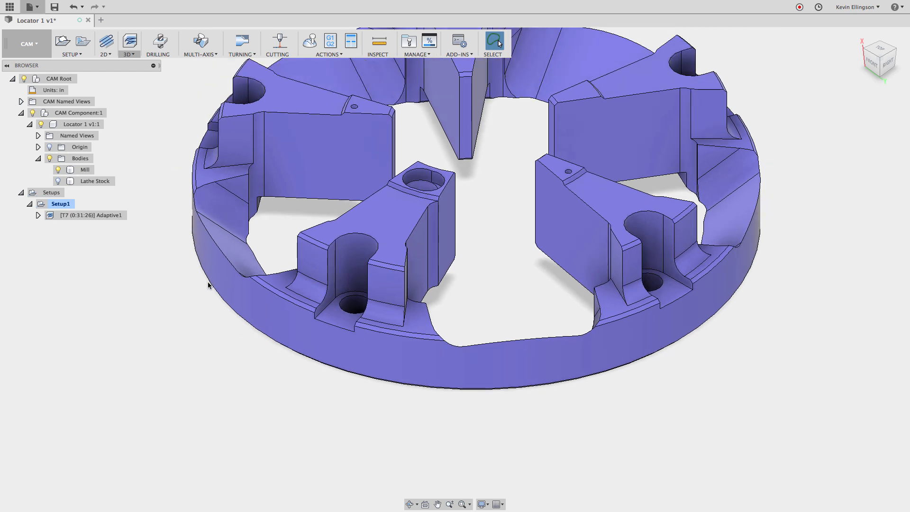
- Switch from CAM to the Patch workspace and bring up the Create menu
click(26, 44)
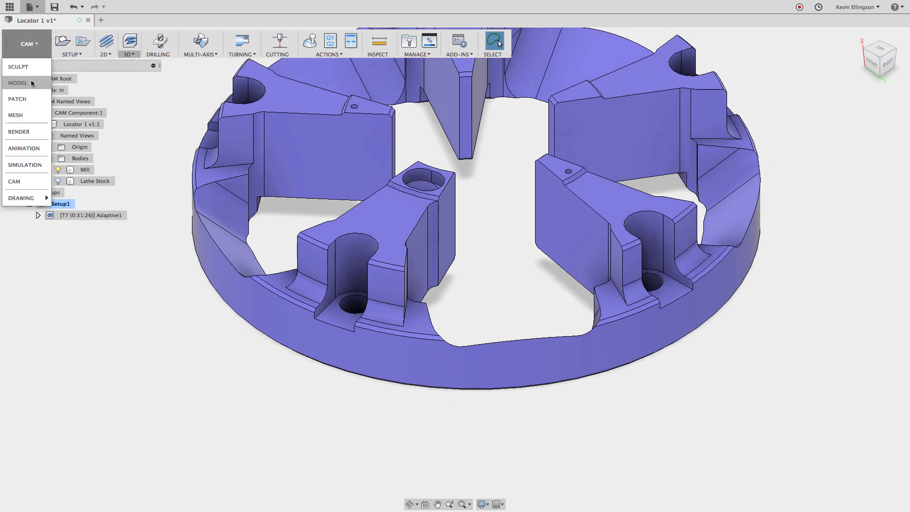
mouse_move(28, 98)
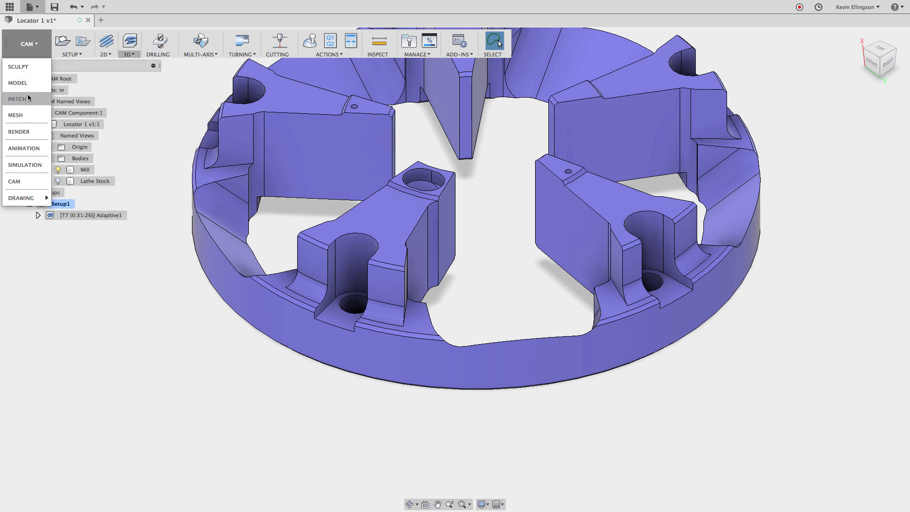
click(14, 98)
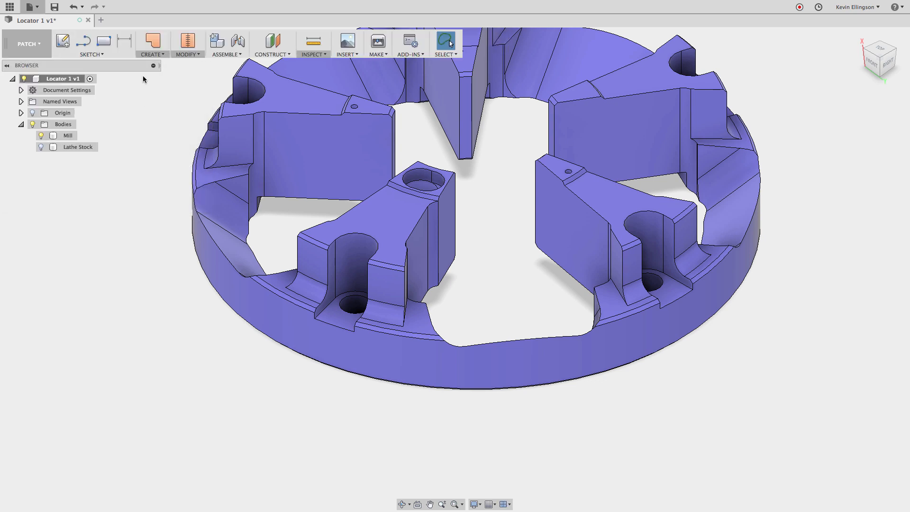
click(152, 54)
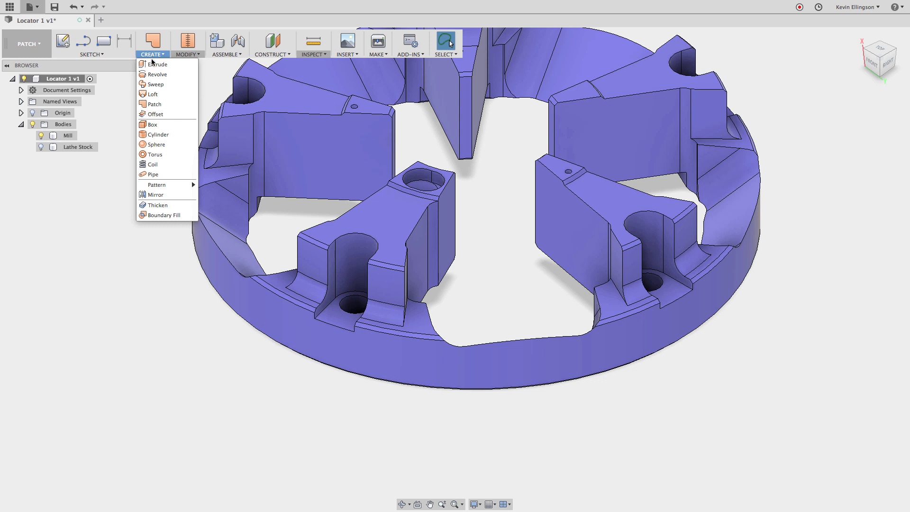
- Loft a surface across the pocket slot from two profile edges guided by a rail
click(152, 94)
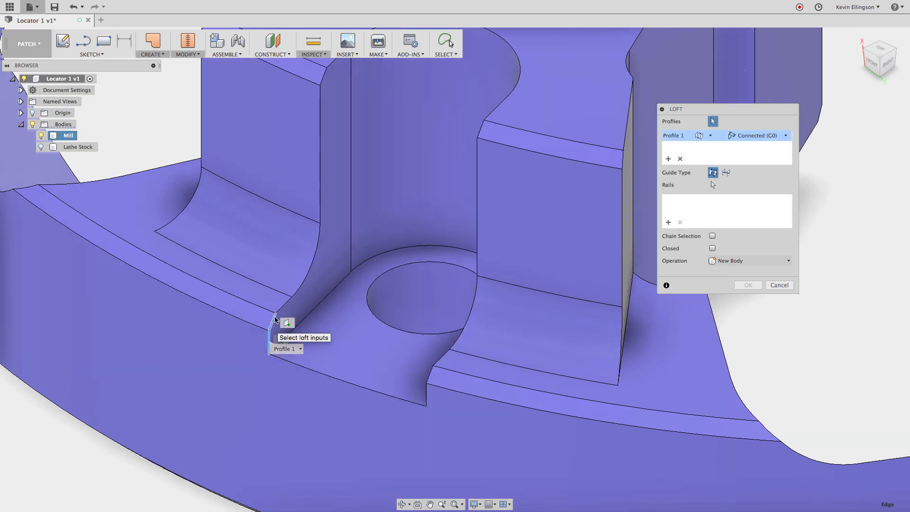
mouse_move(300, 279)
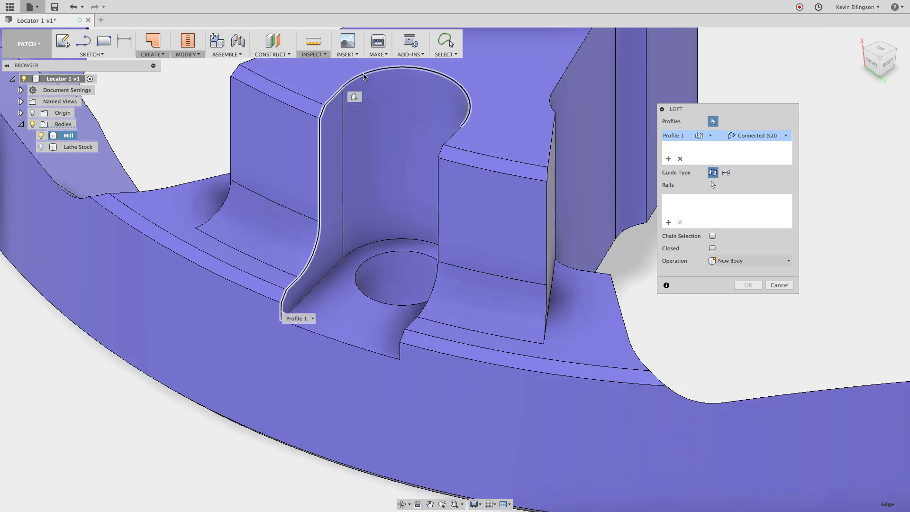
mouse_move(385, 75)
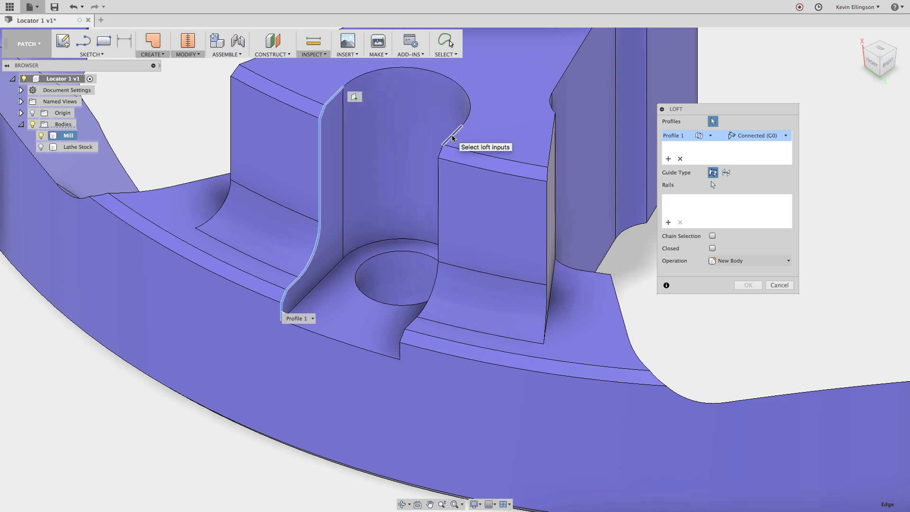
click(442, 144)
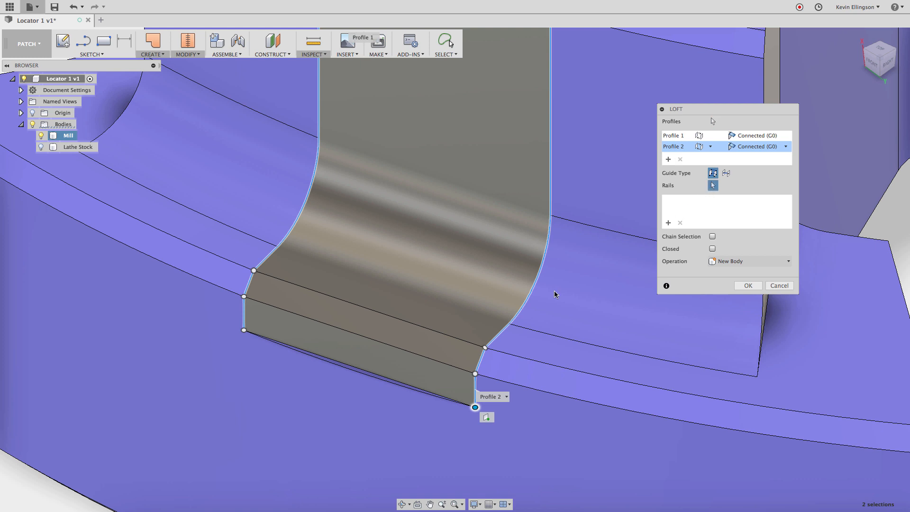
click(320, 362)
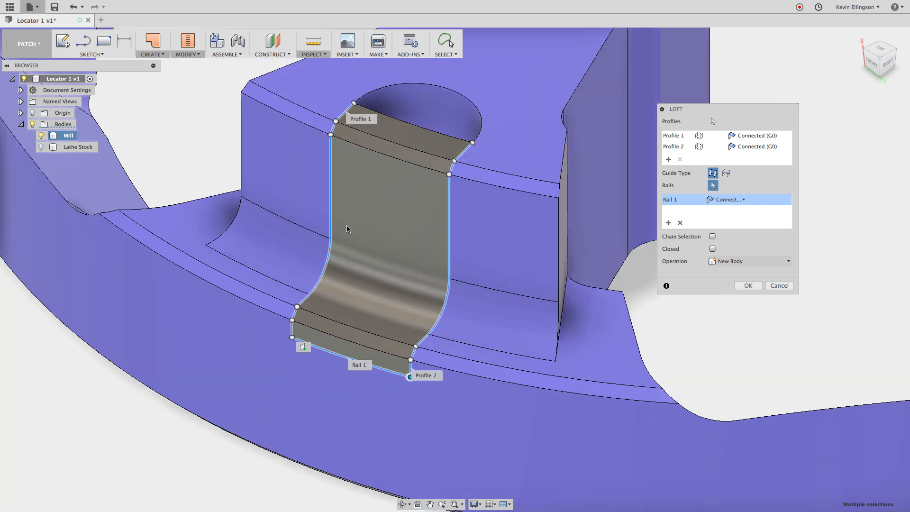
mouse_move(353, 335)
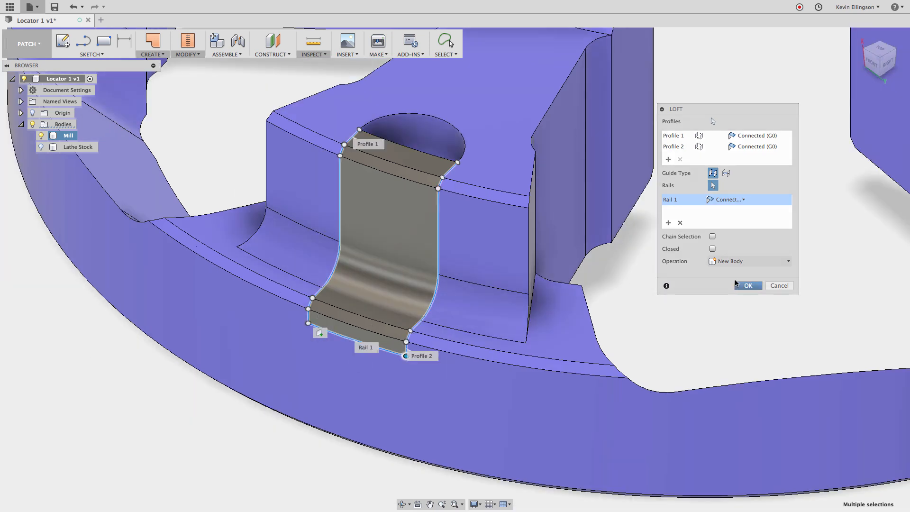
click(746, 285)
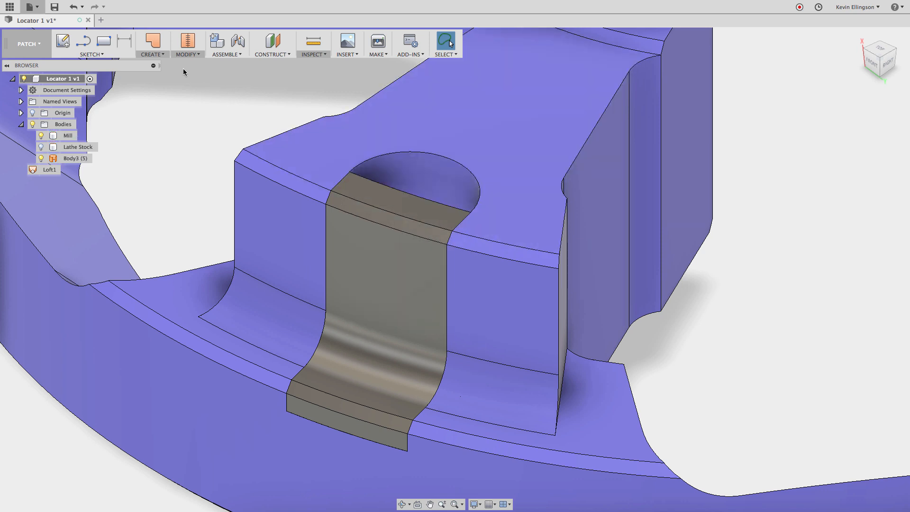
- Cap the pocket's rounded top opening with a Patch surface on its boundary edges
click(151, 42)
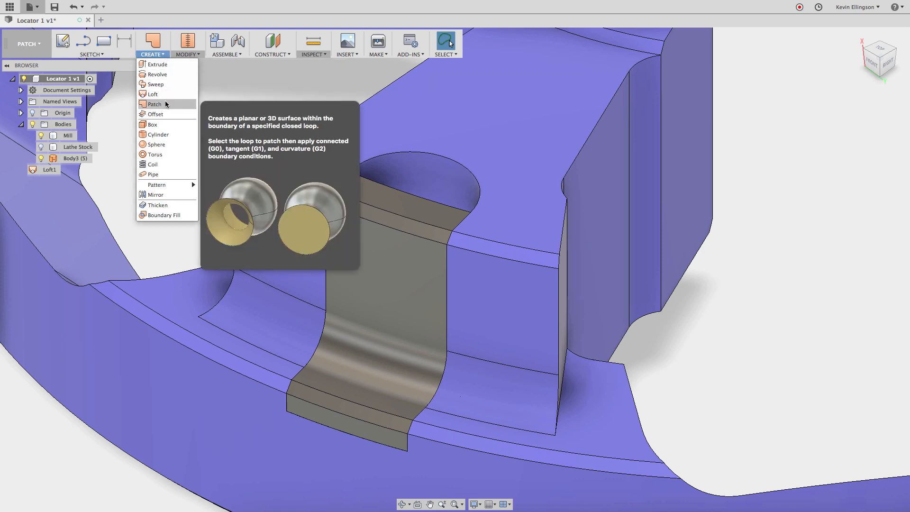
click(154, 104)
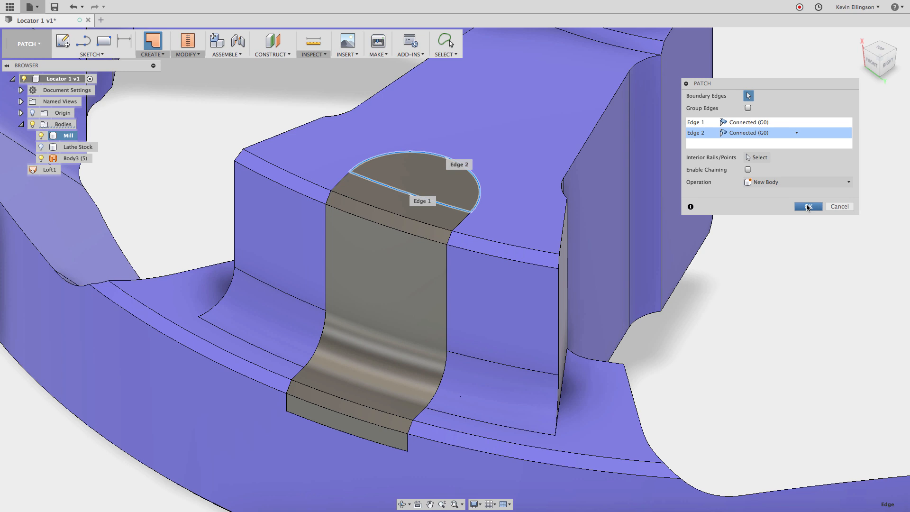
click(808, 206)
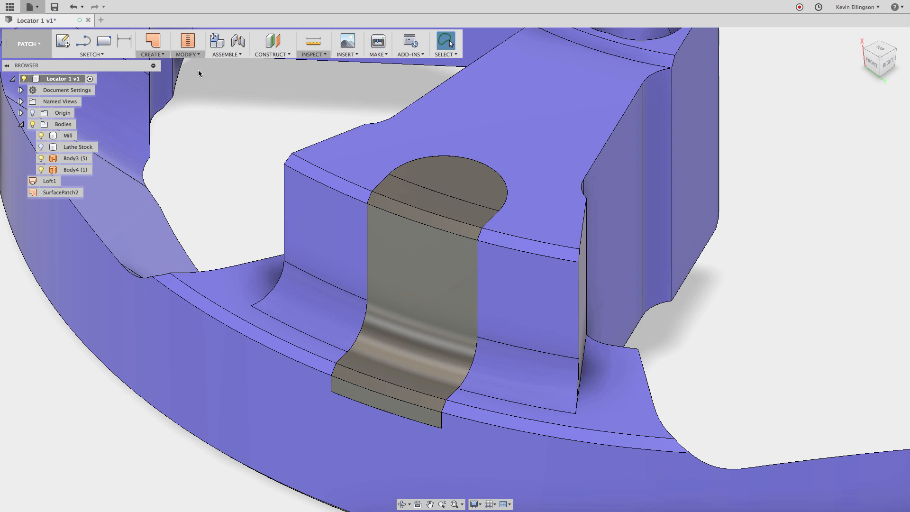
- Stitch the lofted surface and top patch into a single Body5 and fit the locator in view
click(187, 41)
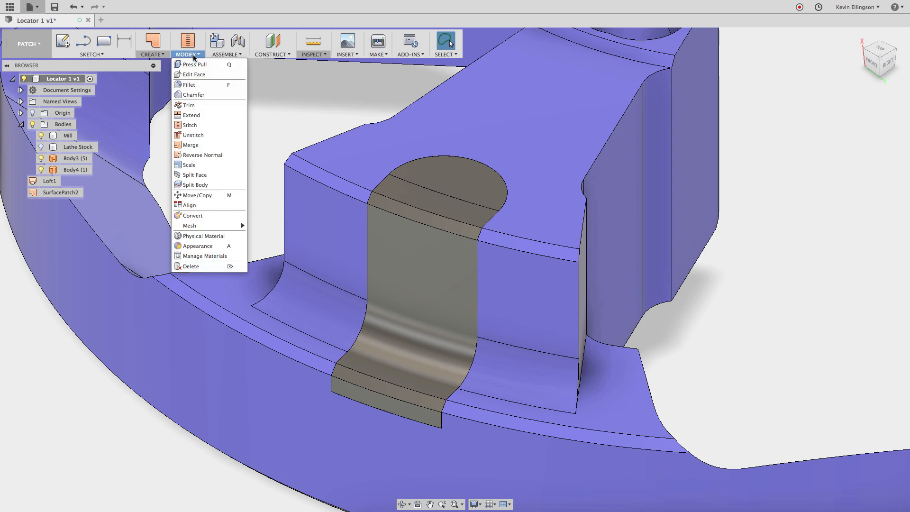
mouse_move(195, 125)
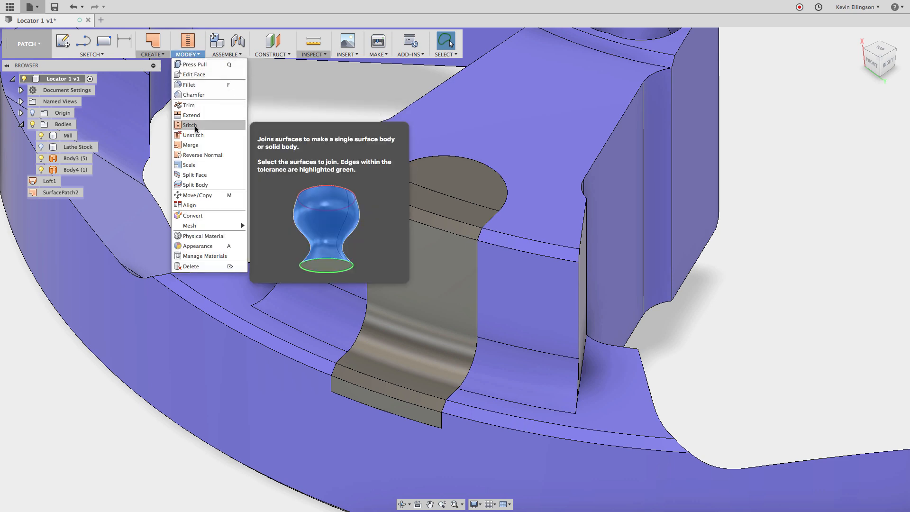
click(189, 125)
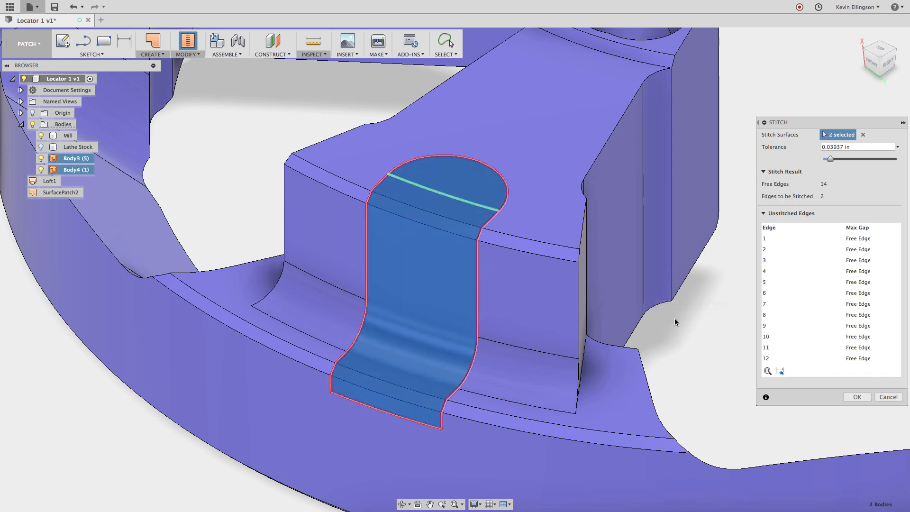
click(857, 396)
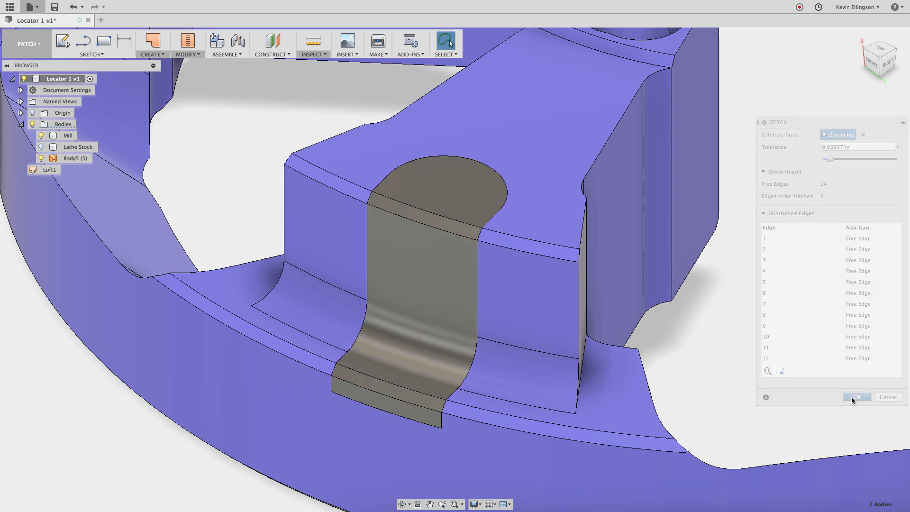
click(857, 396)
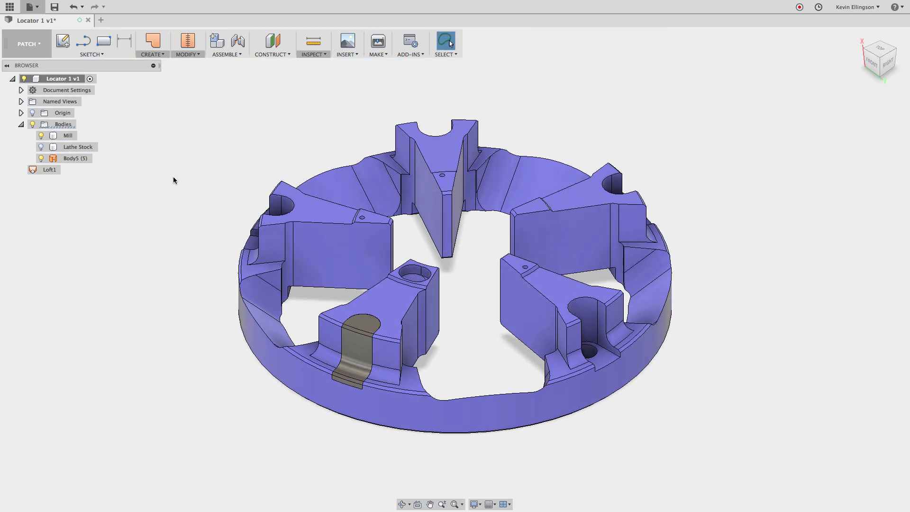
- Return to the CAM workspace with Setup1 and its Adaptive1 operation
click(27, 44)
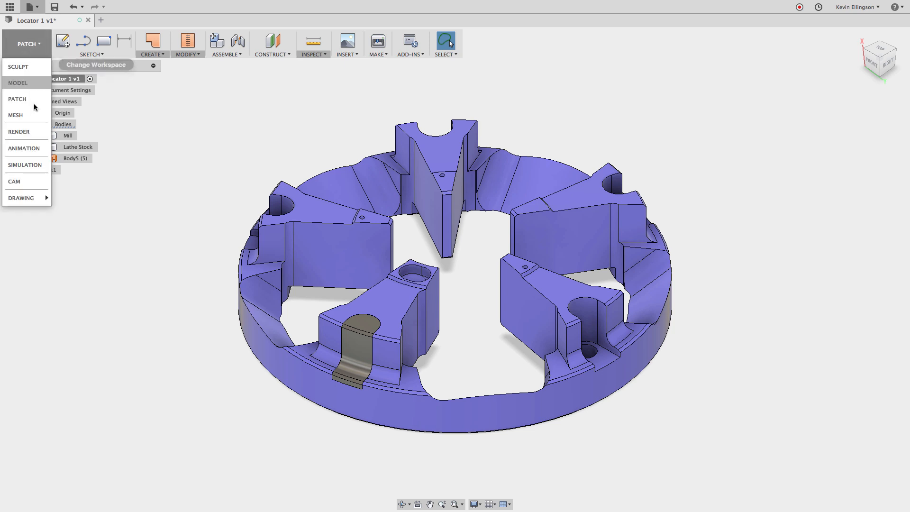
click(15, 181)
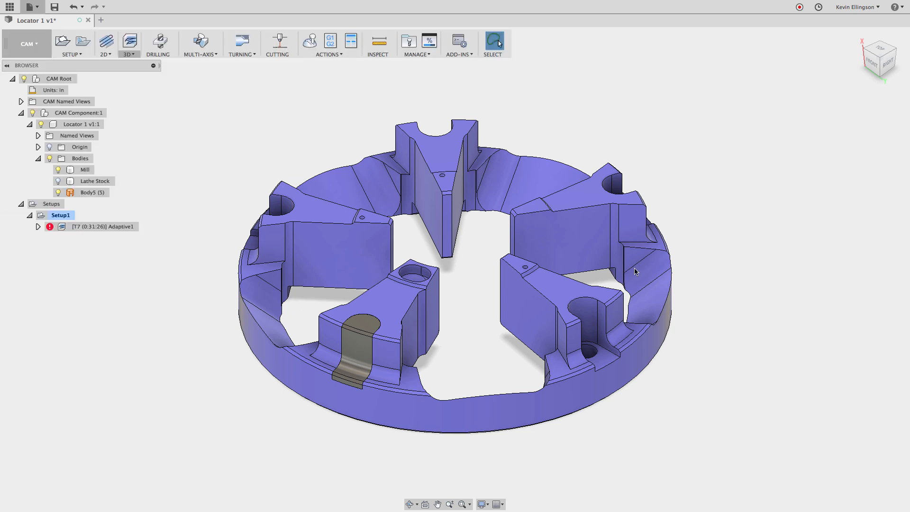
mouse_move(315, 303)
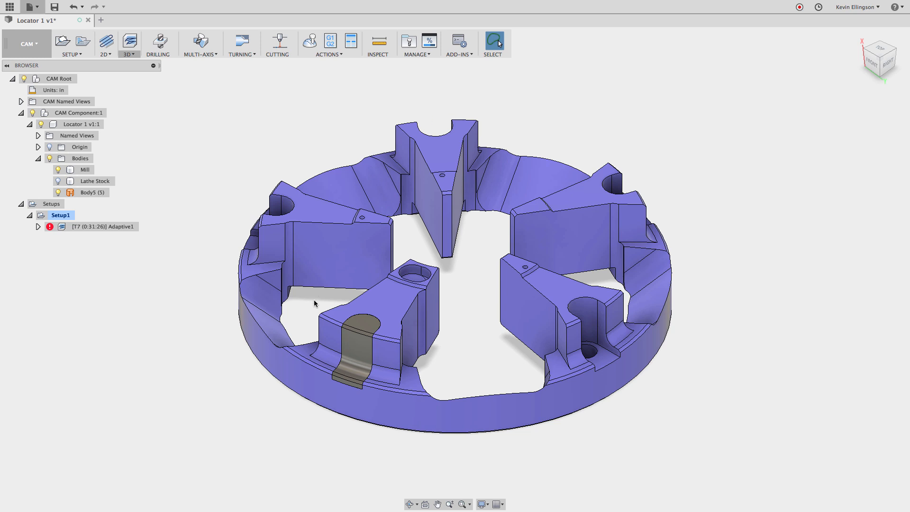
mouse_move(248, 317)
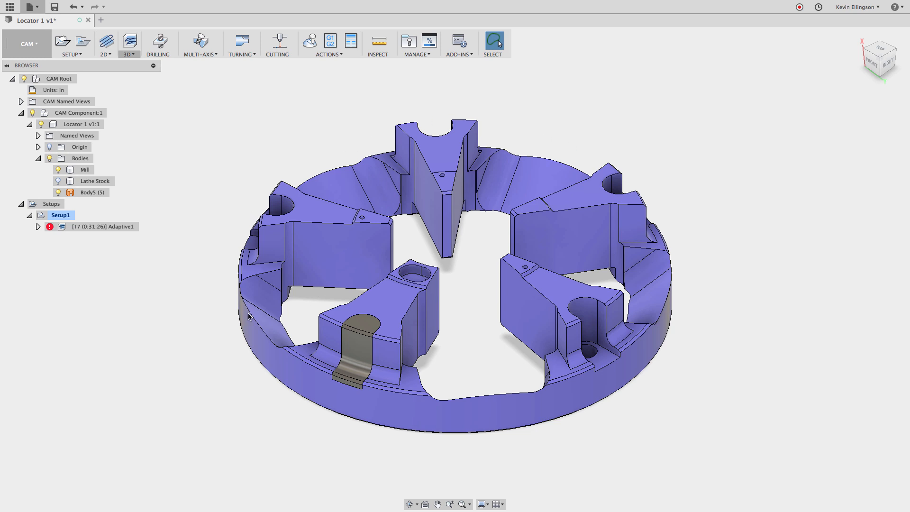
mouse_move(163, 261)
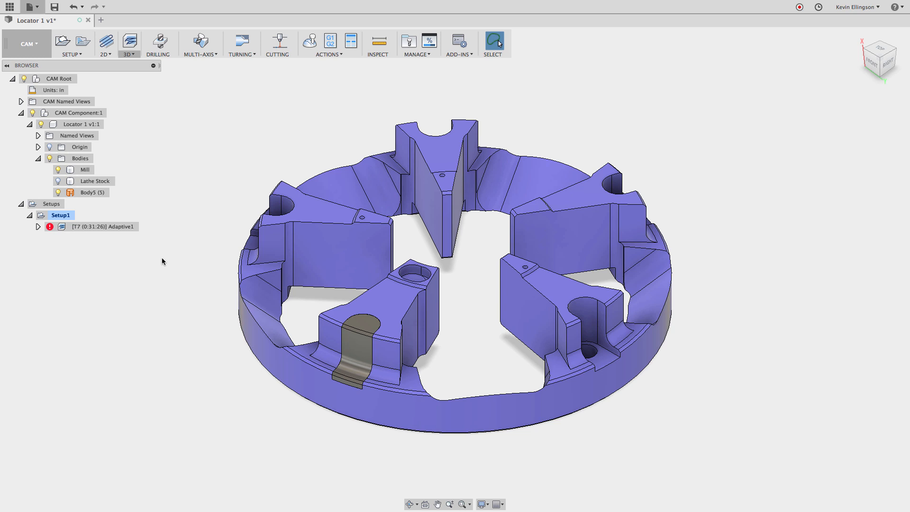
- Edit Adaptive1 to add stitched Body5 as Model Surfaces and regenerate the toolpath
right_click(105, 227)
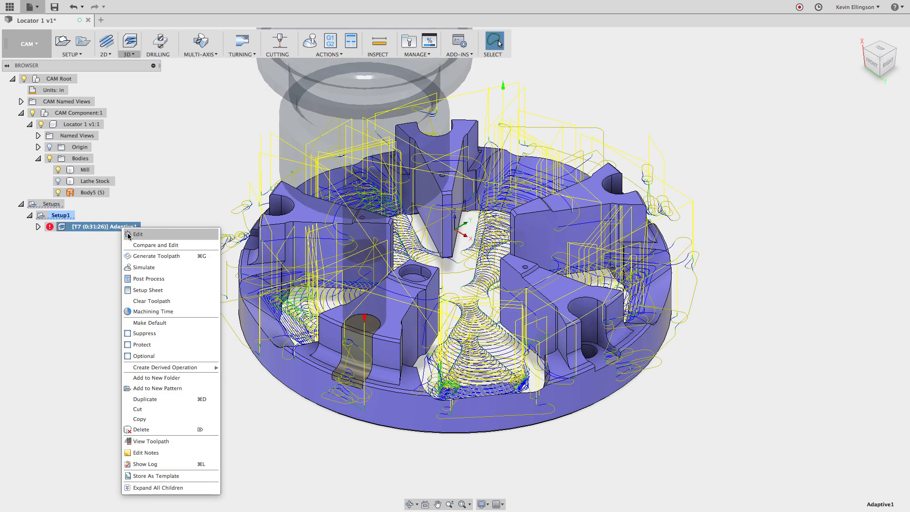
click(139, 234)
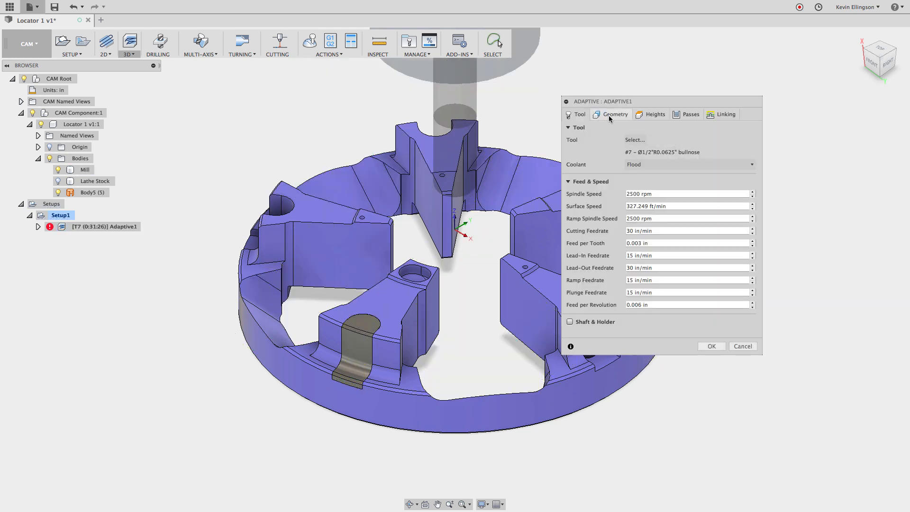
click(614, 113)
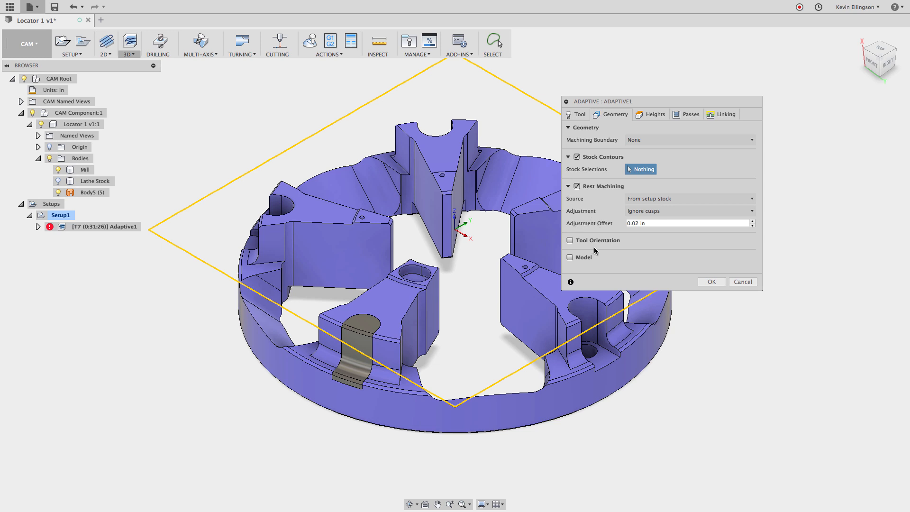
mouse_move(570, 256)
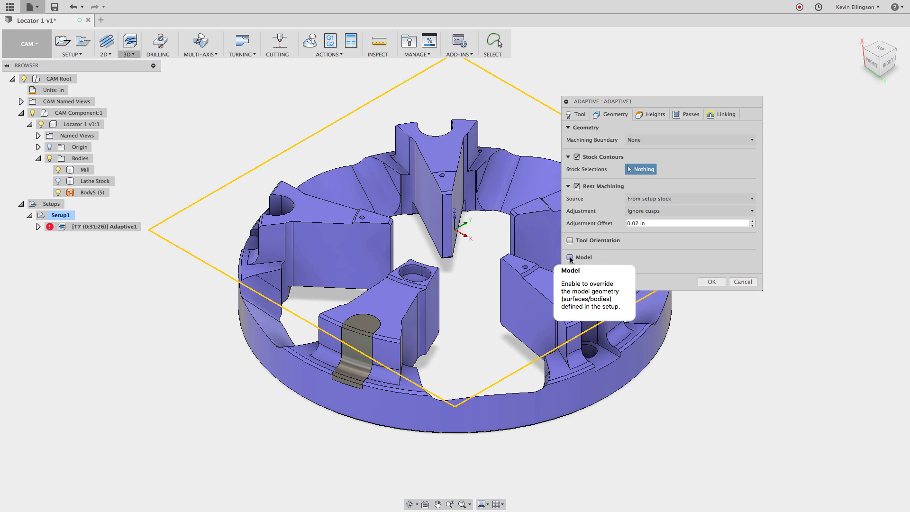
click(570, 258)
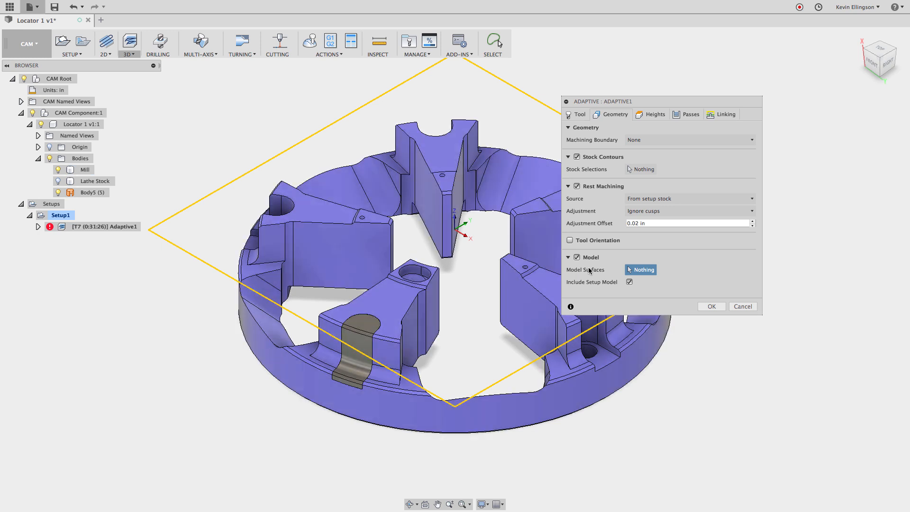
mouse_move(578, 260)
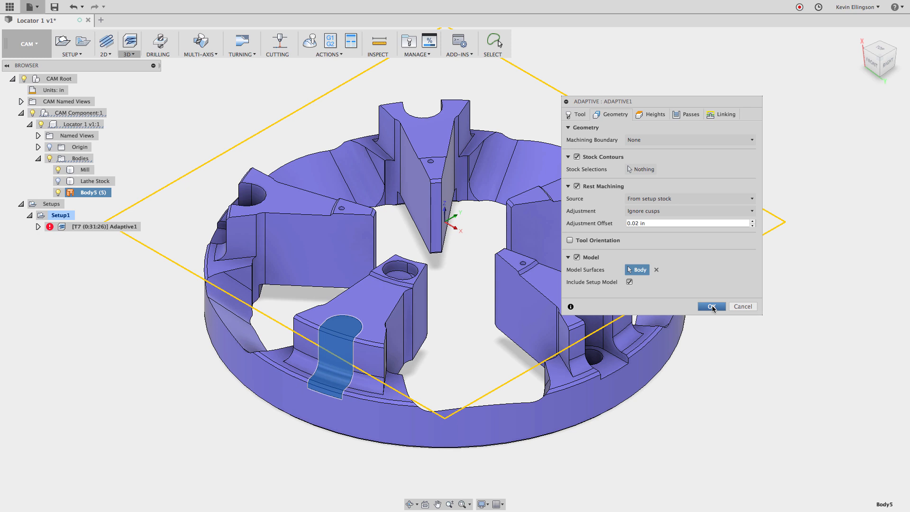
click(711, 306)
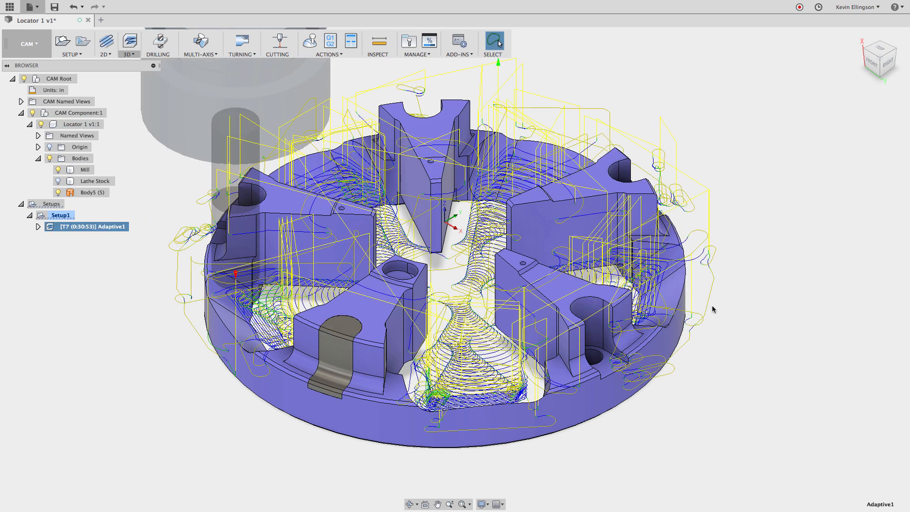
mouse_move(605, 368)
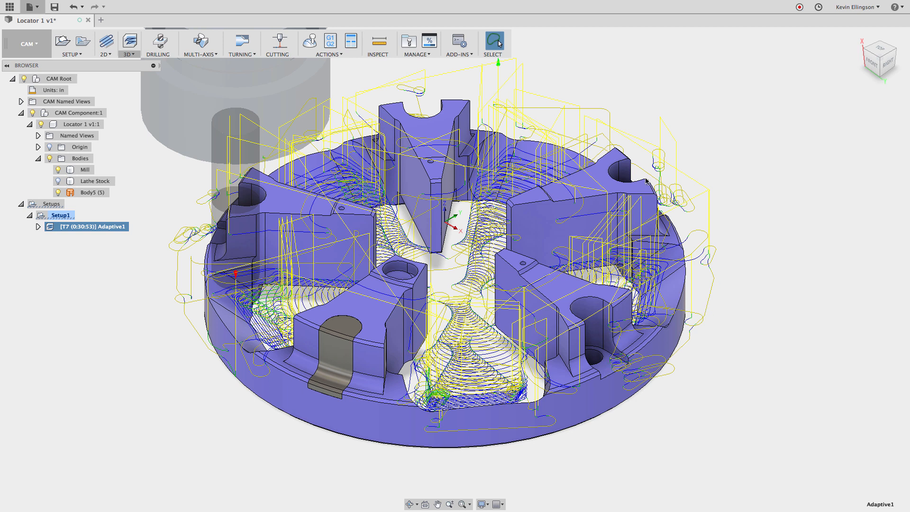
mouse_move(330, 358)
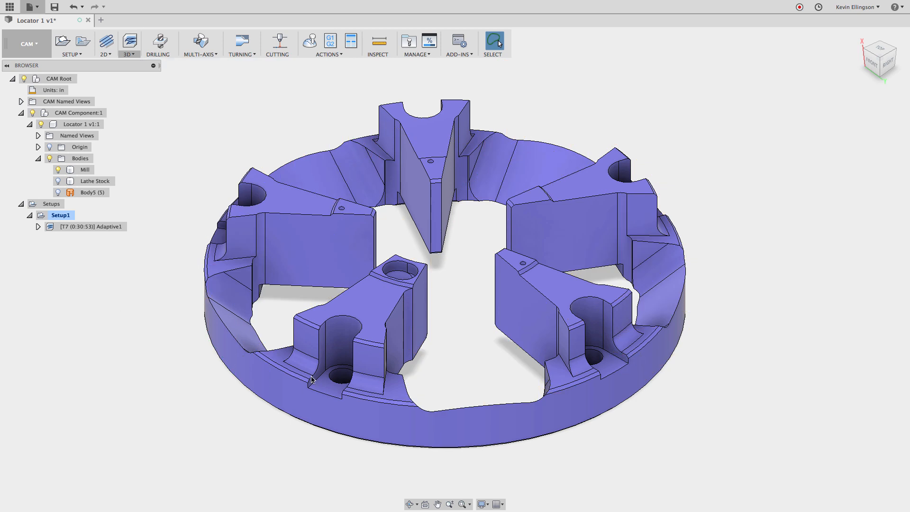
mouse_move(144, 297)
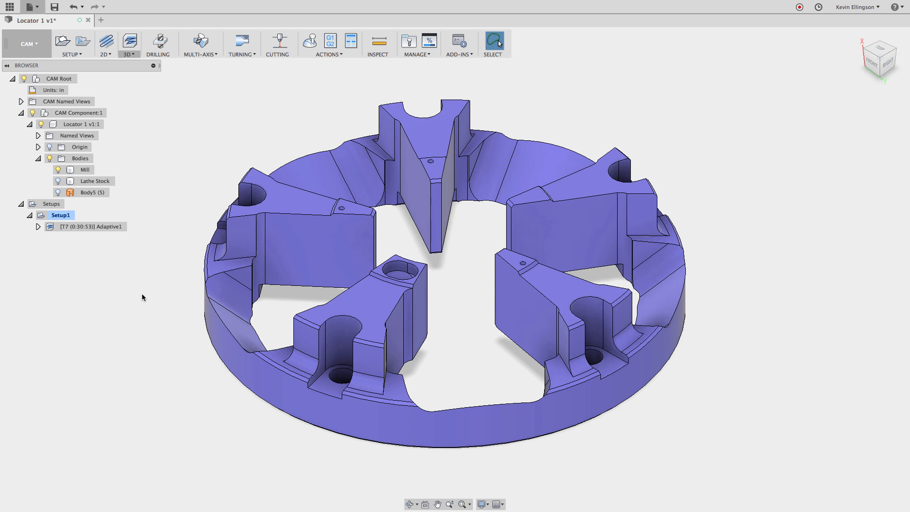
mouse_move(138, 292)
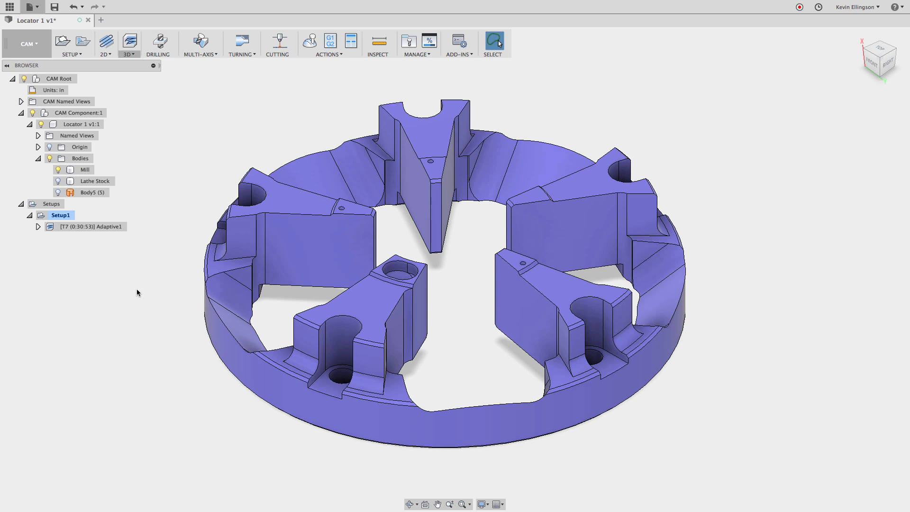
- Select the regenerated Adaptive1 operation for simulation
click(86, 227)
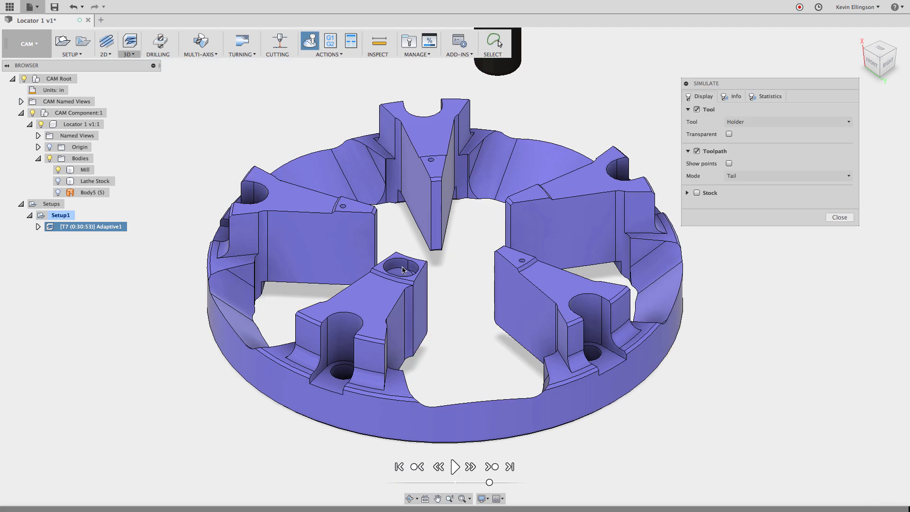
- Play the Adaptive1 simulation with solid (non-transparent) stock shown, then pause it
click(687, 192)
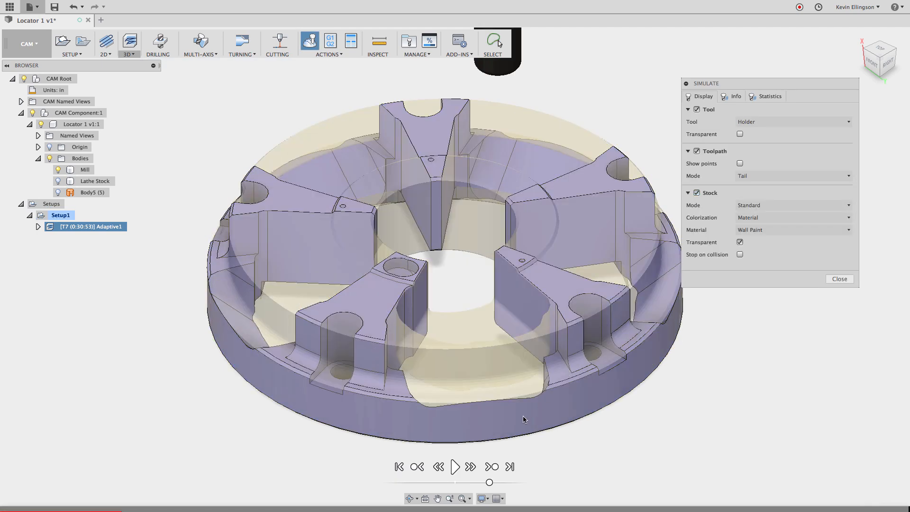
click(456, 465)
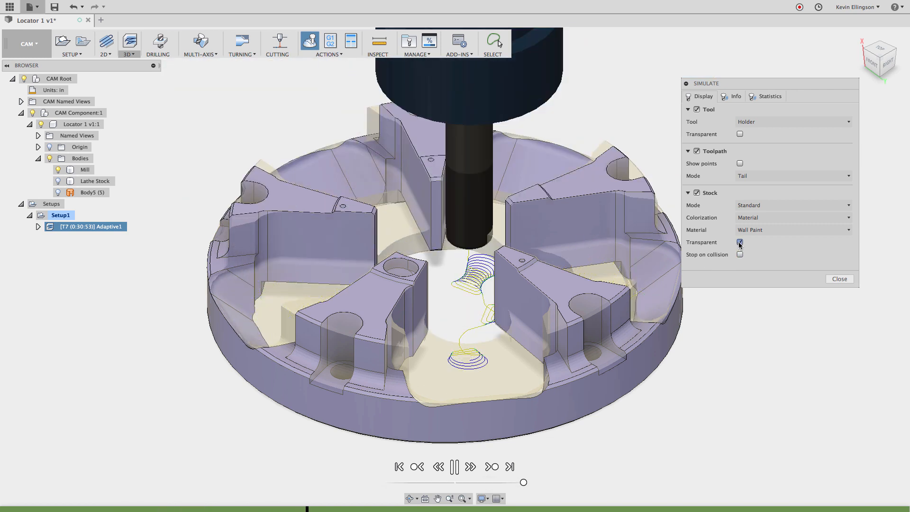
click(739, 242)
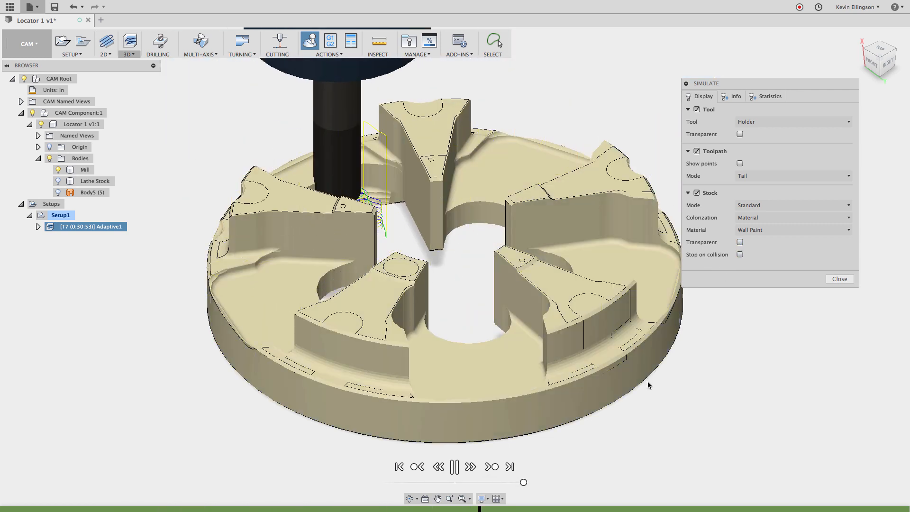
click(454, 466)
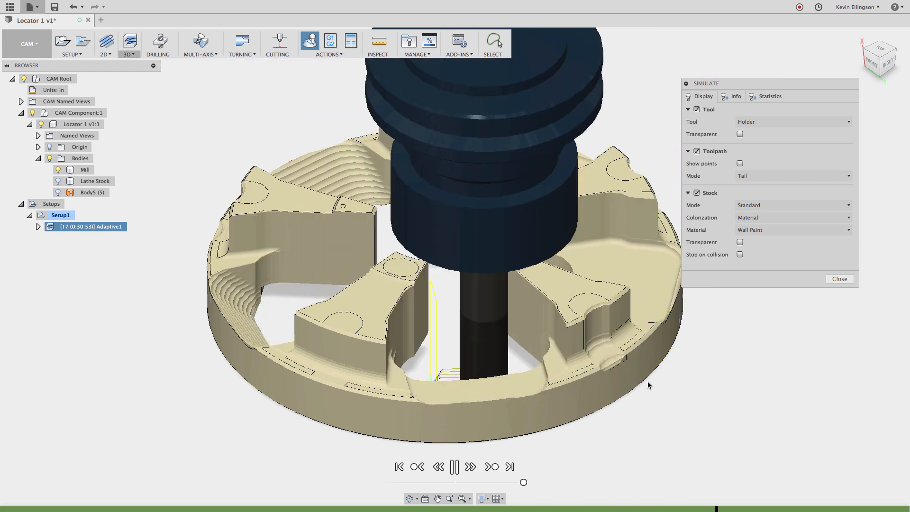
click(455, 466)
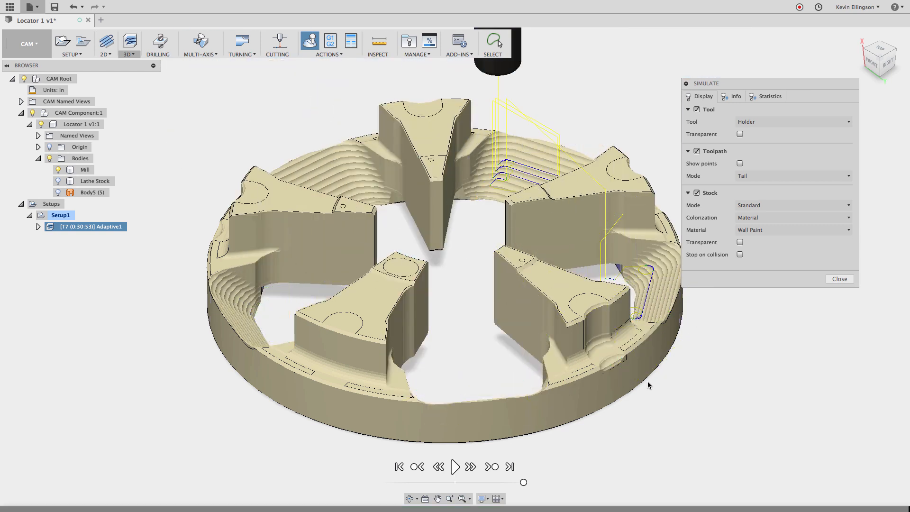
- Orbit the view to inspect the cut stock from above and the side
drag(648, 384, 456, 369)
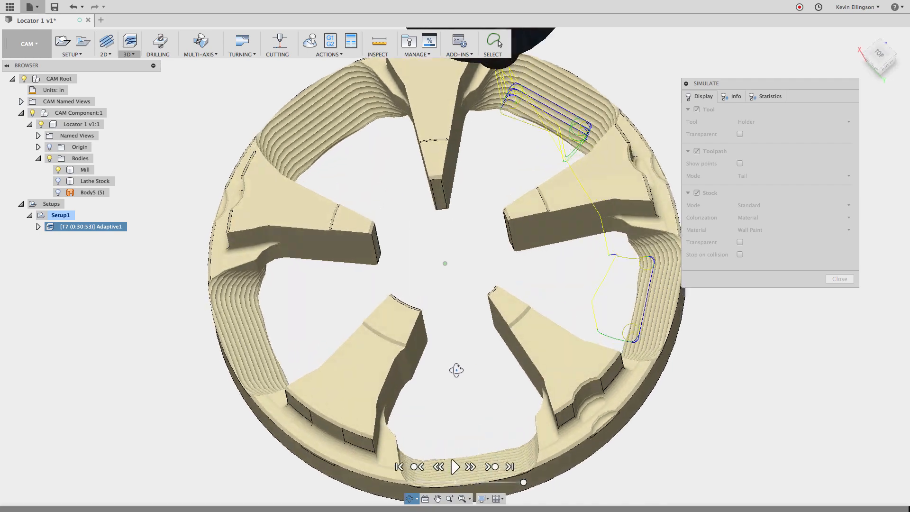
drag(445, 264, 516, 340)
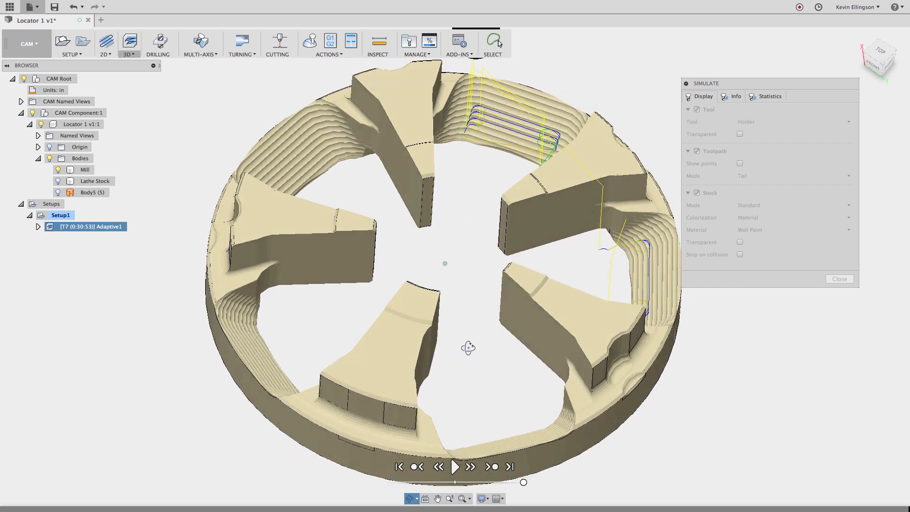
drag(468, 347, 548, 365)
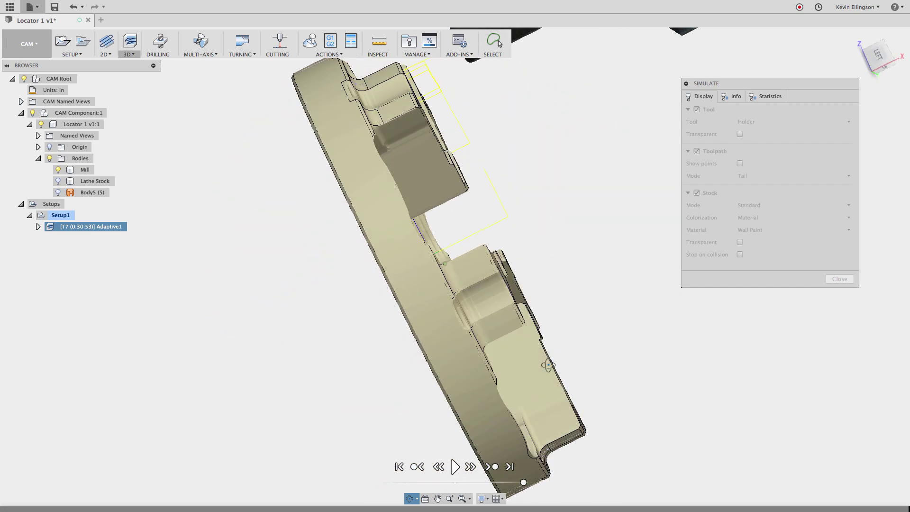